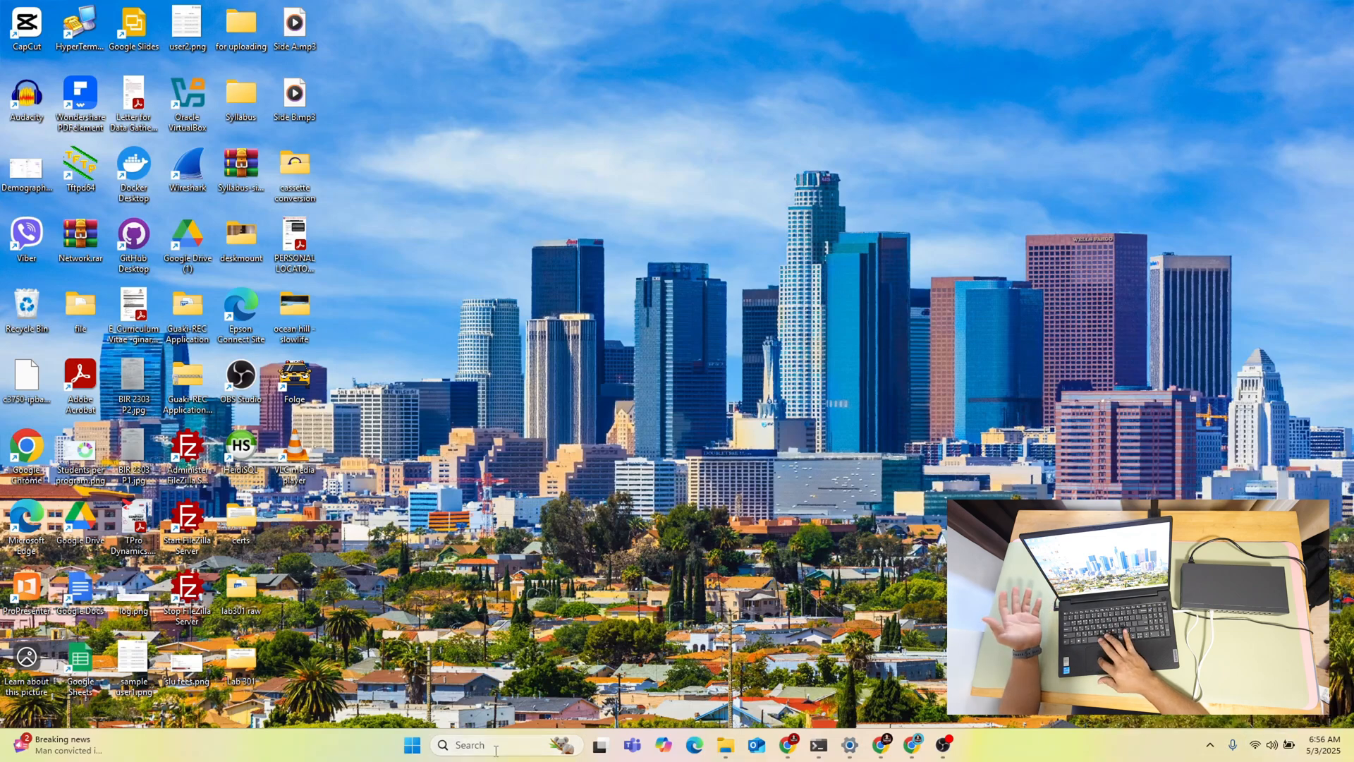
mouse_move(508, 745)
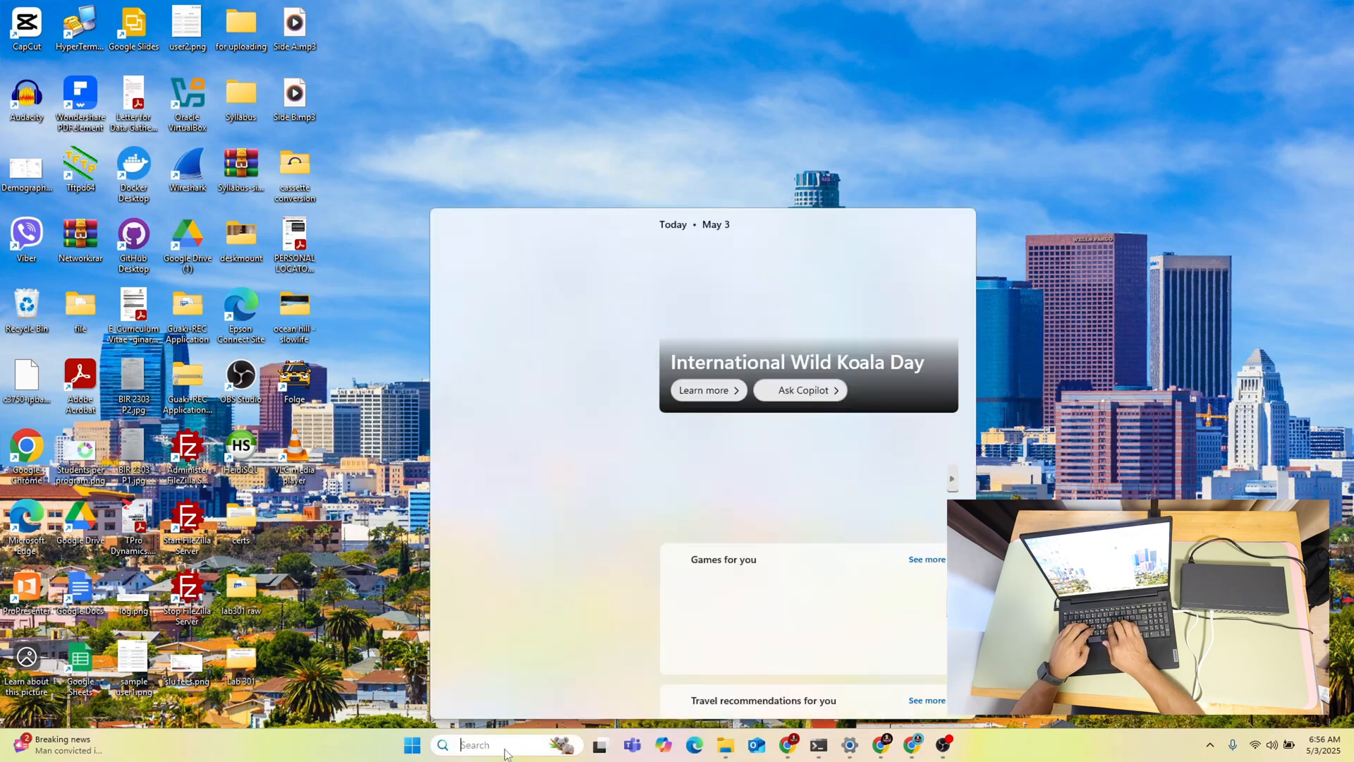
Step: Search for 'control' from the taskbar and launch Control Panel
type("control")
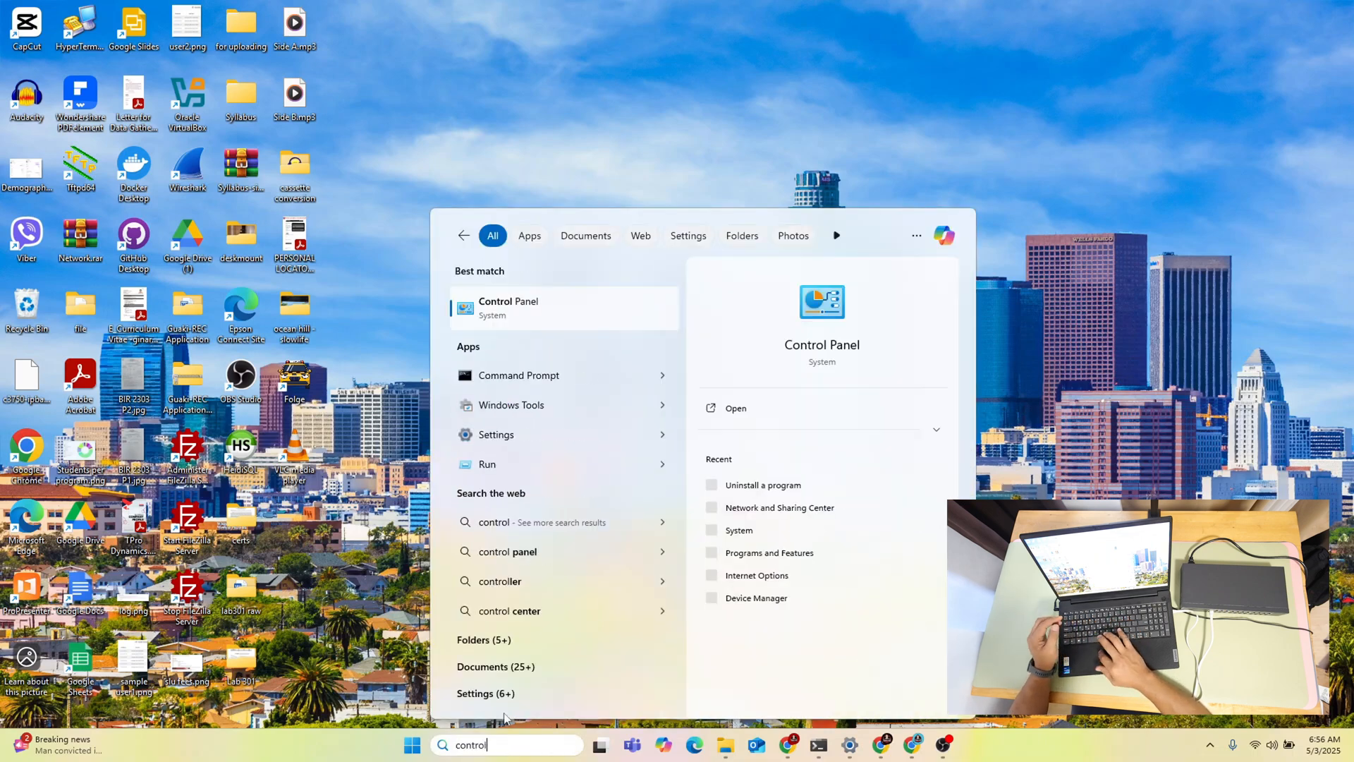
key("Escape")
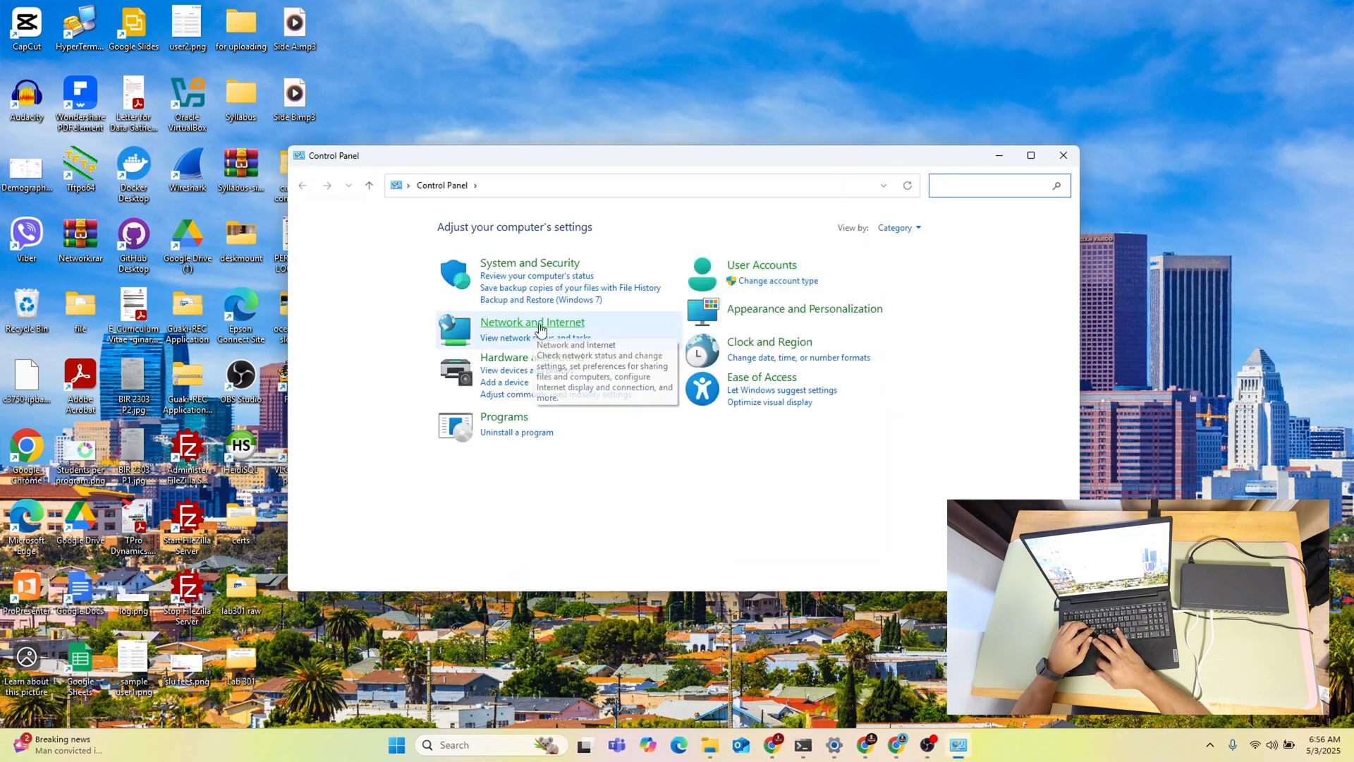
Step: Go through Network and Internet to the Network and Sharing Center
left_click(531, 322)
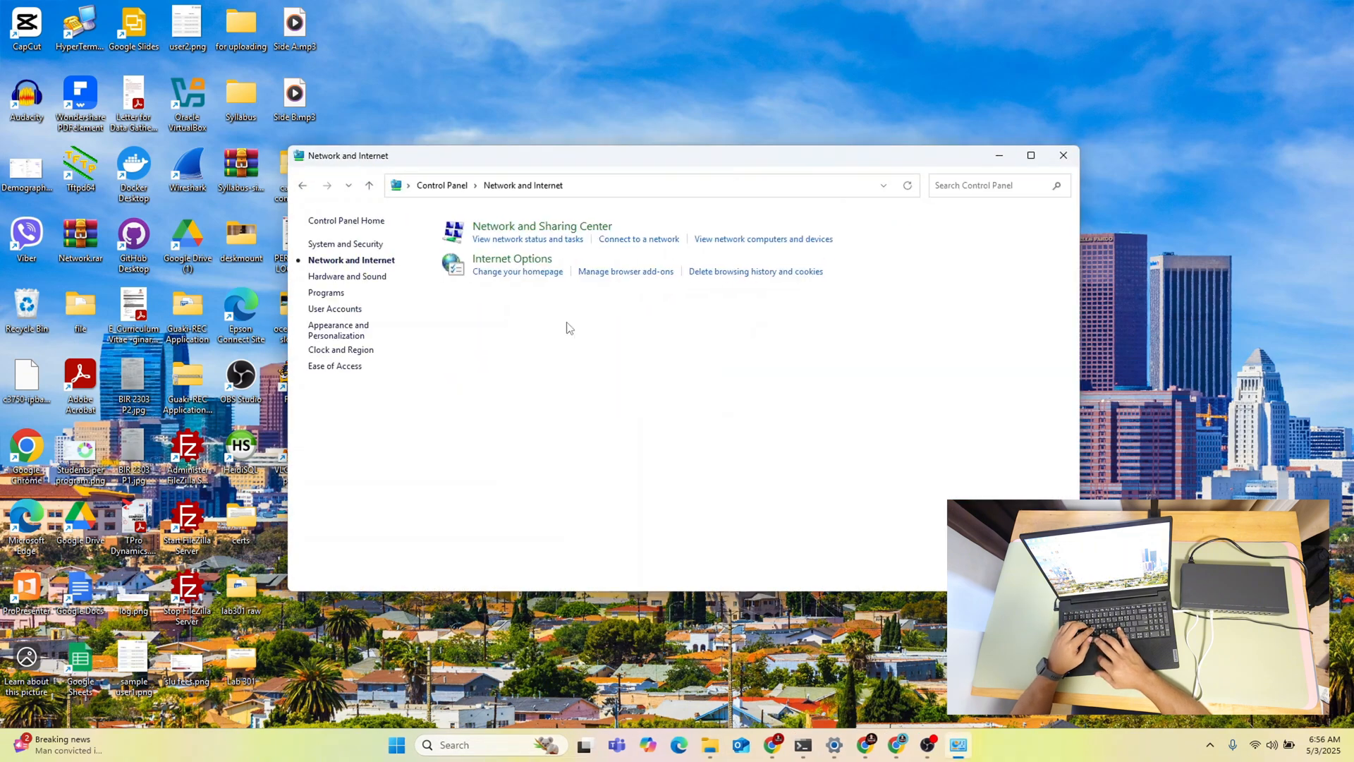
mouse_move(556, 232)
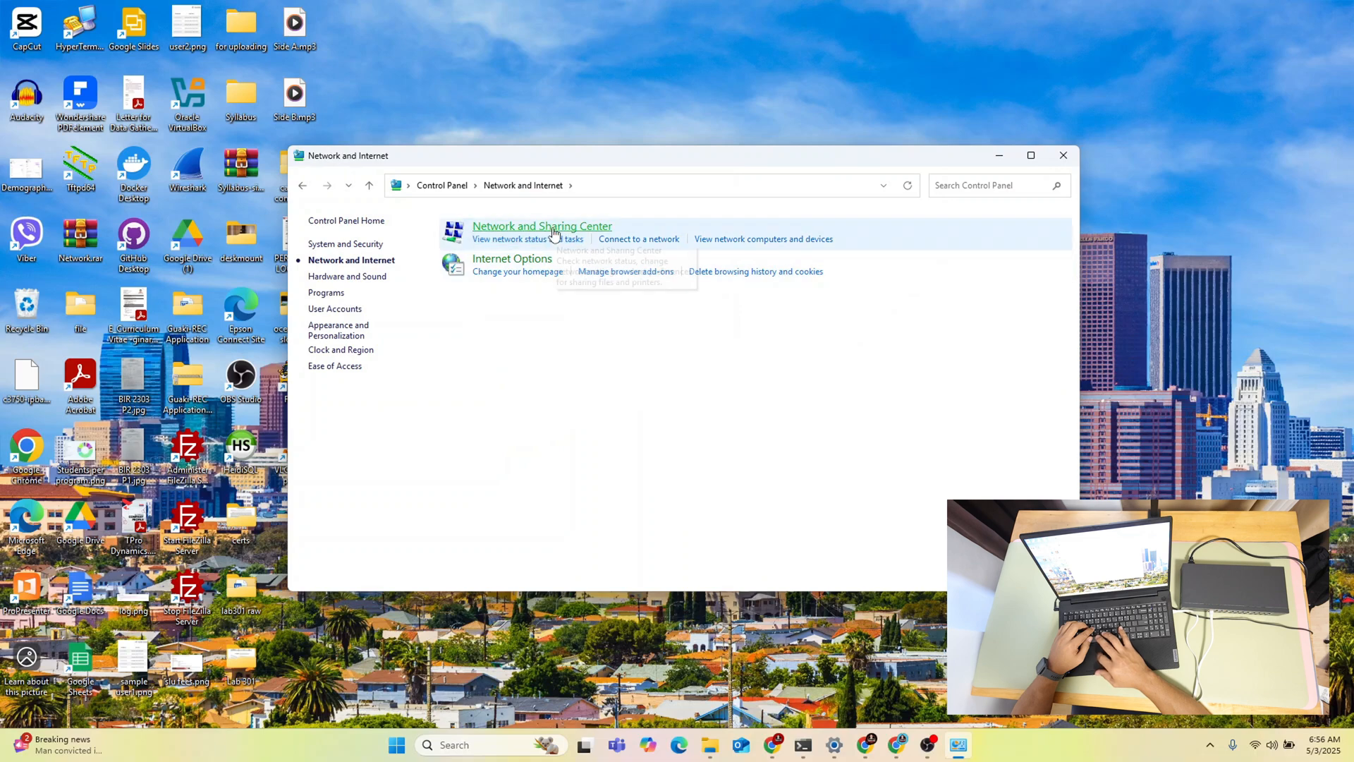
left_click(541, 226)
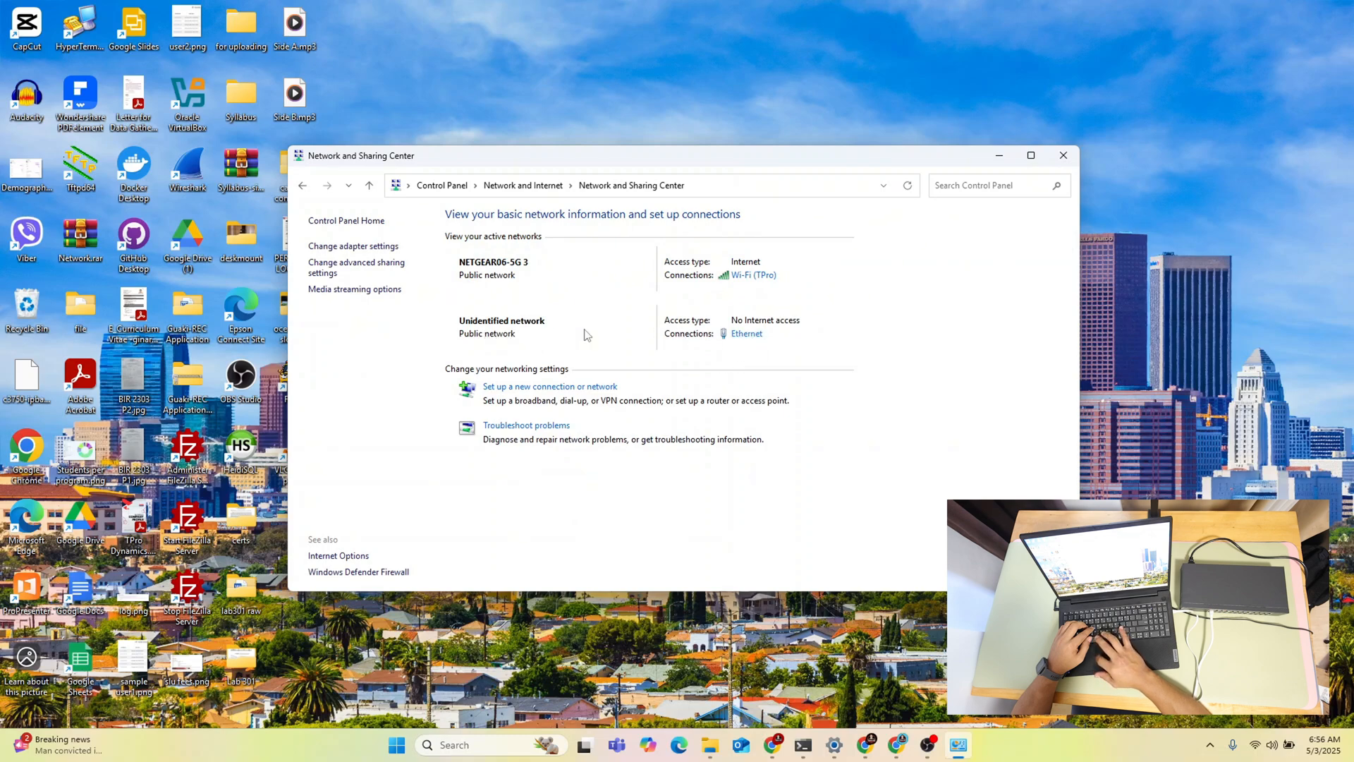
mouse_move(587, 356)
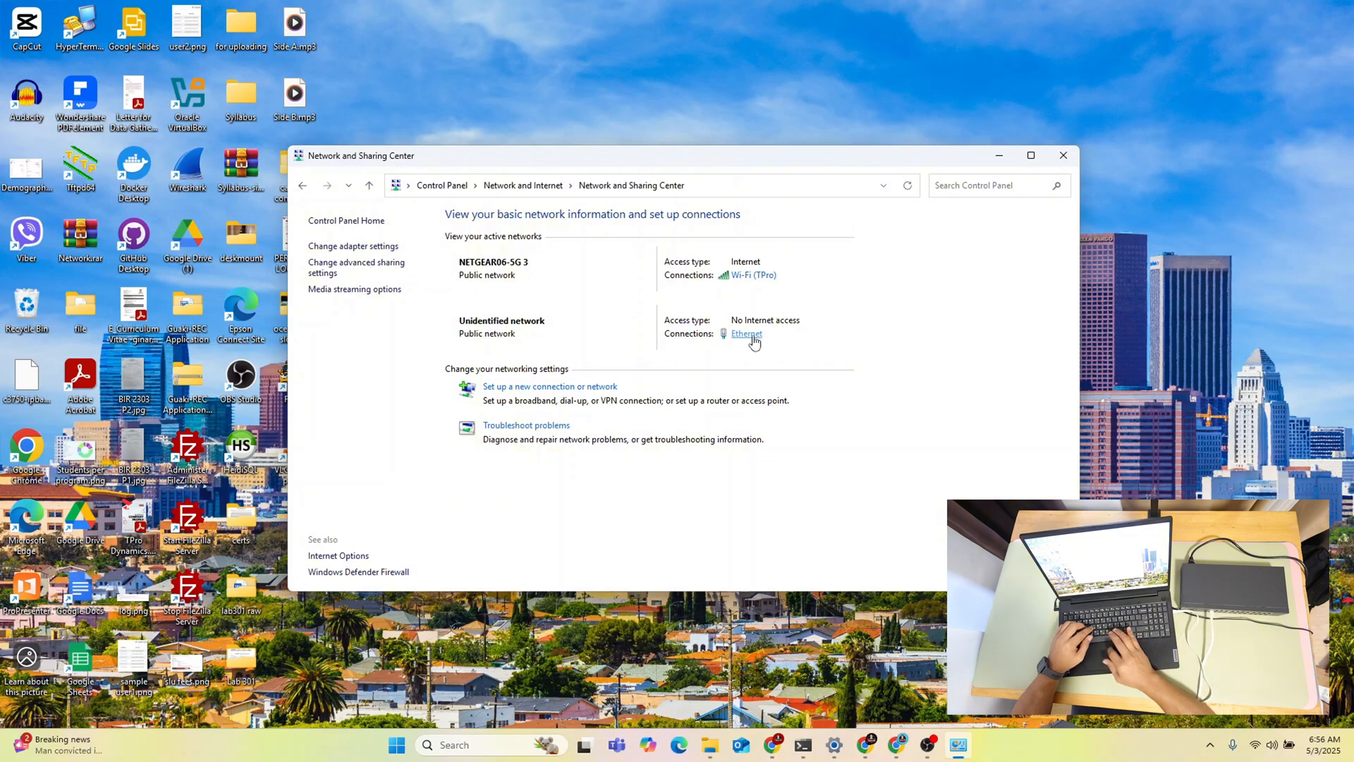
Step: Reach Ethernet Properties from its status window and select Internet Protocol Version 4 (TCP/IPv4)
left_click(746, 333)
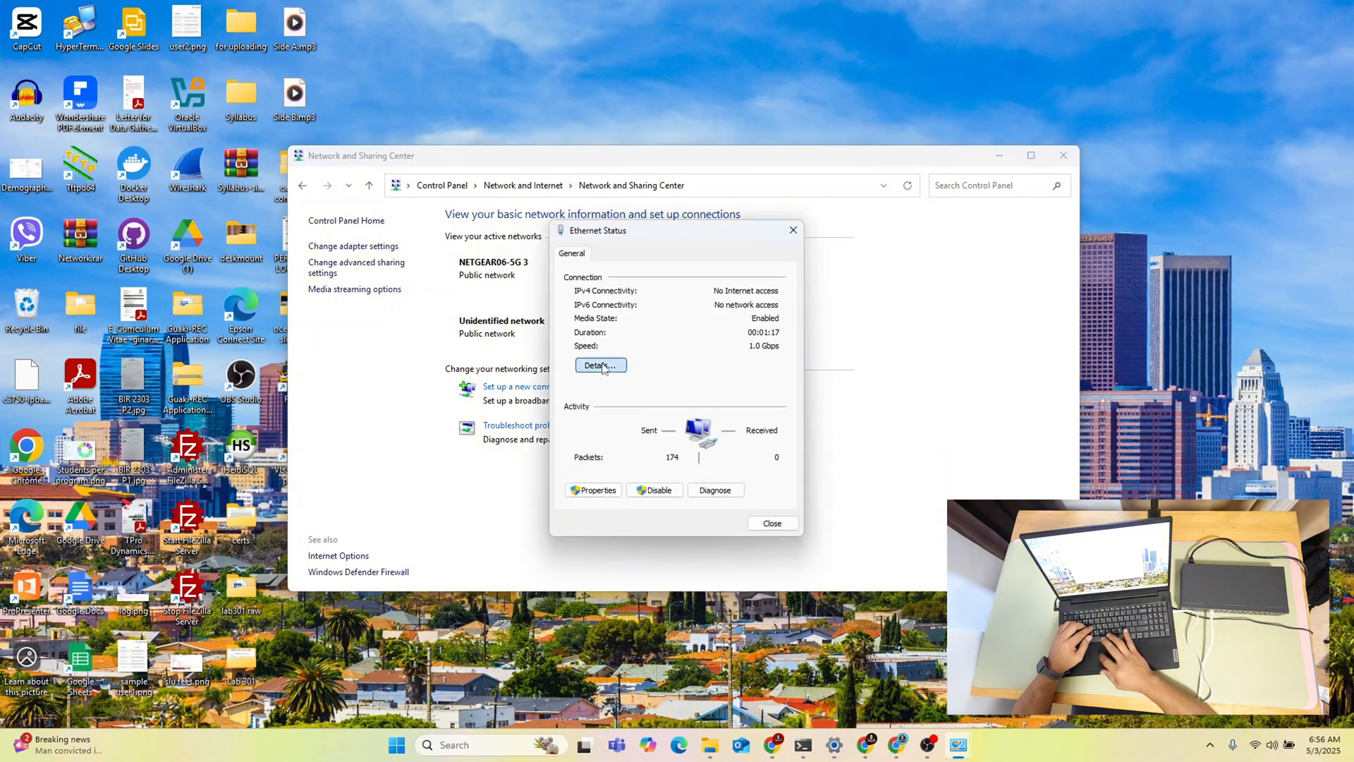
left_click(601, 365)
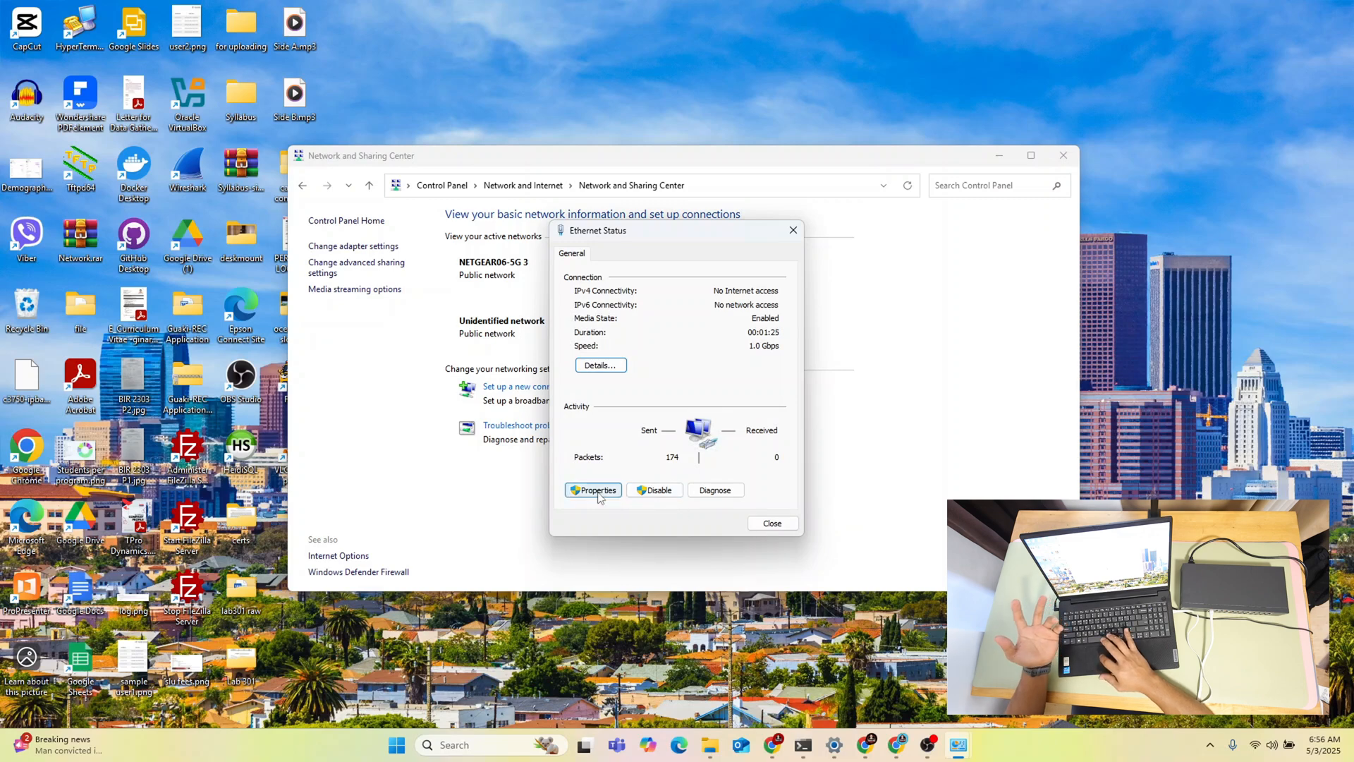
left_click(593, 490)
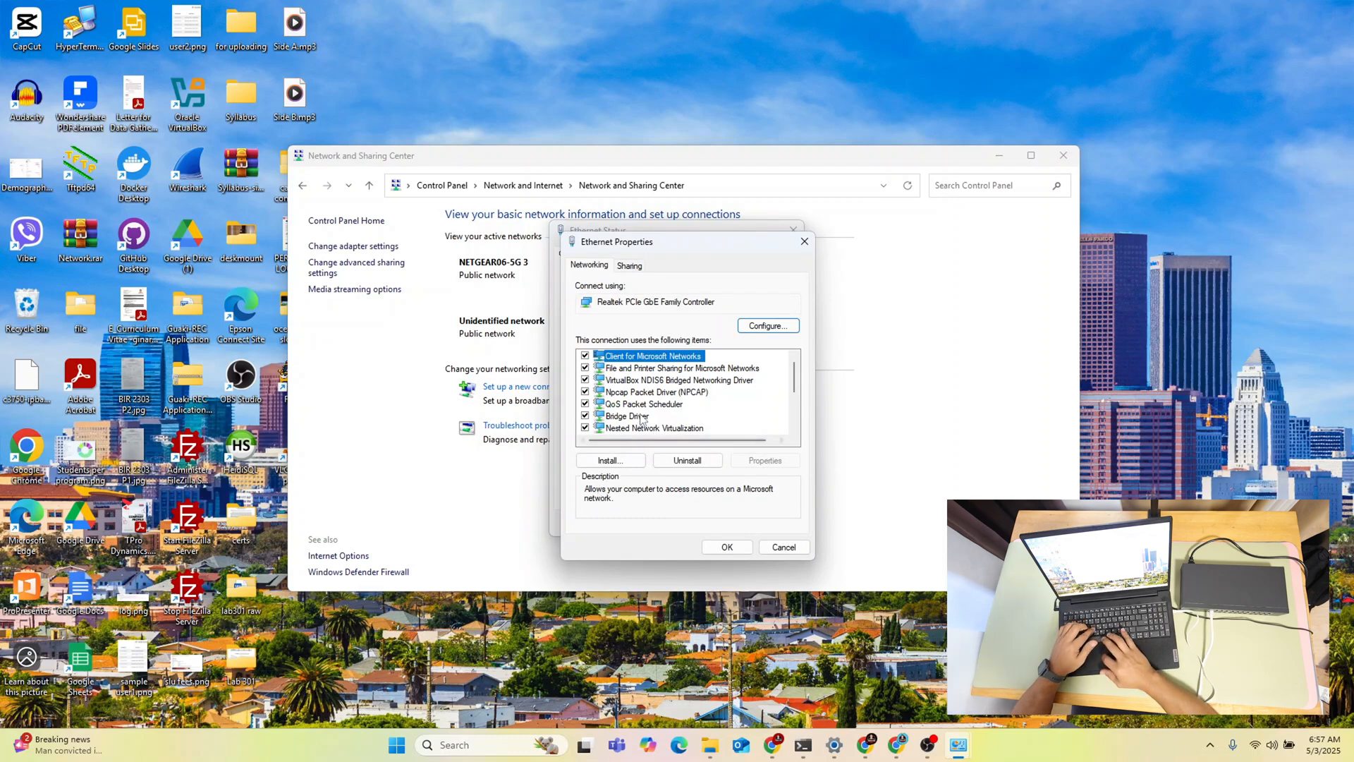
scroll("down", 3)
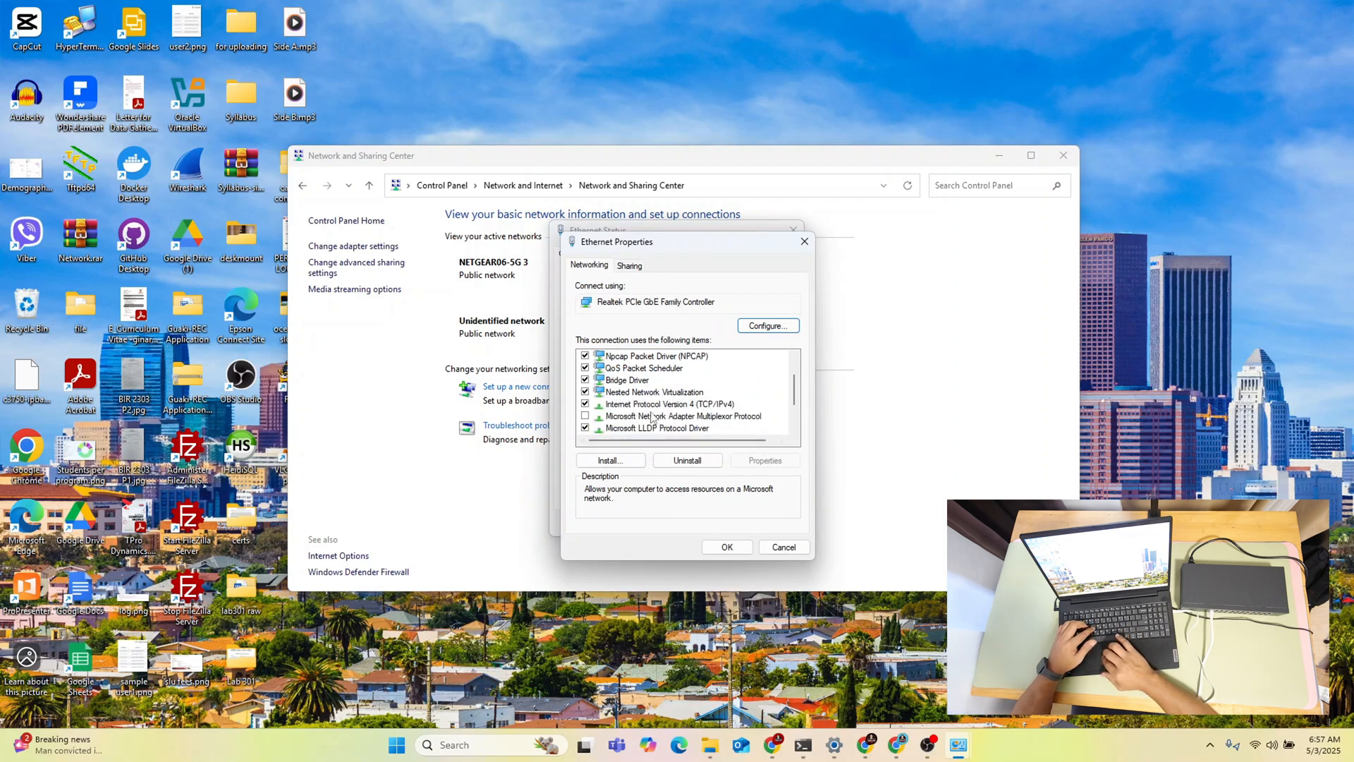
left_click(666, 403)
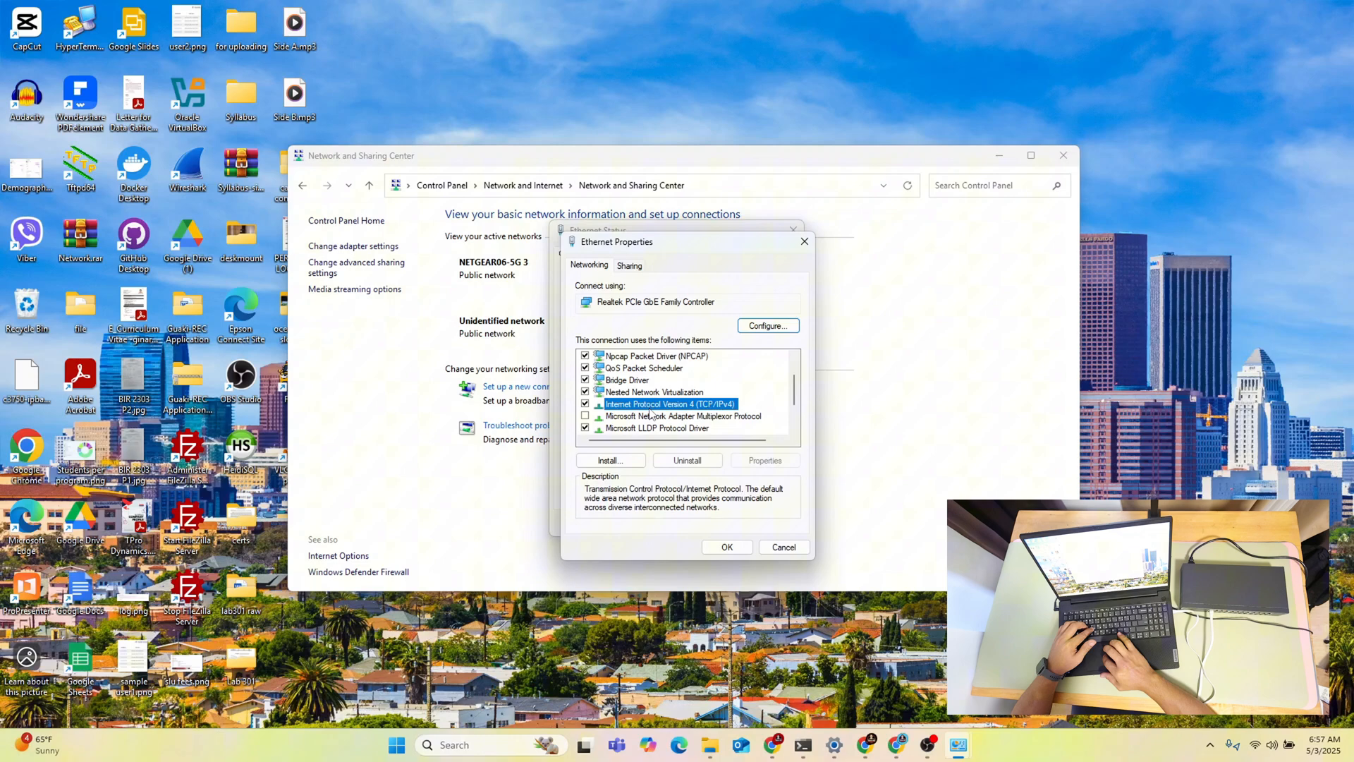
Step: Assign static IPv4 address 192.168.0.100 with subnet mask 255.255.255.0 and confirm
left_click(764, 460)
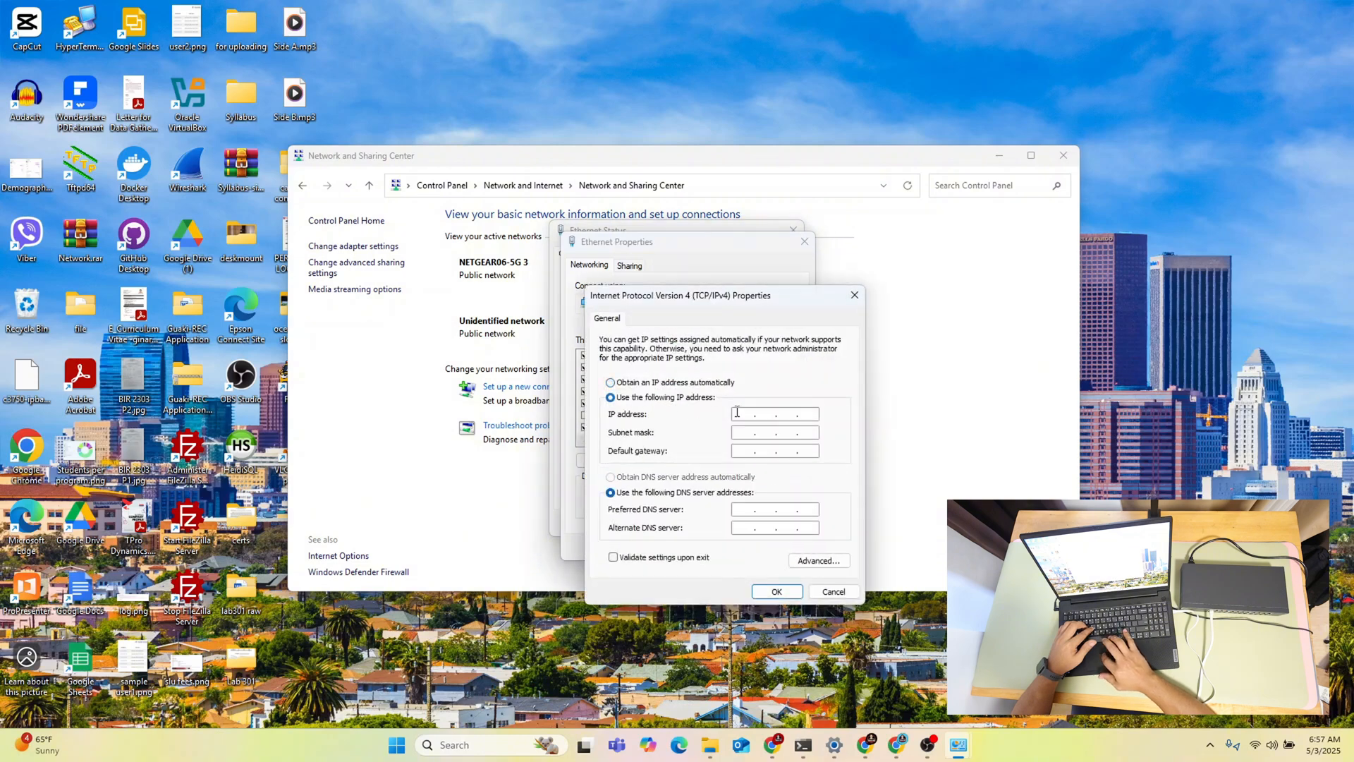
type("192")
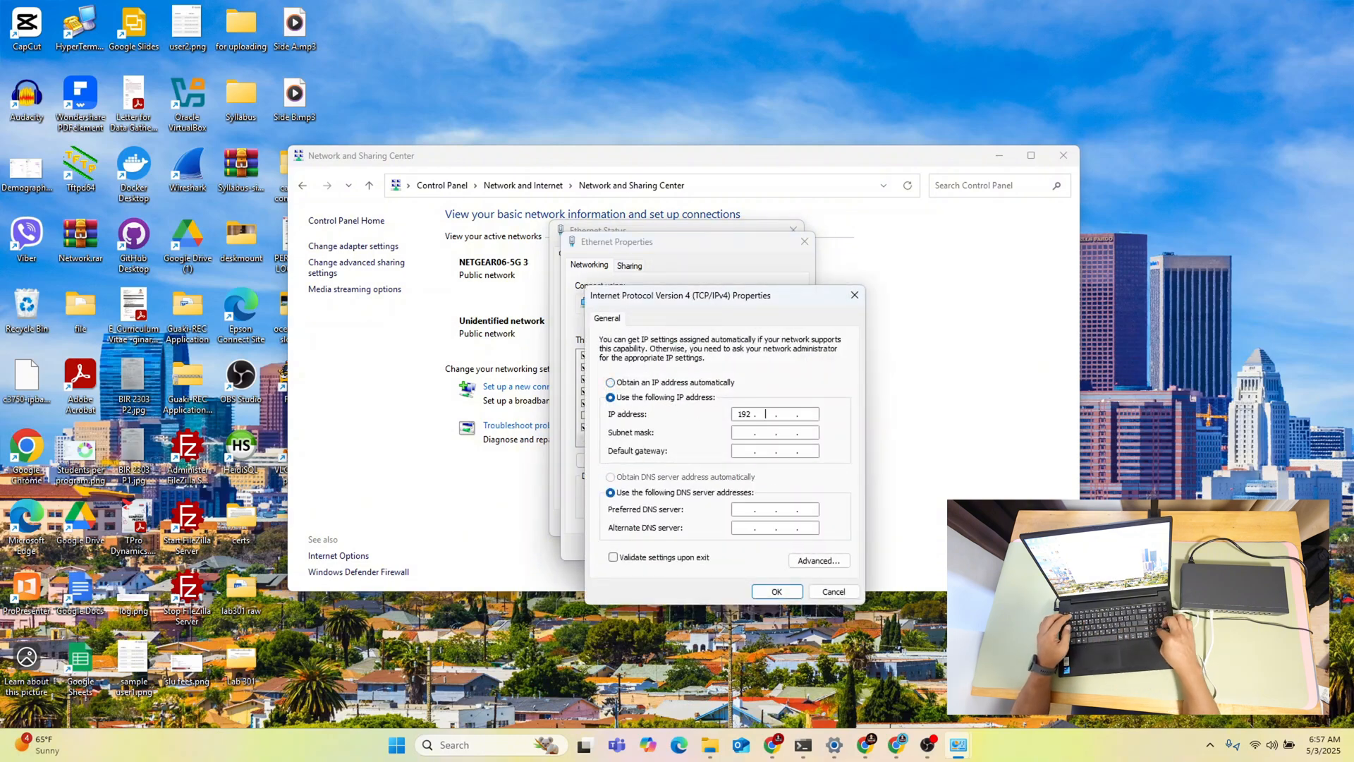
type("168.0")
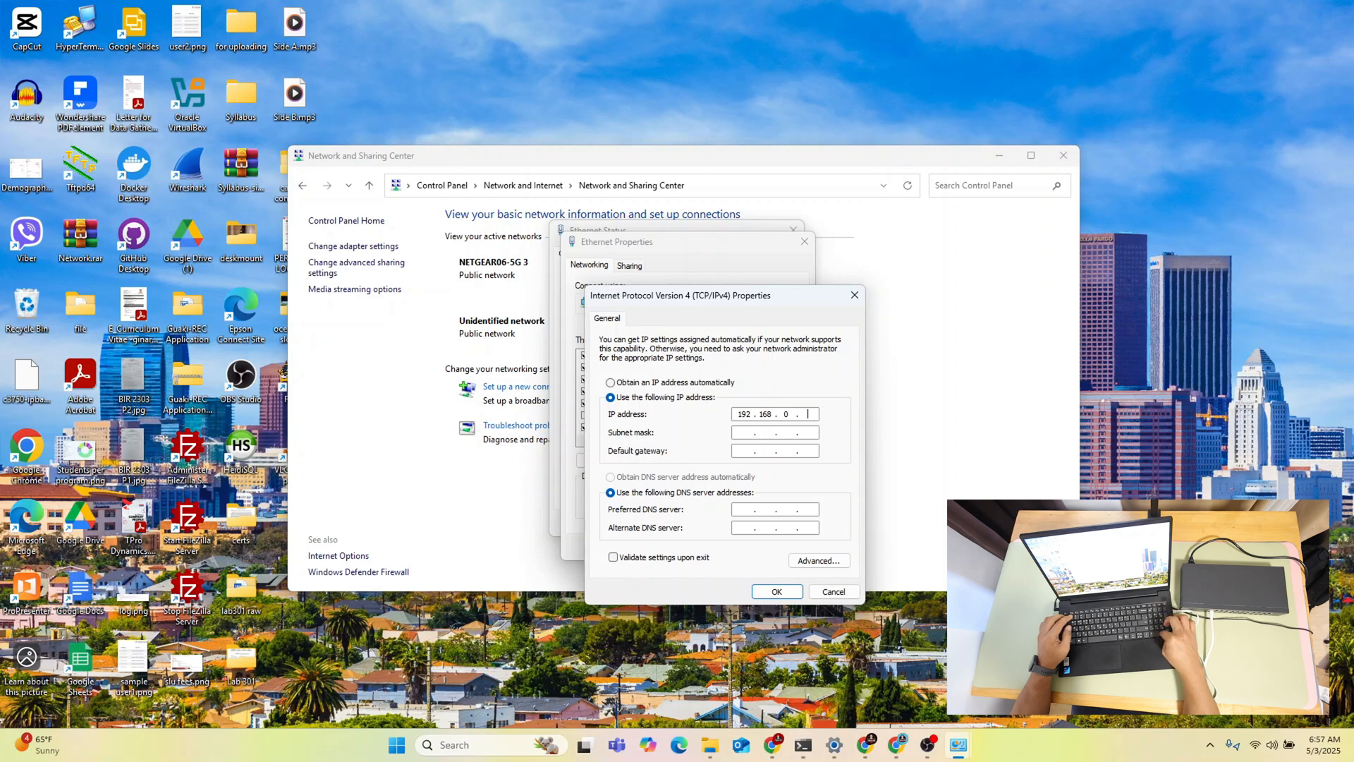
type("100")
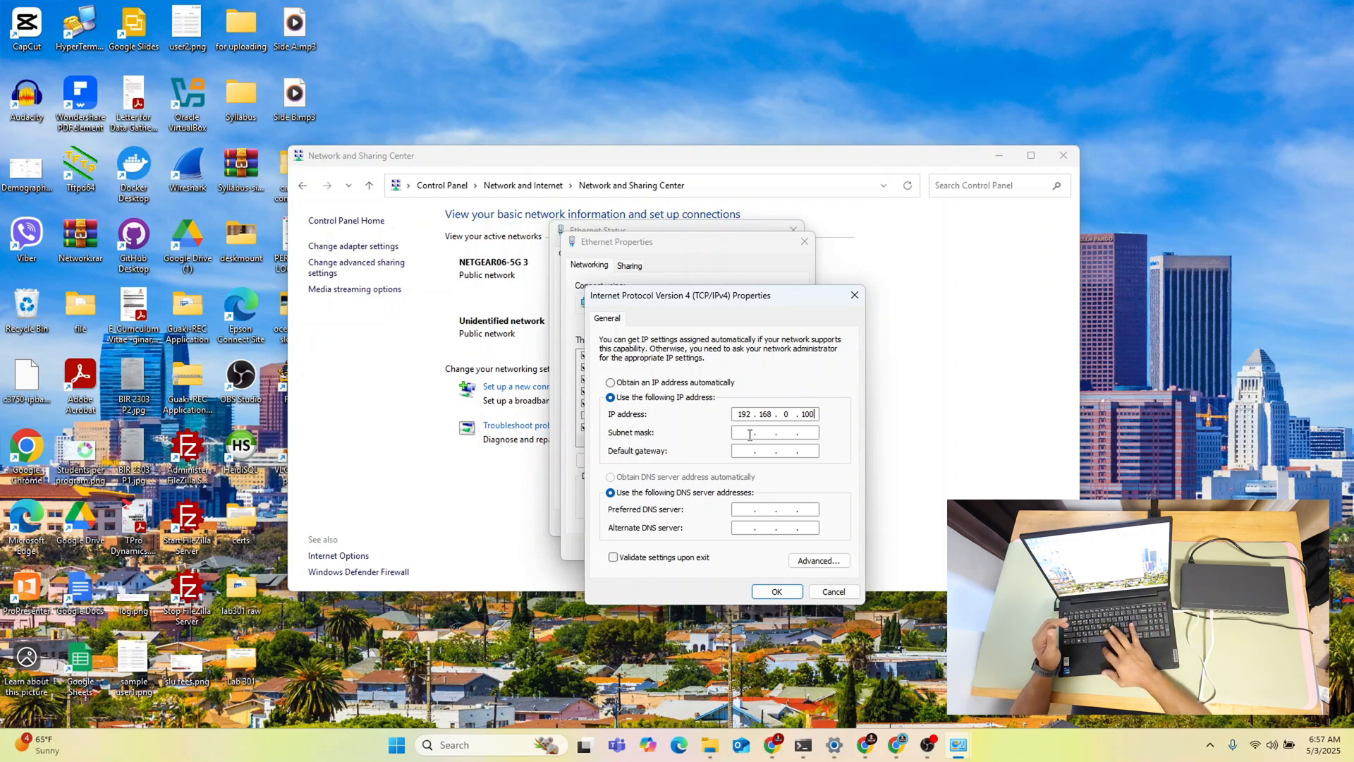
type("255.255.255.0")
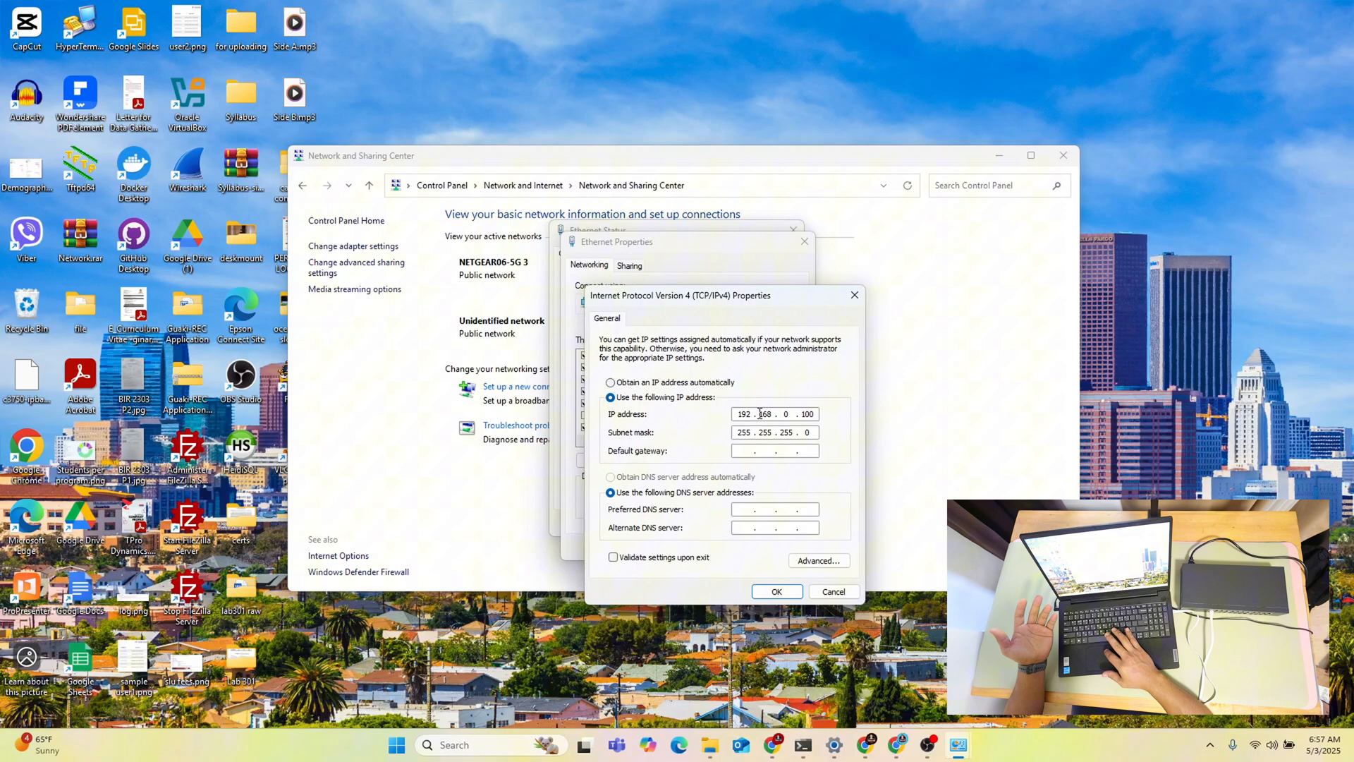
left_click(776, 591)
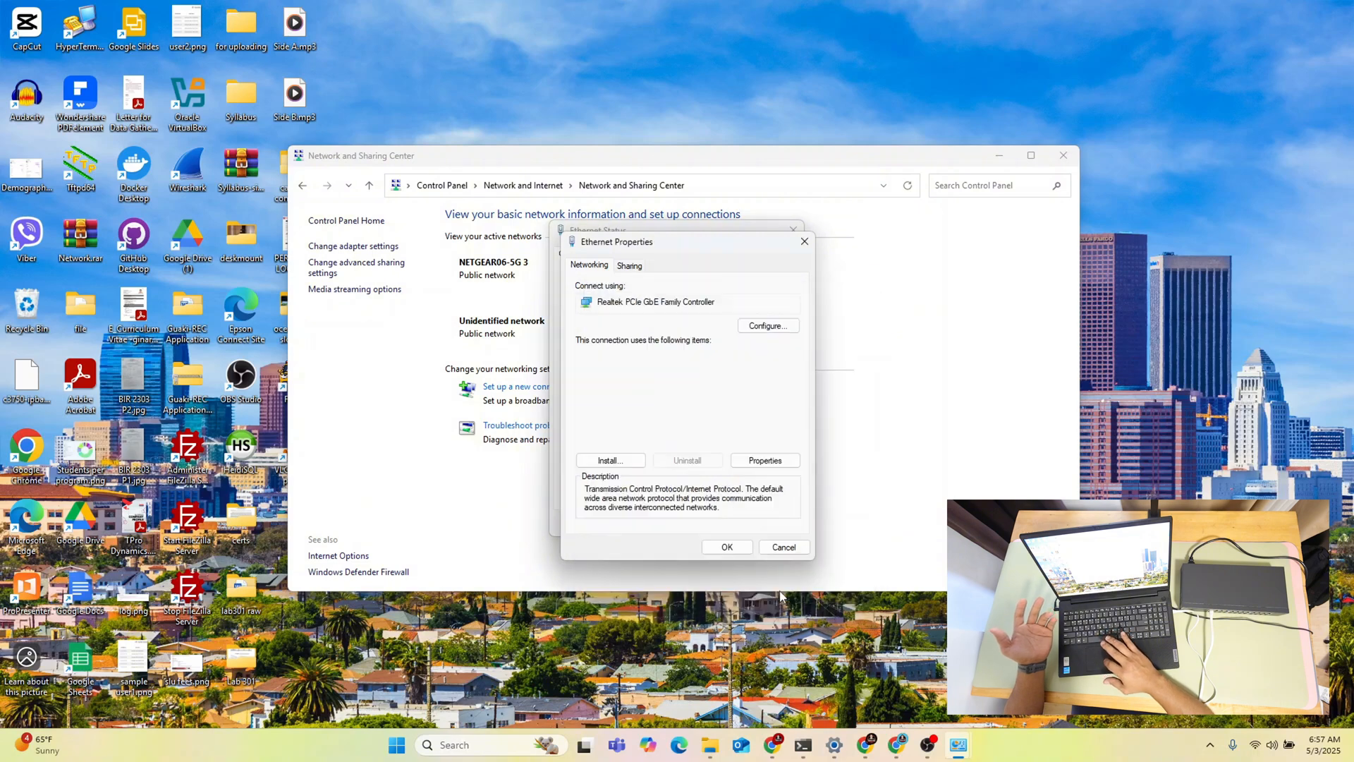
Step: Save the adapter properties and check Ethernet details show 192.168.0.100
left_click(784, 547)
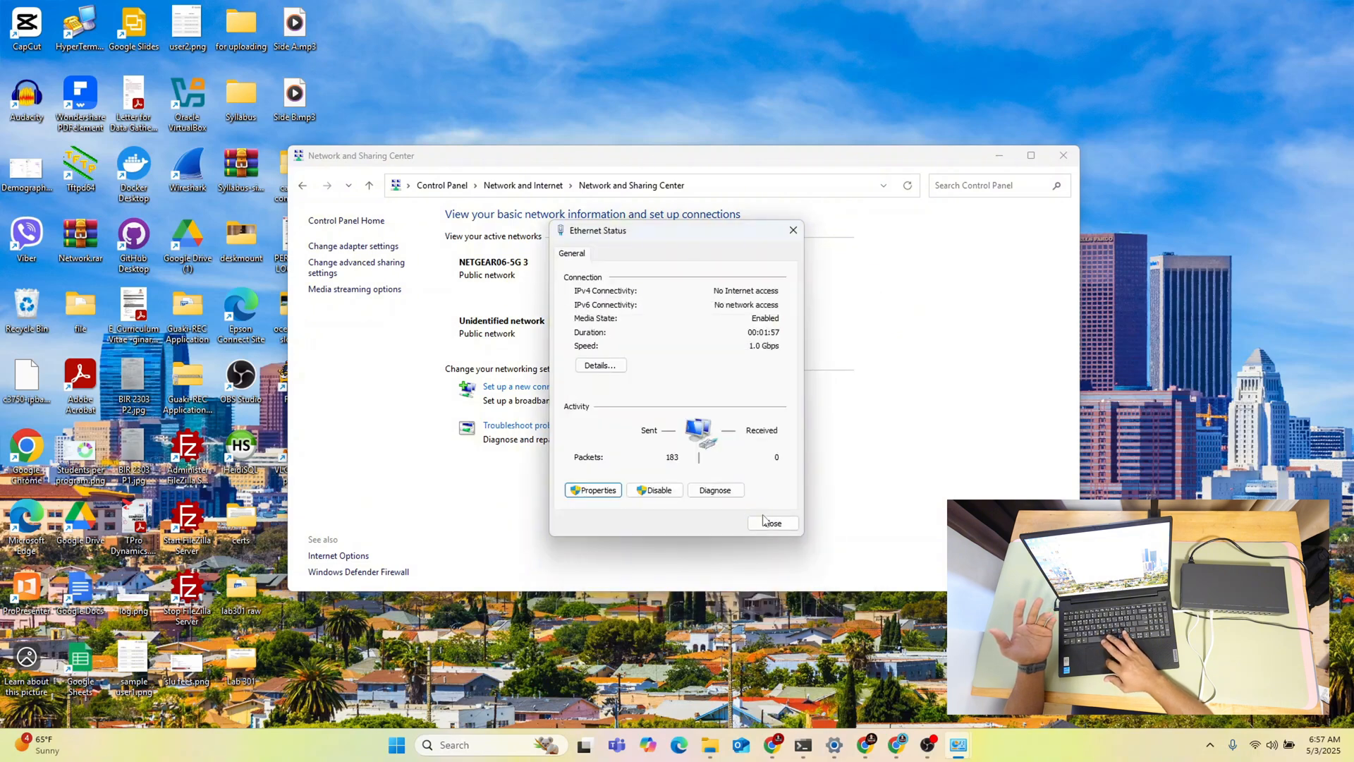
left_click(601, 364)
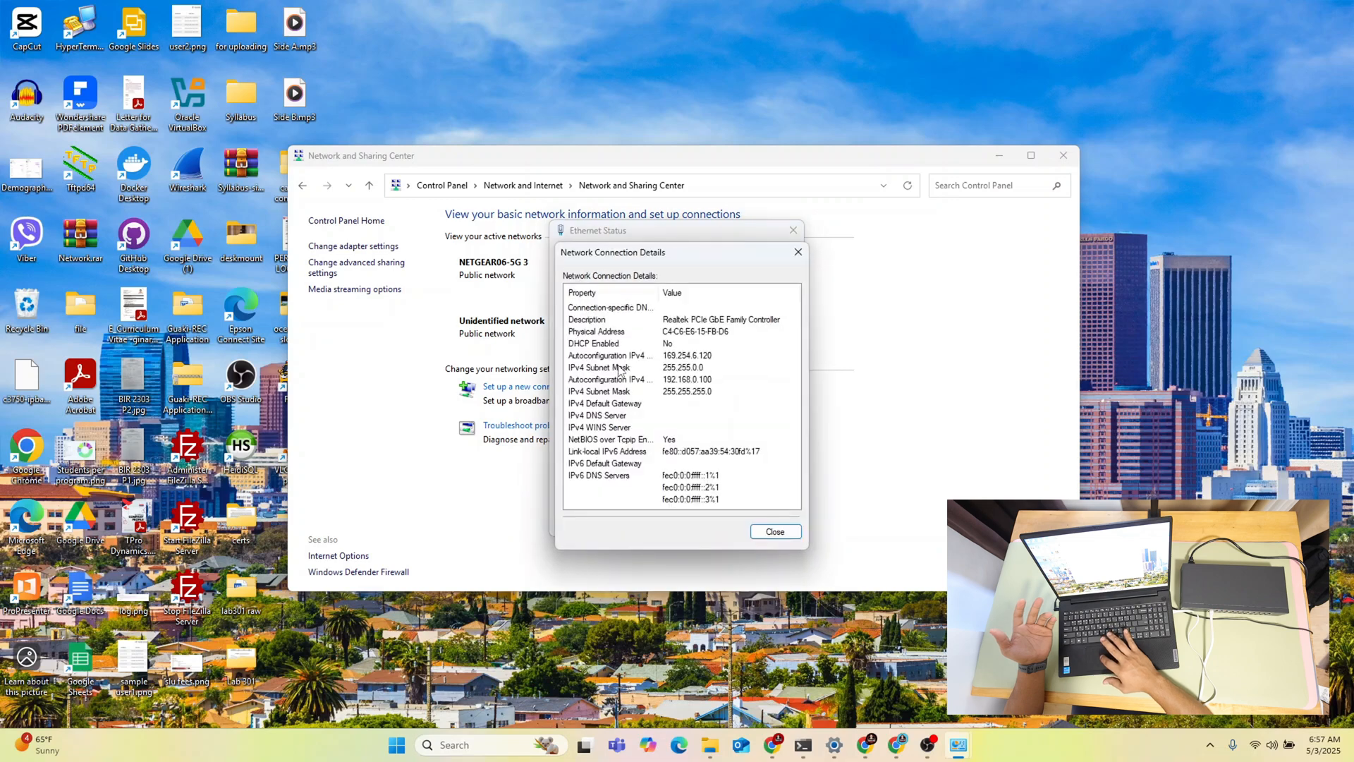
mouse_move(742, 417)
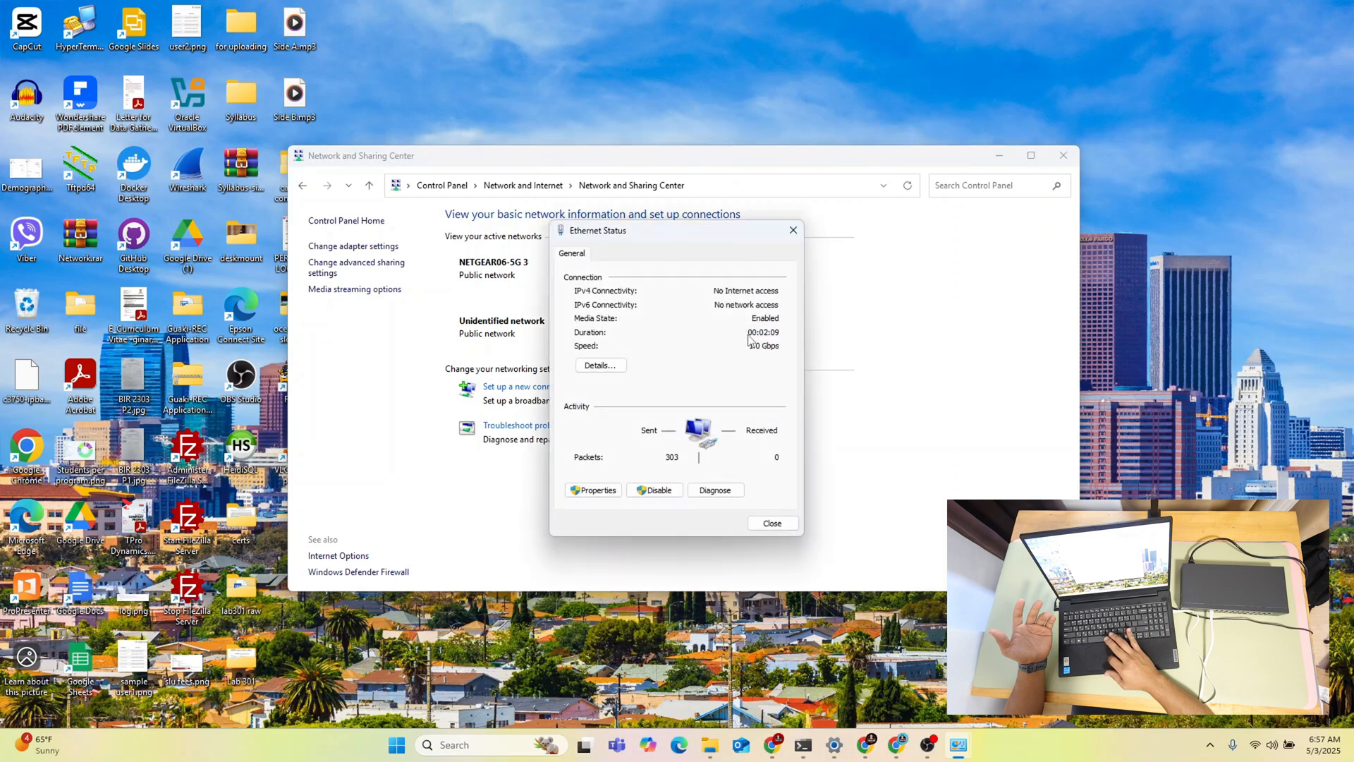
left_click(601, 364)
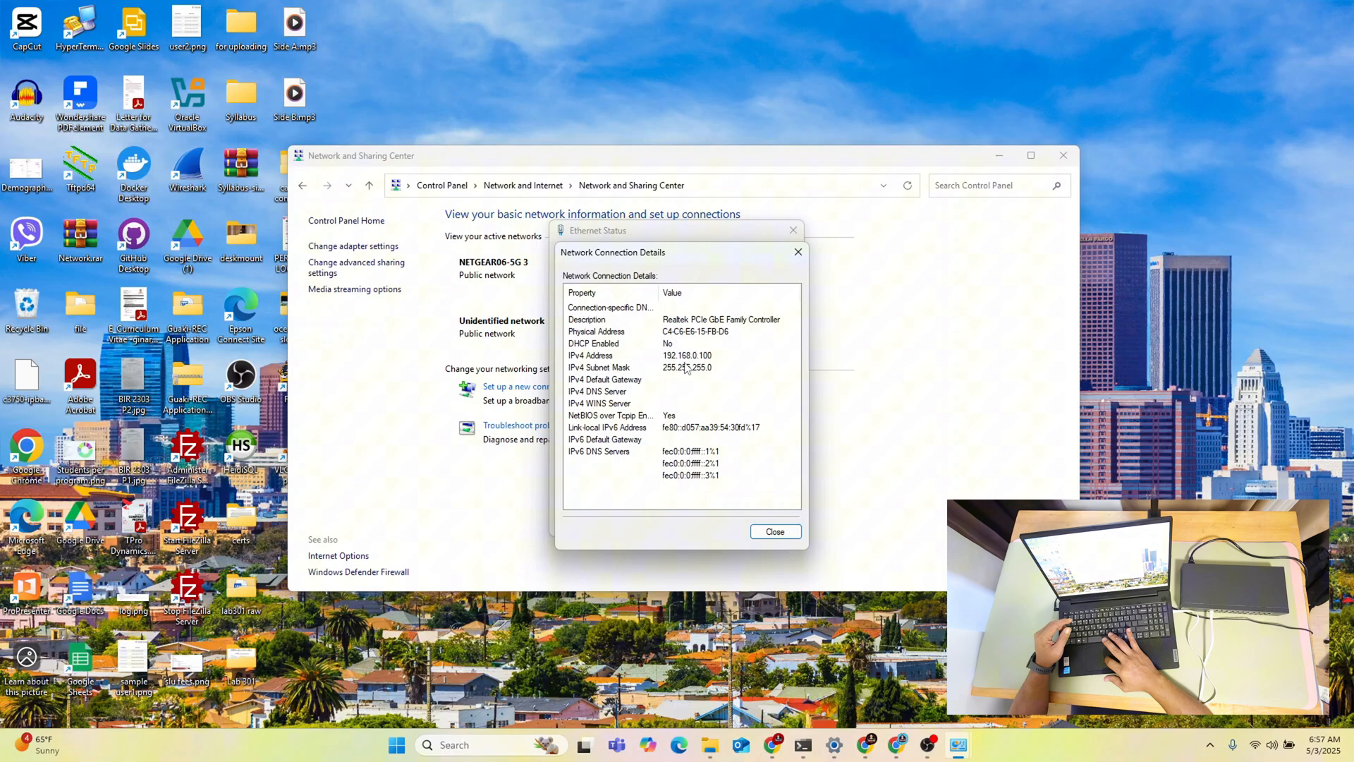
Step: Close the details, Ethernet status and Network and Sharing Center windows
left_click(796, 251)
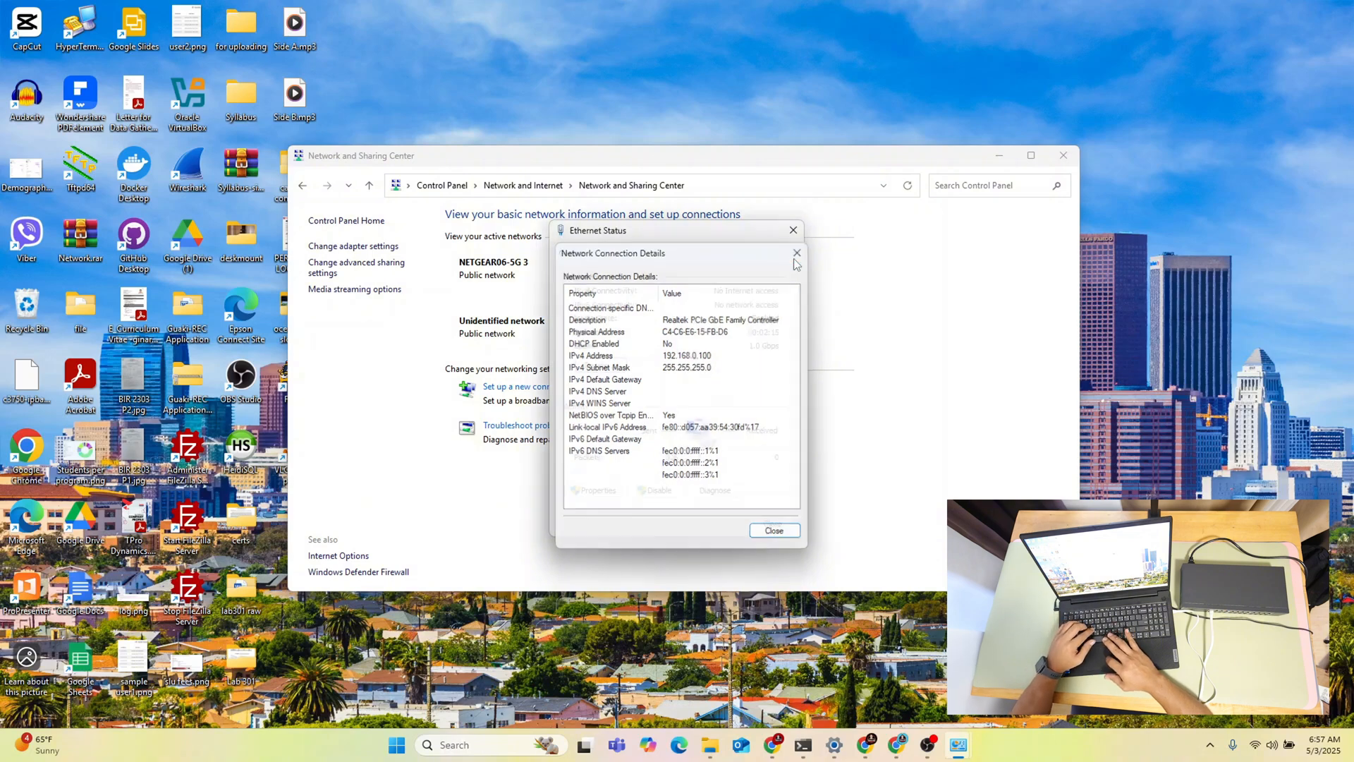
left_click(796, 252)
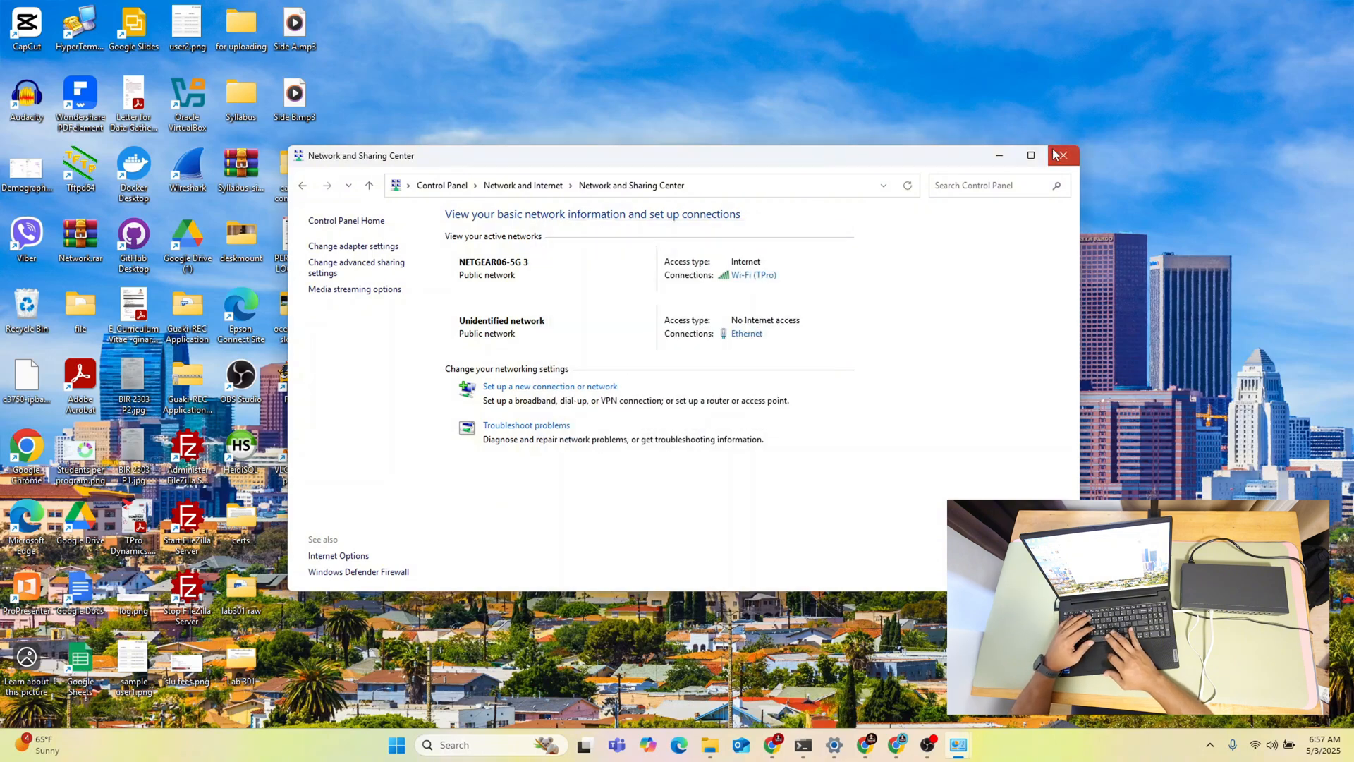
left_click(1064, 155)
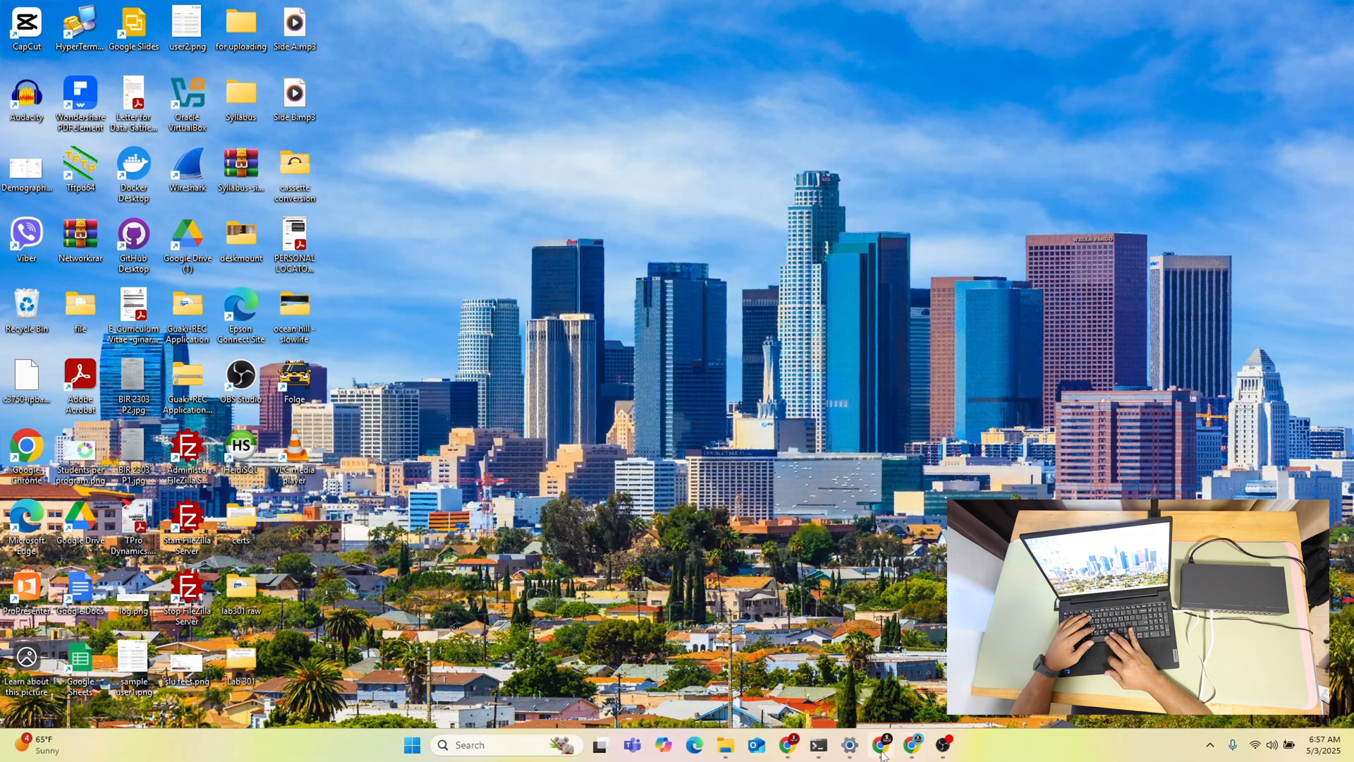
Step: Launch Chrome maximized and browse to the switch at 192.168.0.1
left_click(880, 744)
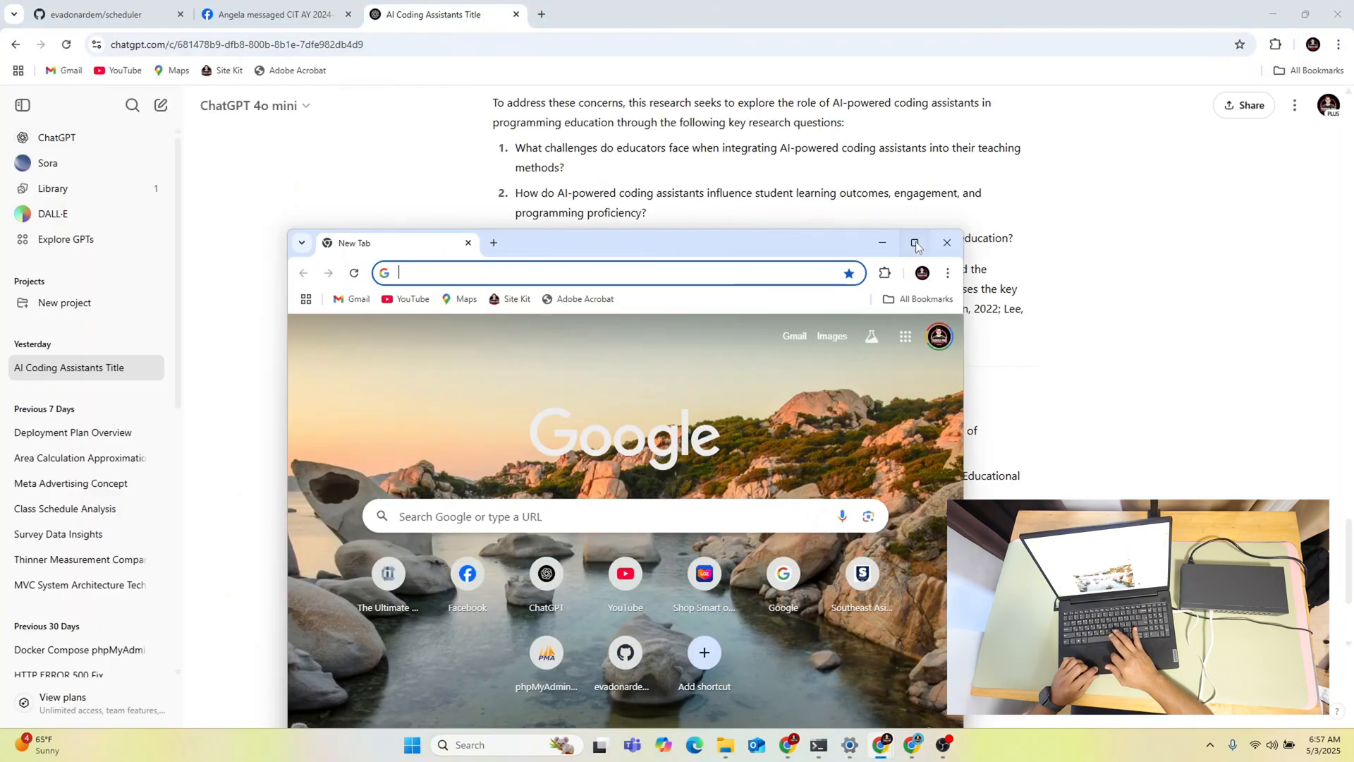
left_click(914, 243)
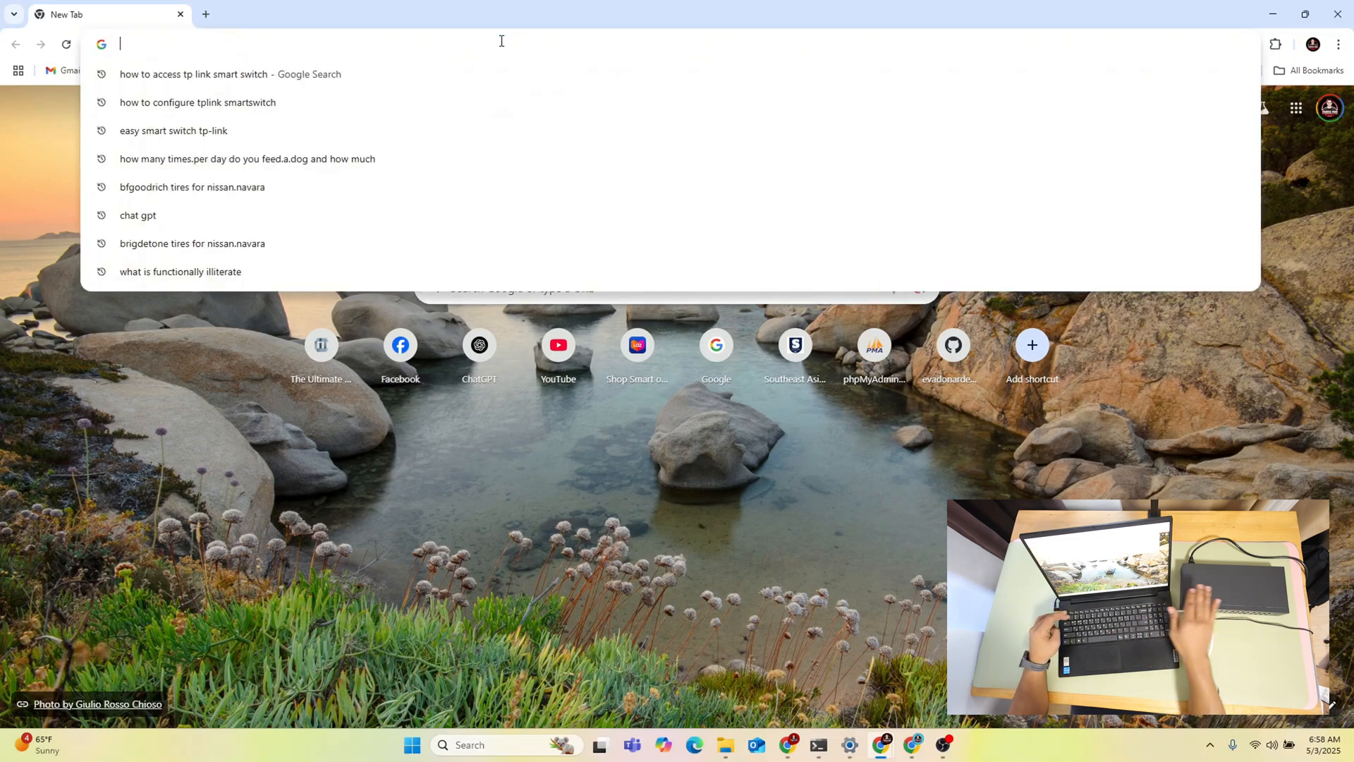
type("192.168.1.1")
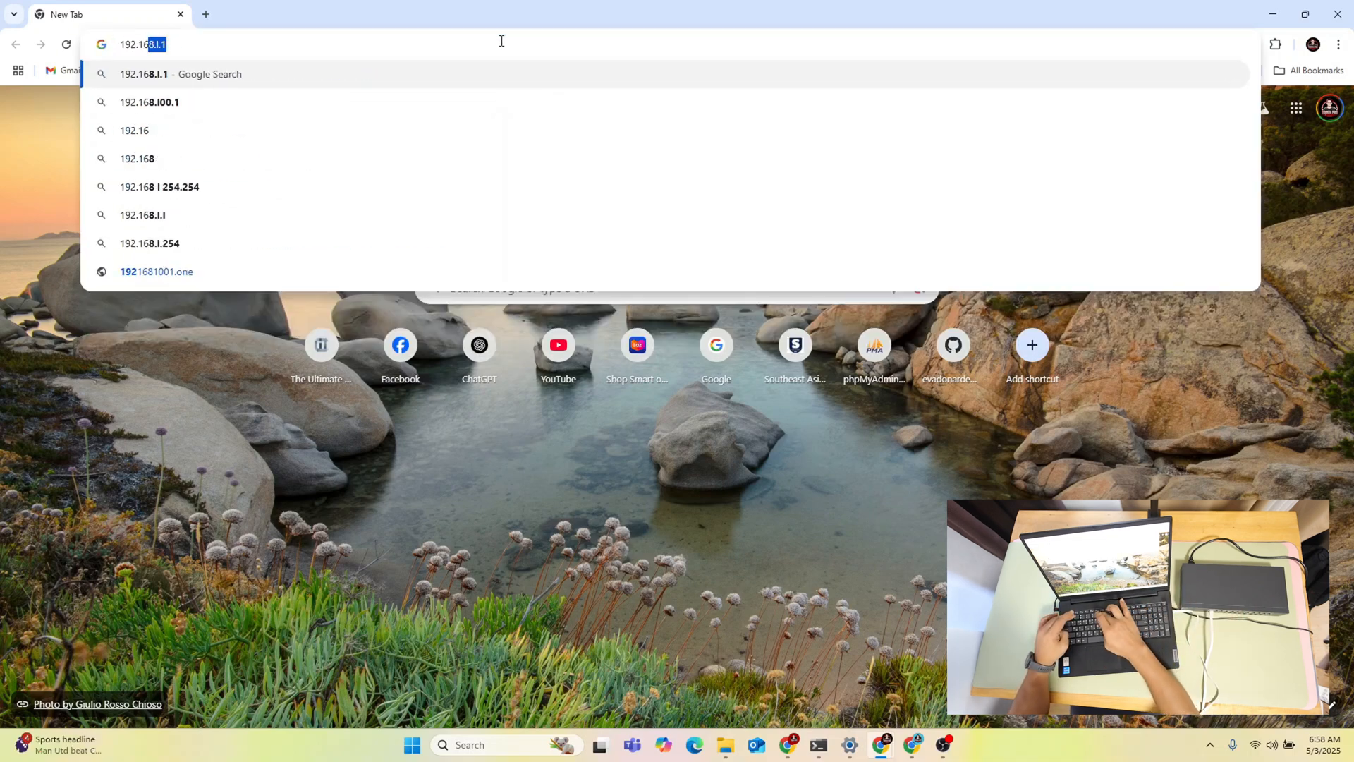
type("192.168.0.1")
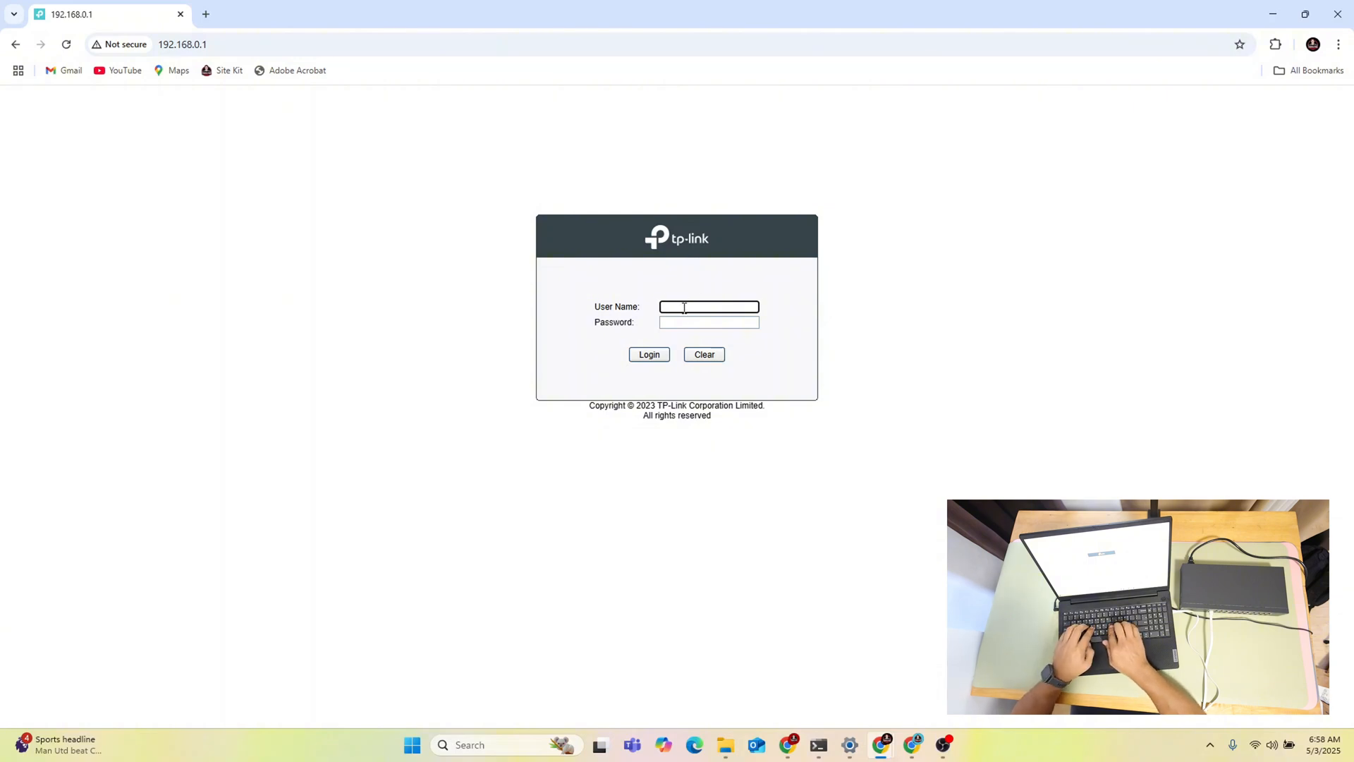
Step: Sign in as admin and dismiss Chrome's password breach warning
type("admin")
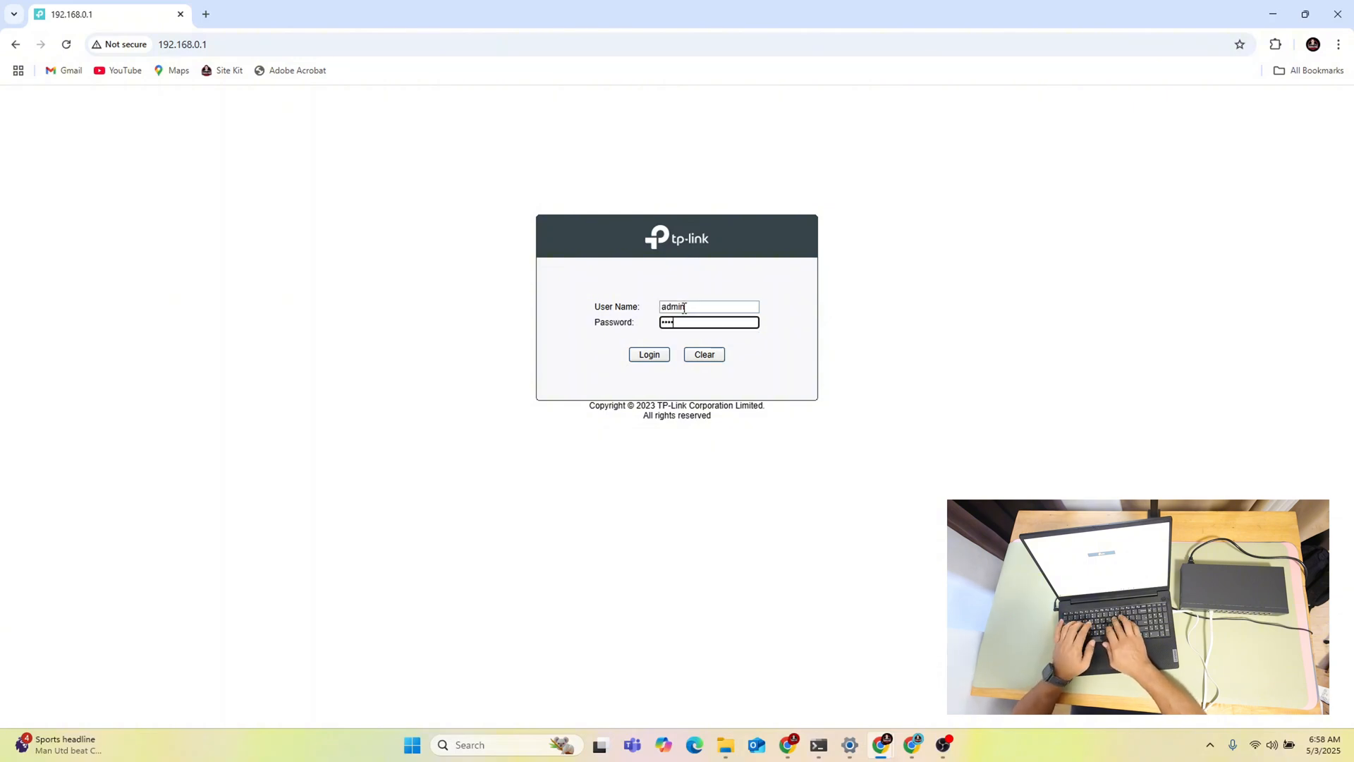
left_click(649, 354)
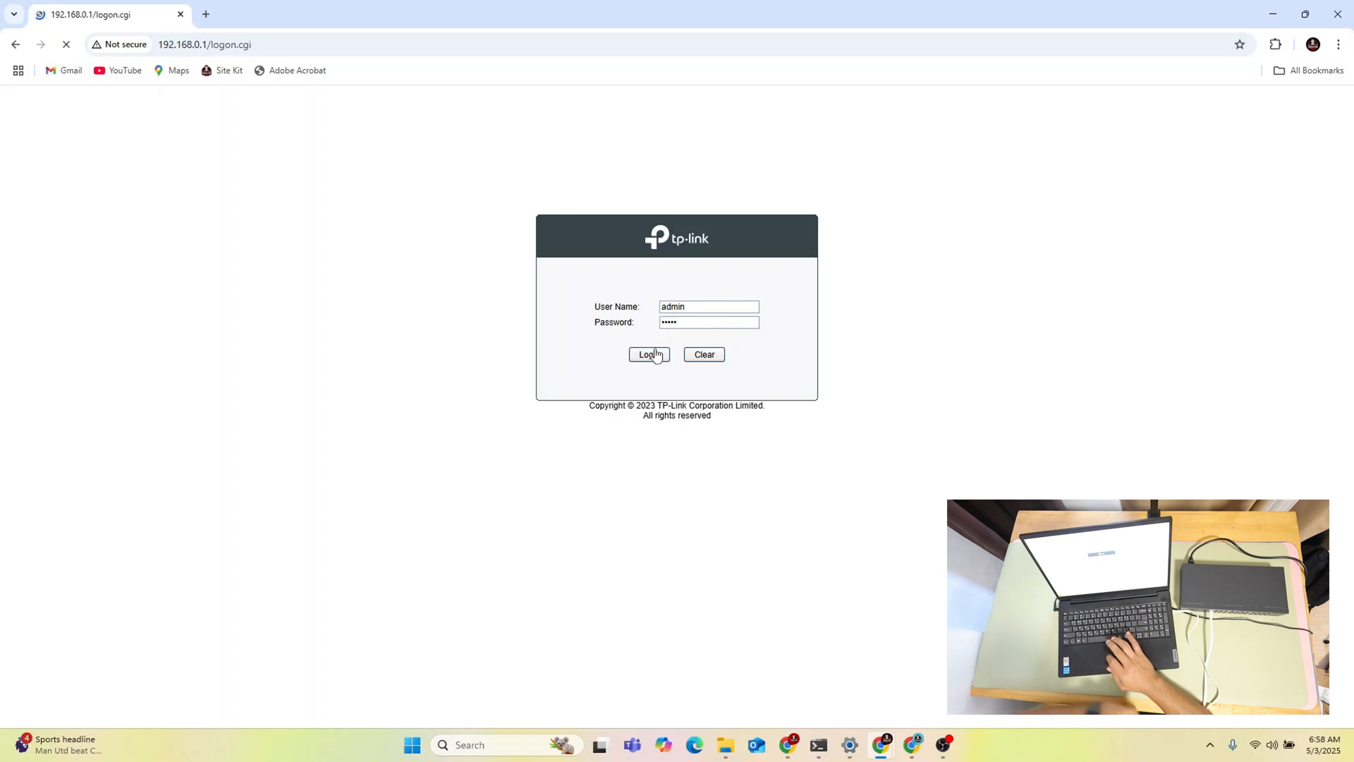
left_click(649, 354)
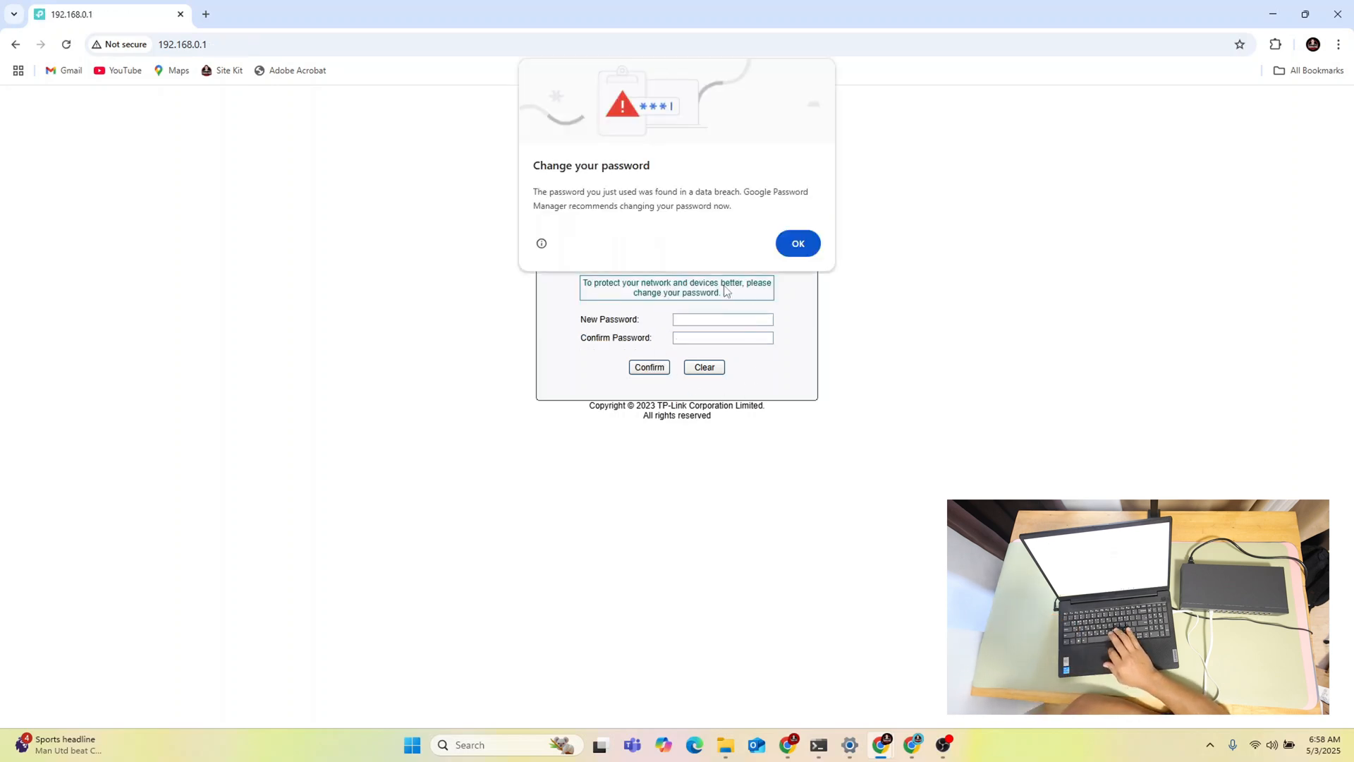
mouse_move(705, 317)
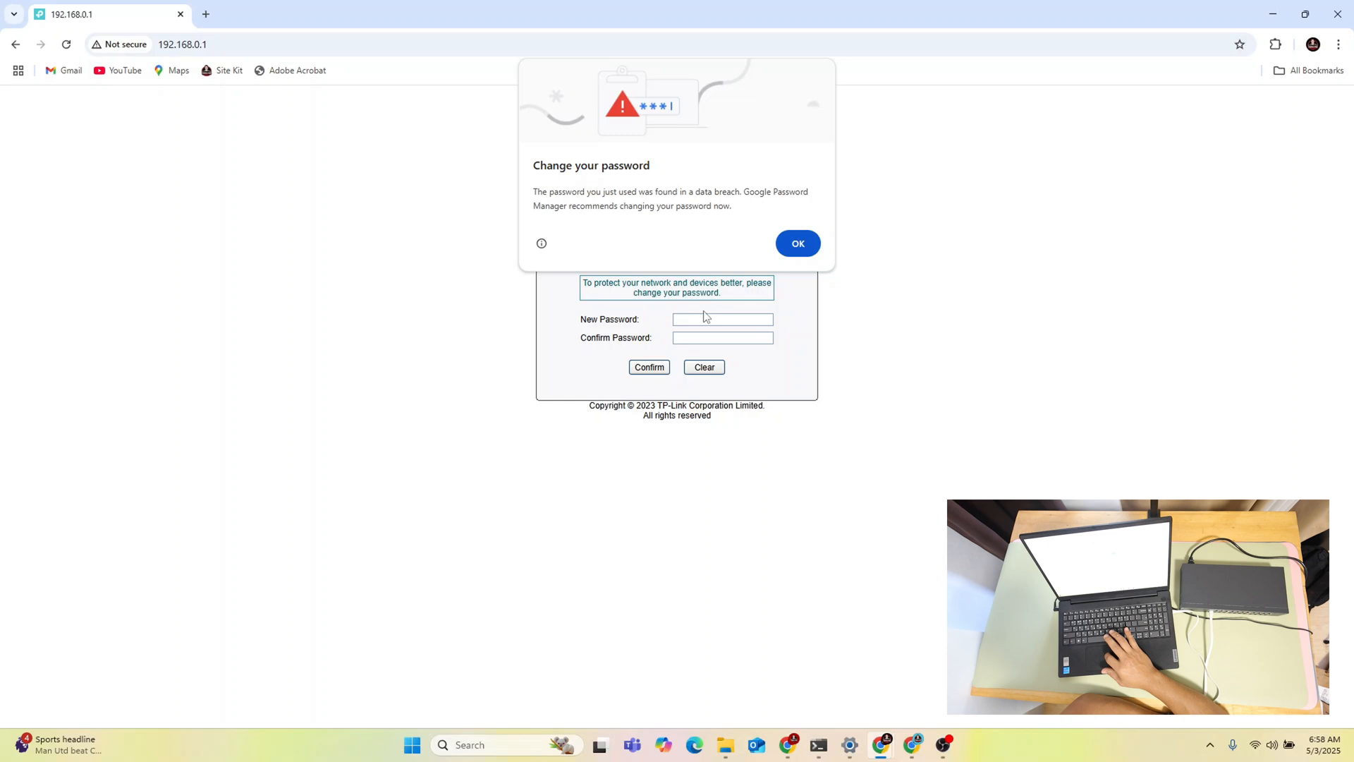
left_click(797, 242)
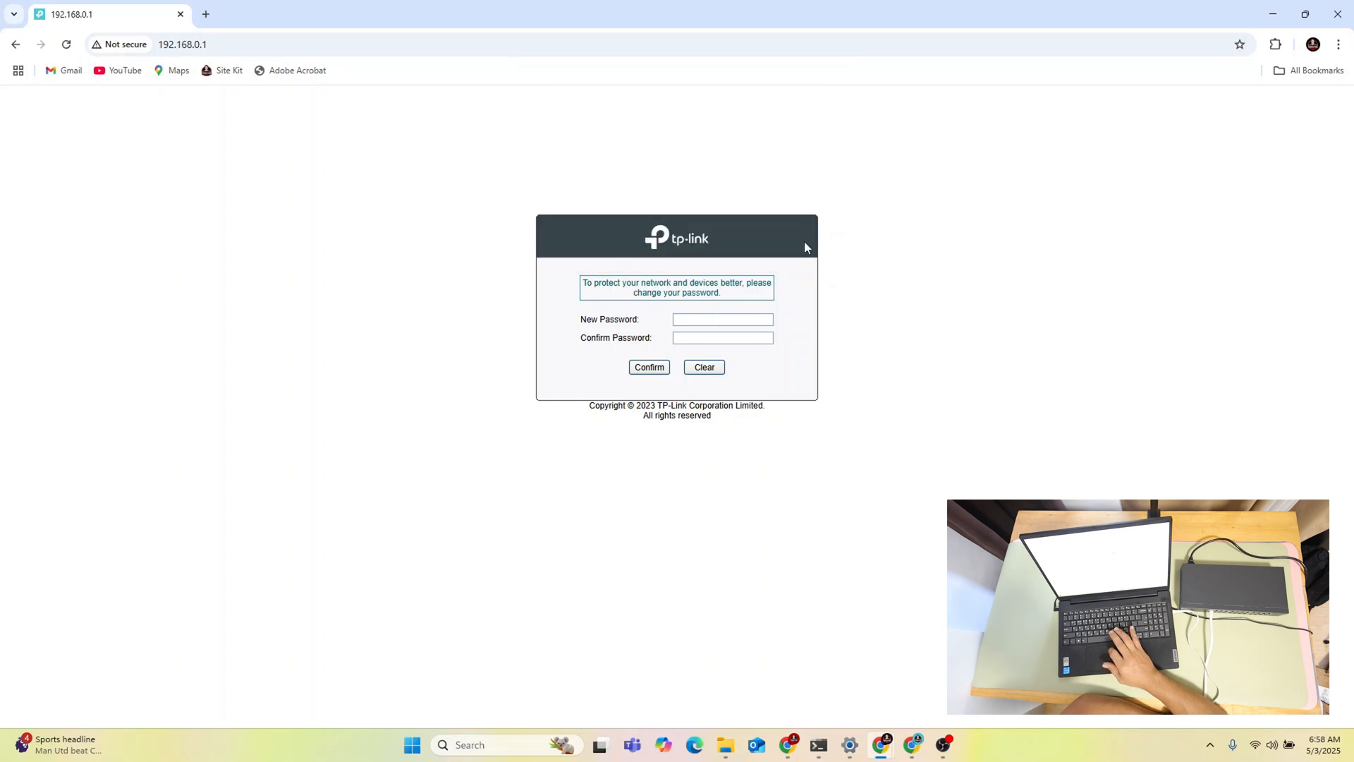
Step: Enter and confirm a new switch password, landing on the TL-SG1024DE System Info page
left_click(722, 318)
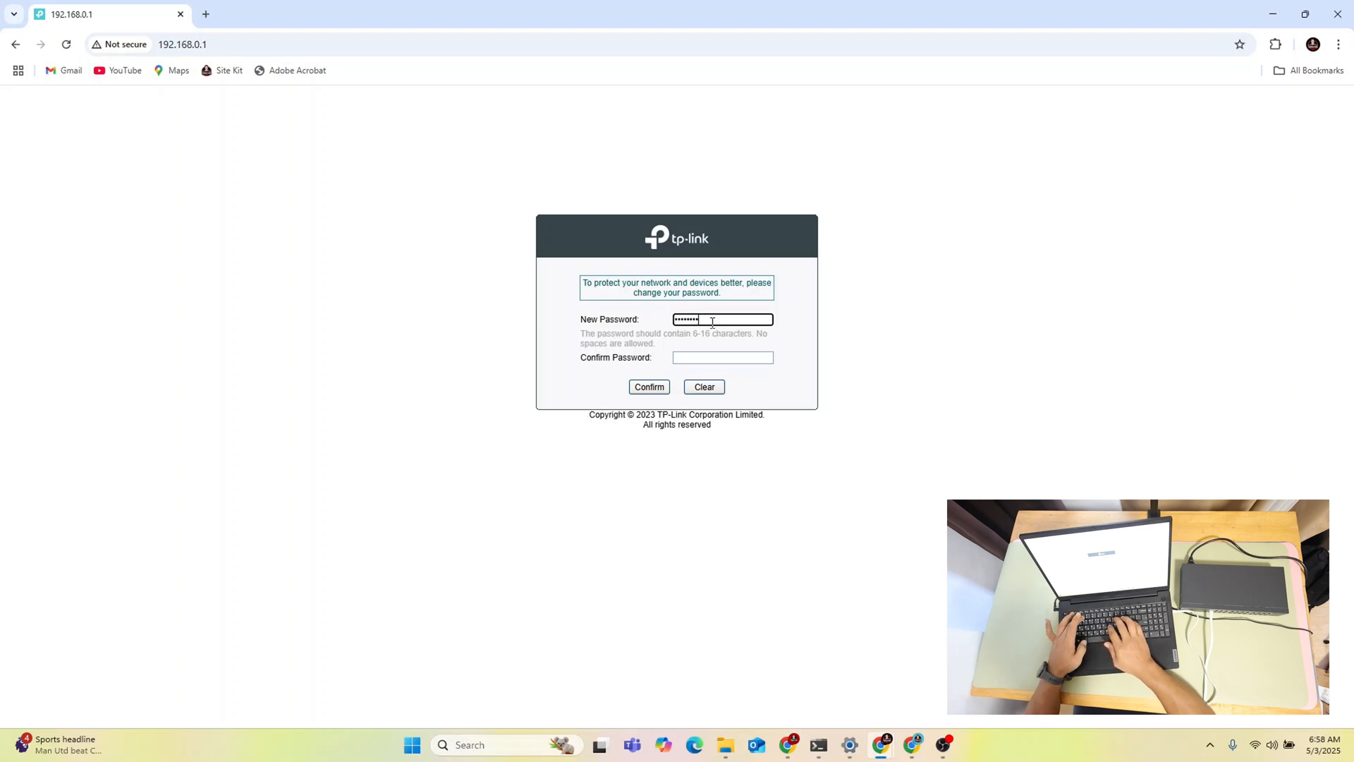
left_click(723, 338)
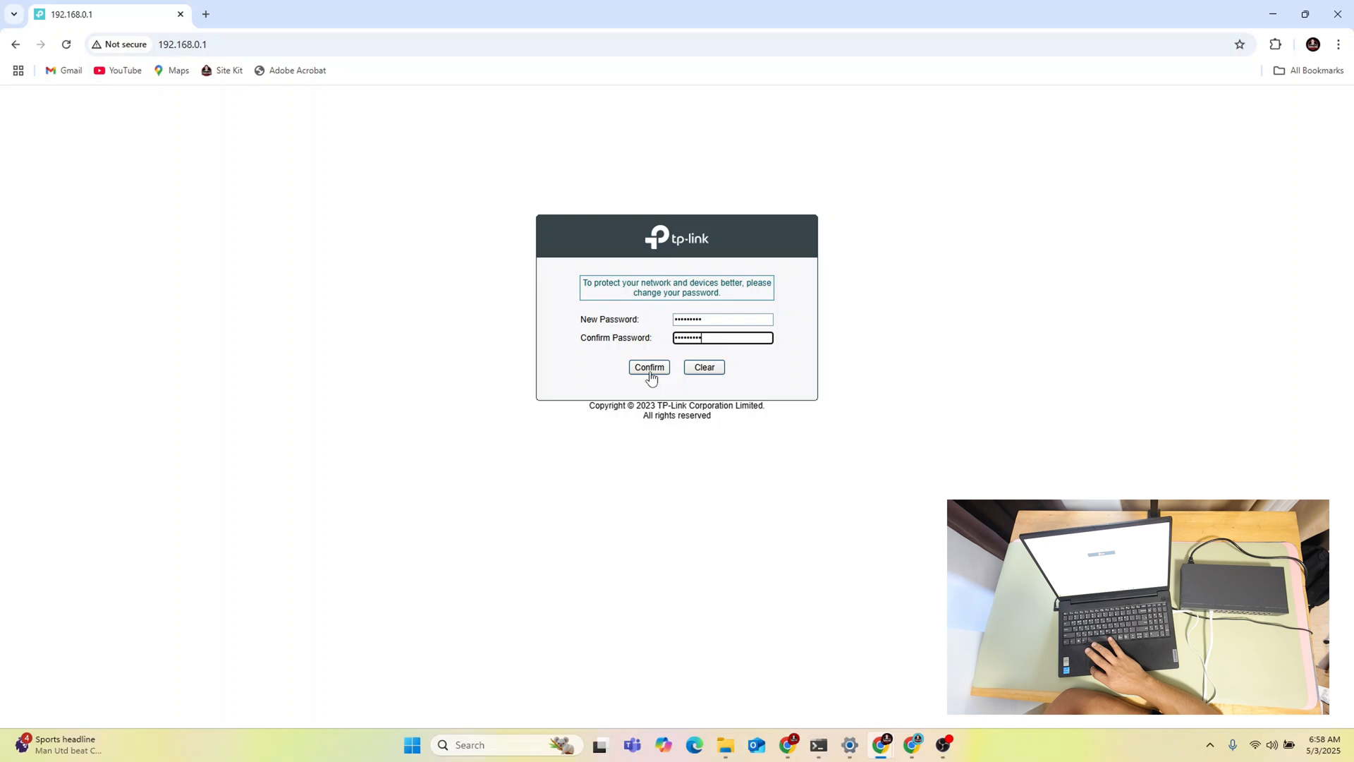
left_click(648, 367)
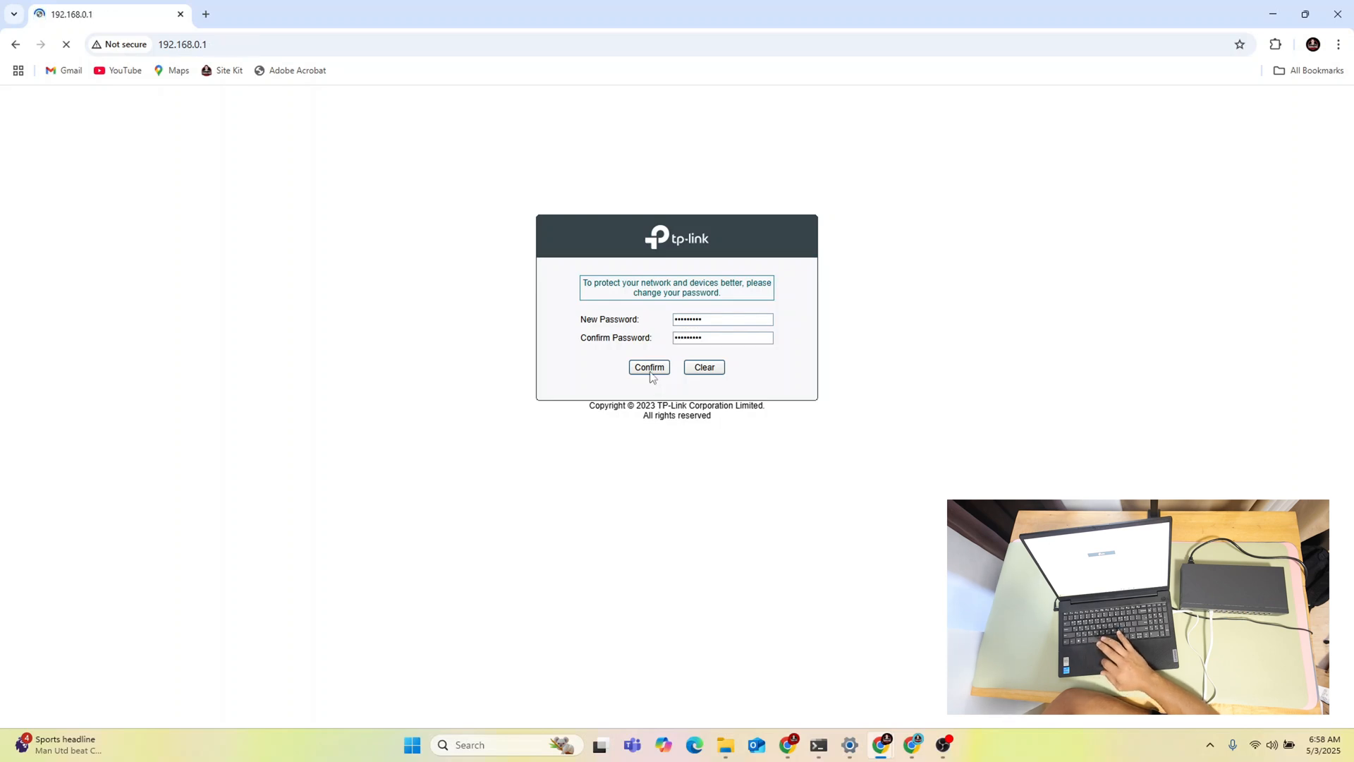
left_click(649, 367)
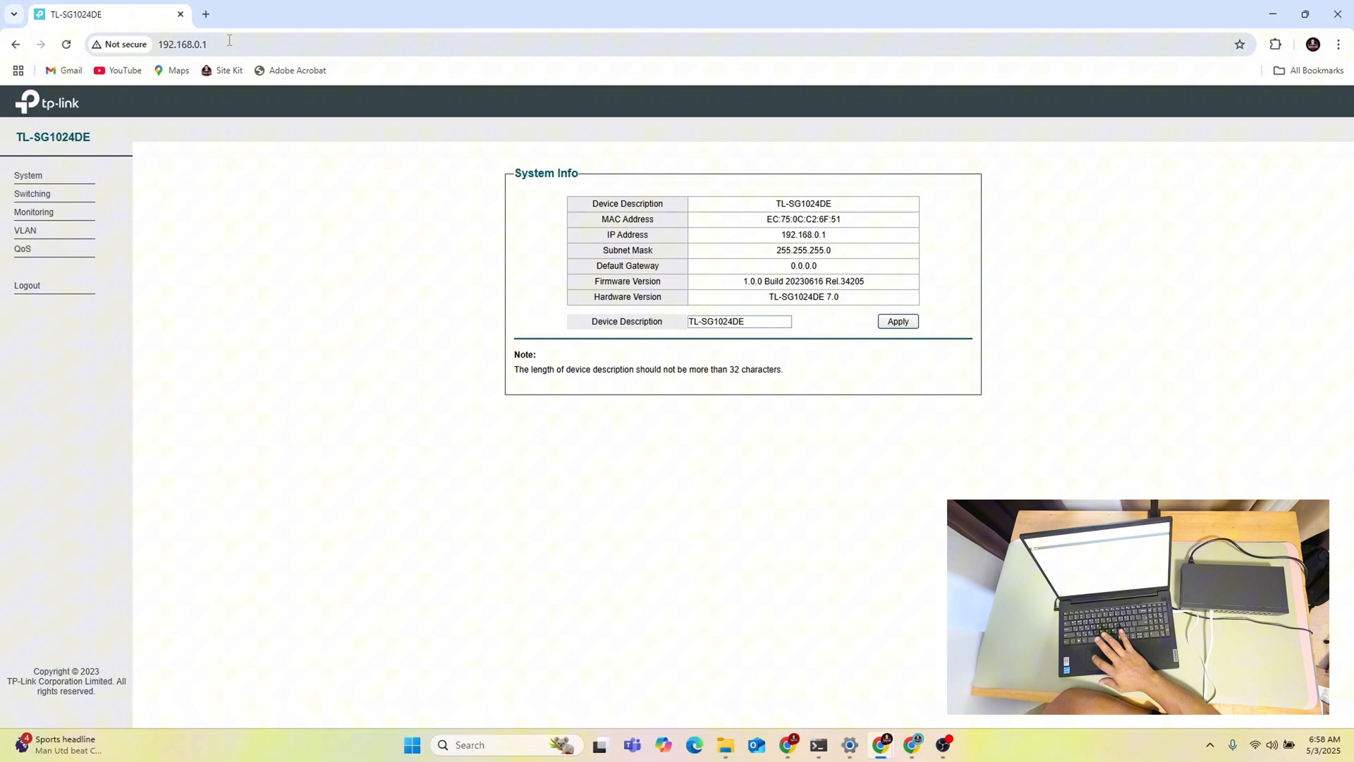
Step: Browse the System section: IP Setting, User Account and Config Backup/Restore pages
left_click(185, 44)
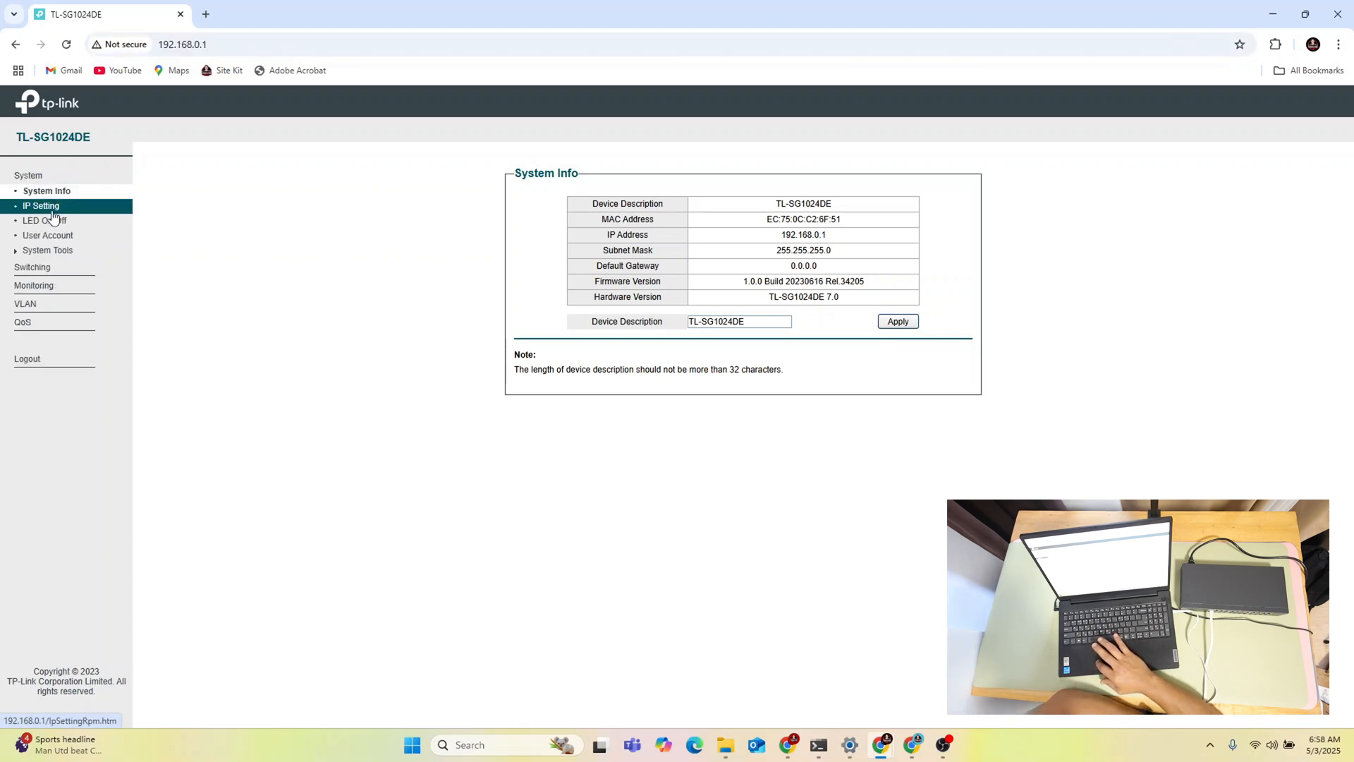
left_click(40, 206)
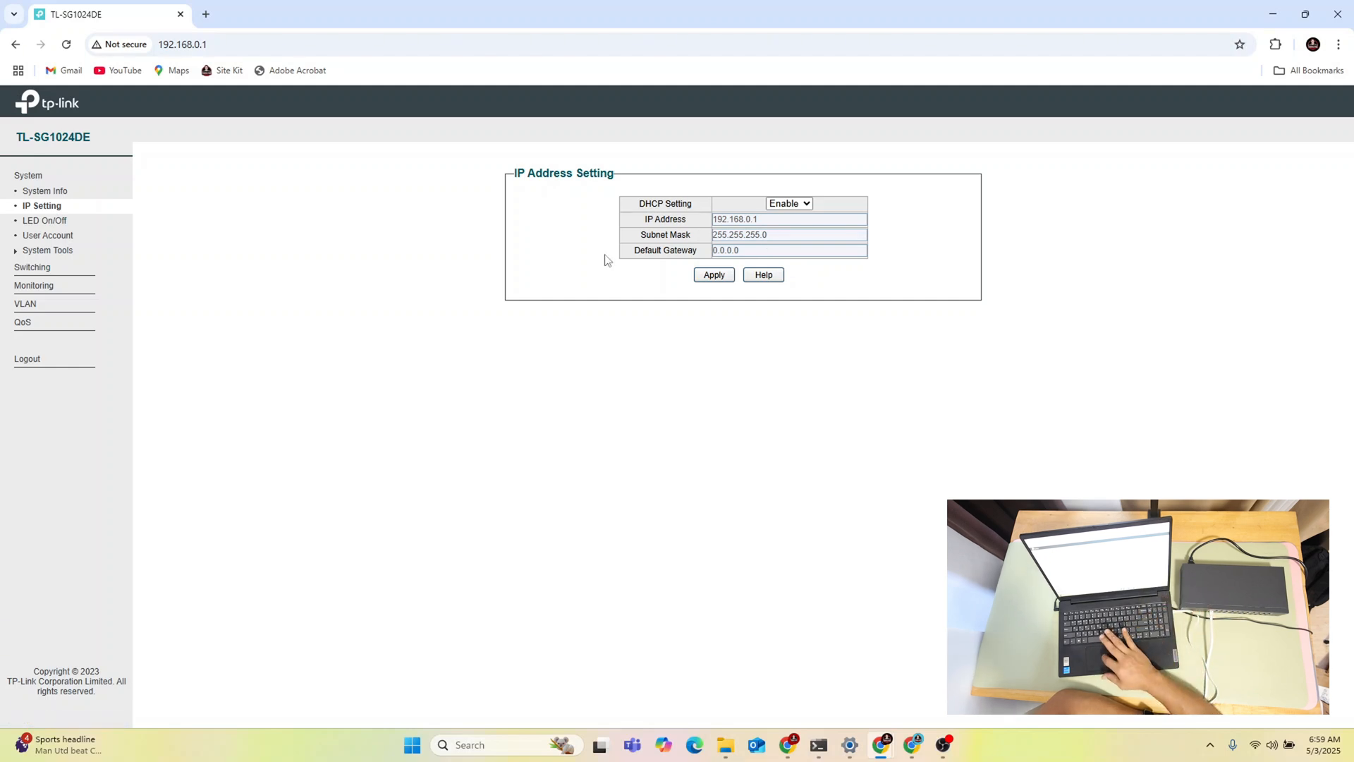
left_click(42, 220)
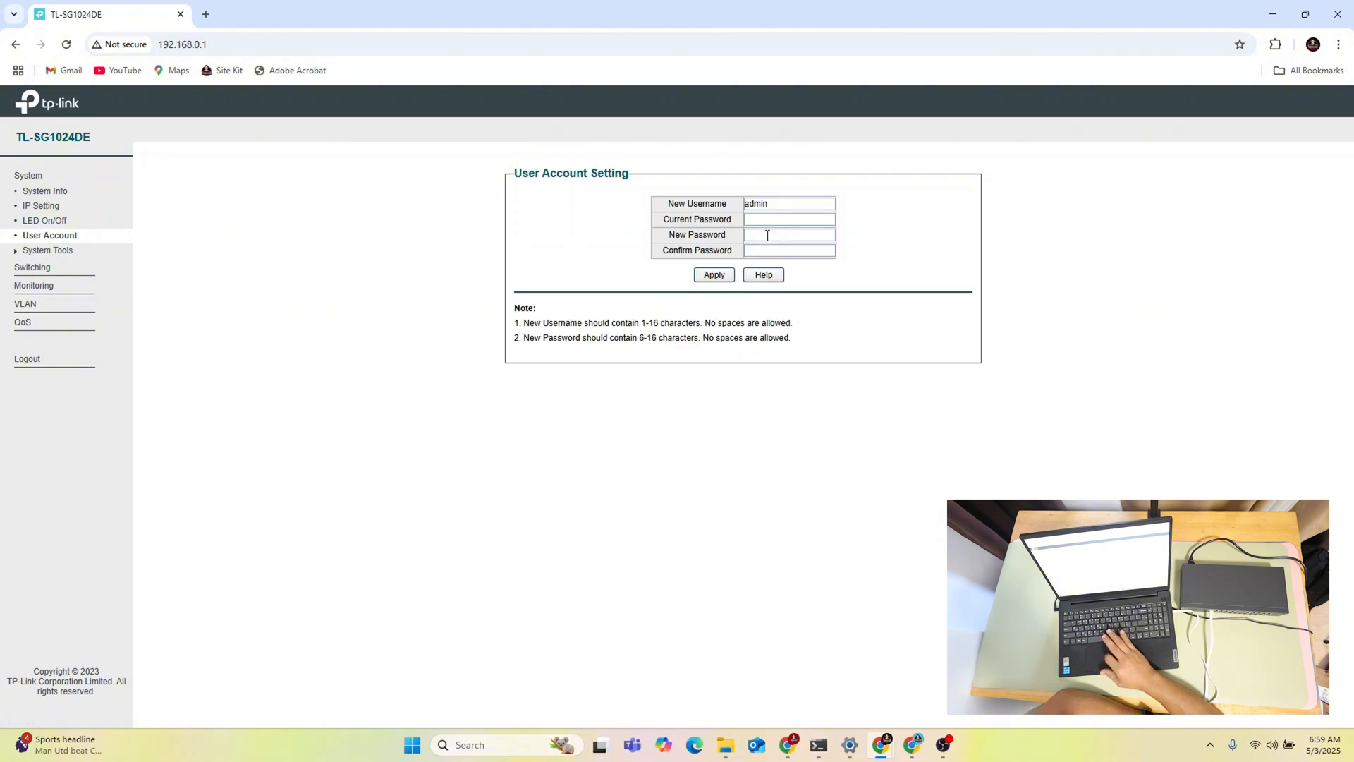
left_click(48, 250)
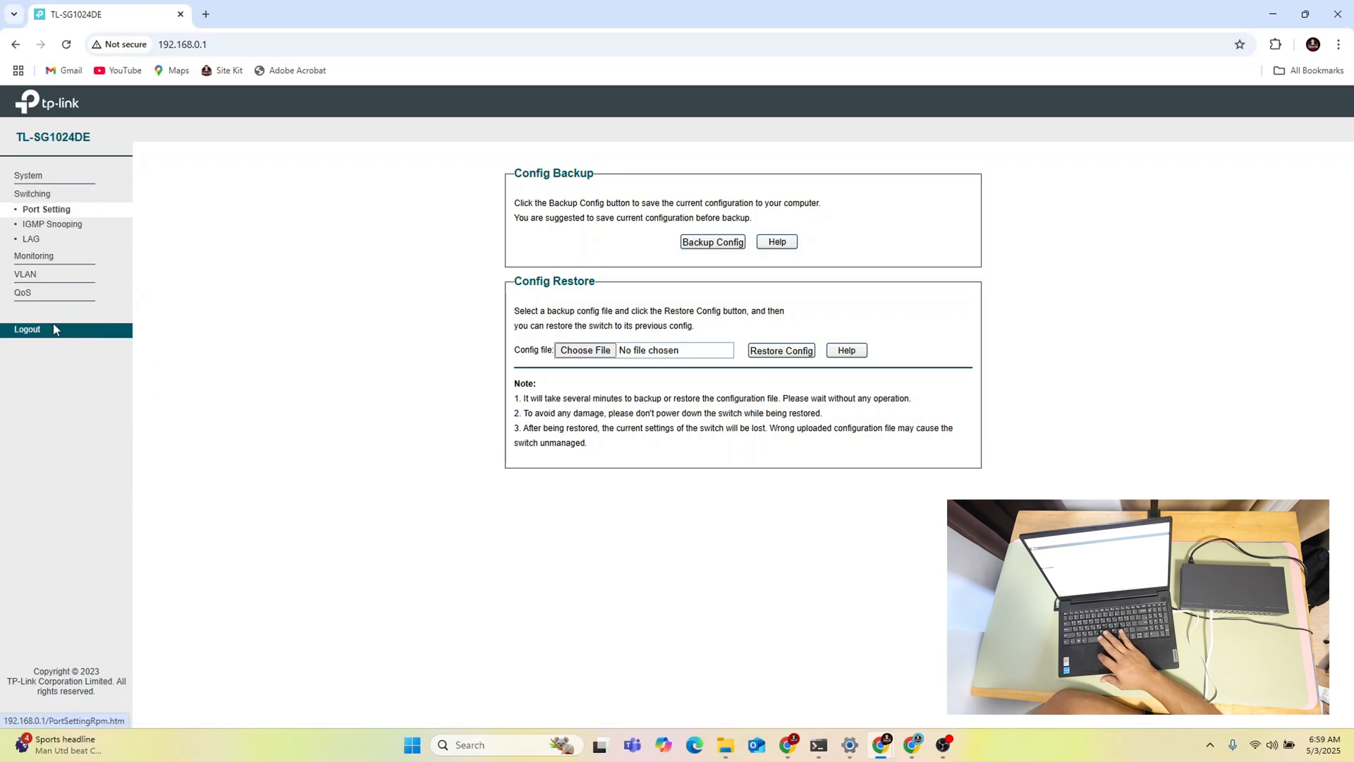
Step: View the Port Setting table for all 24 ports and pick Port 2 for editing
left_click(47, 209)
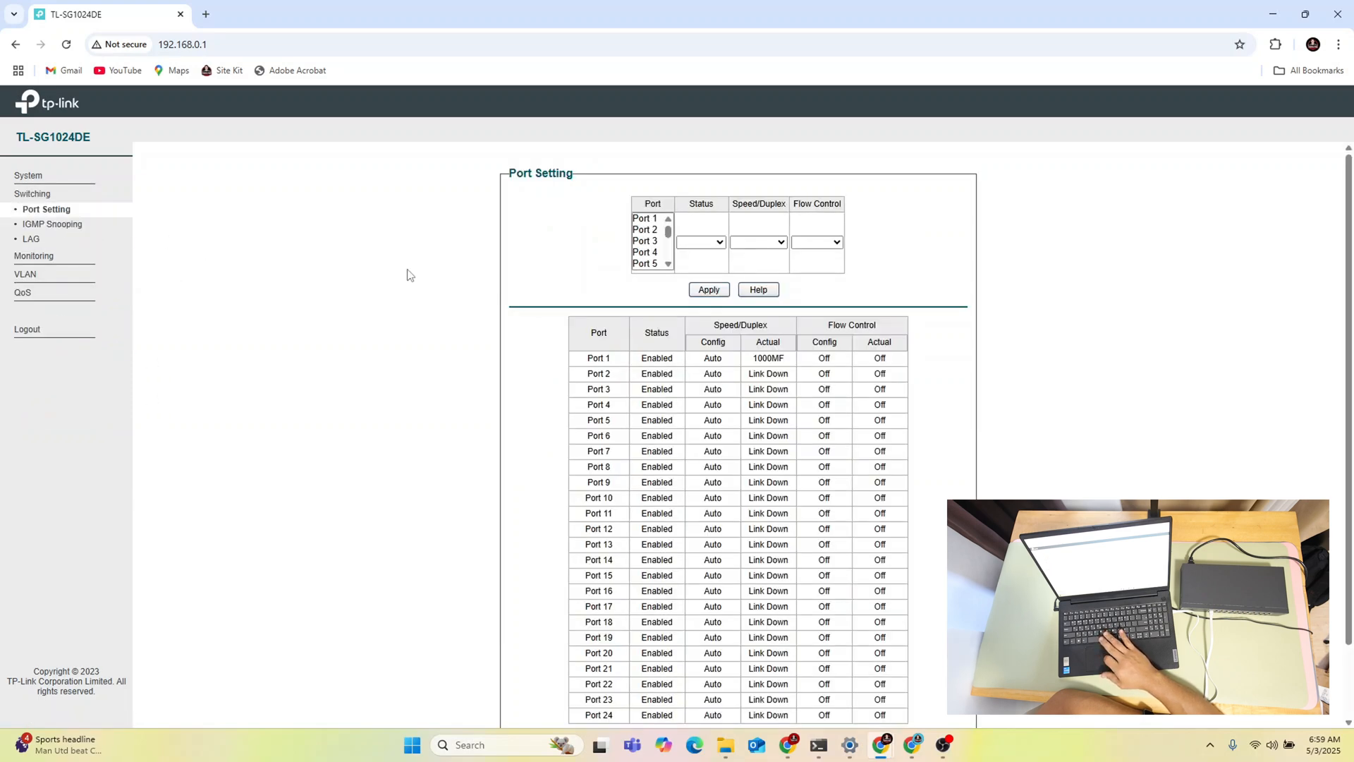
mouse_move(52, 224)
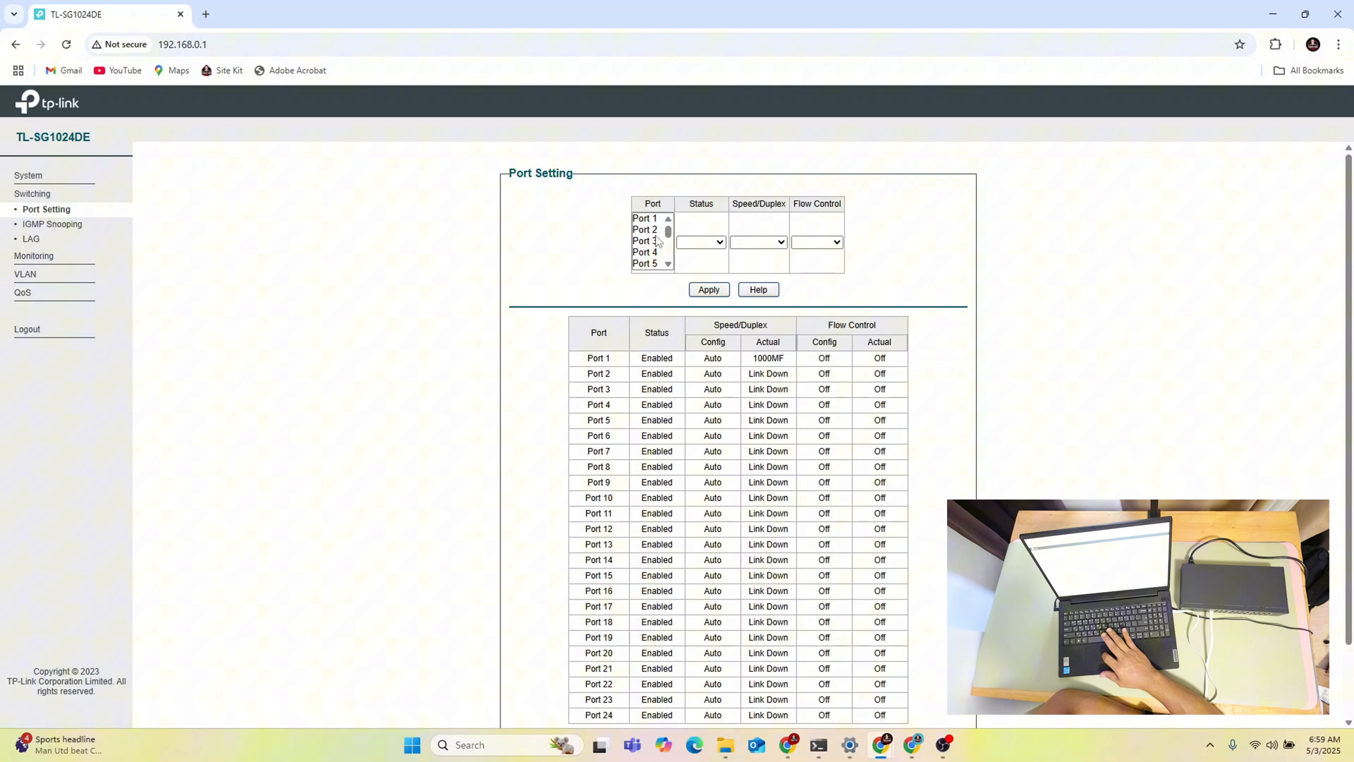
left_click(645, 230)
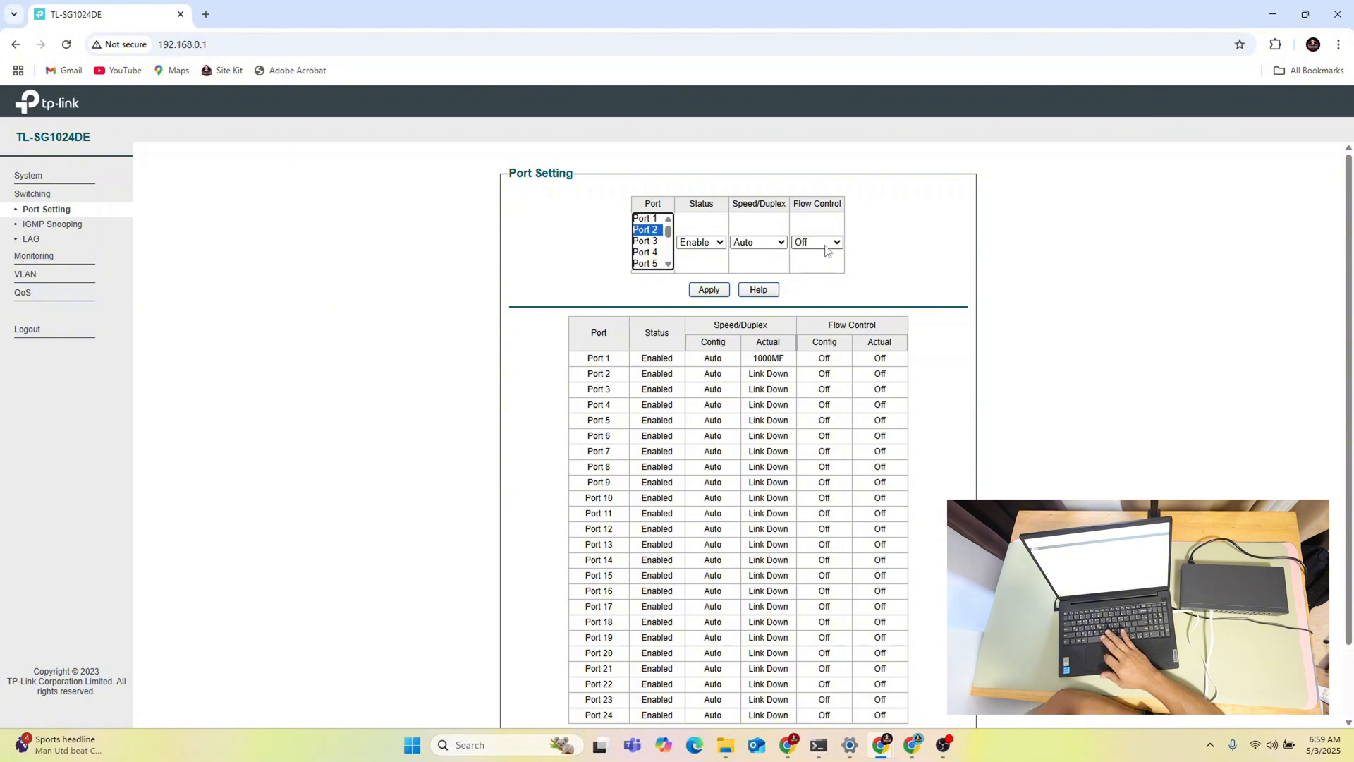
left_click(758, 242)
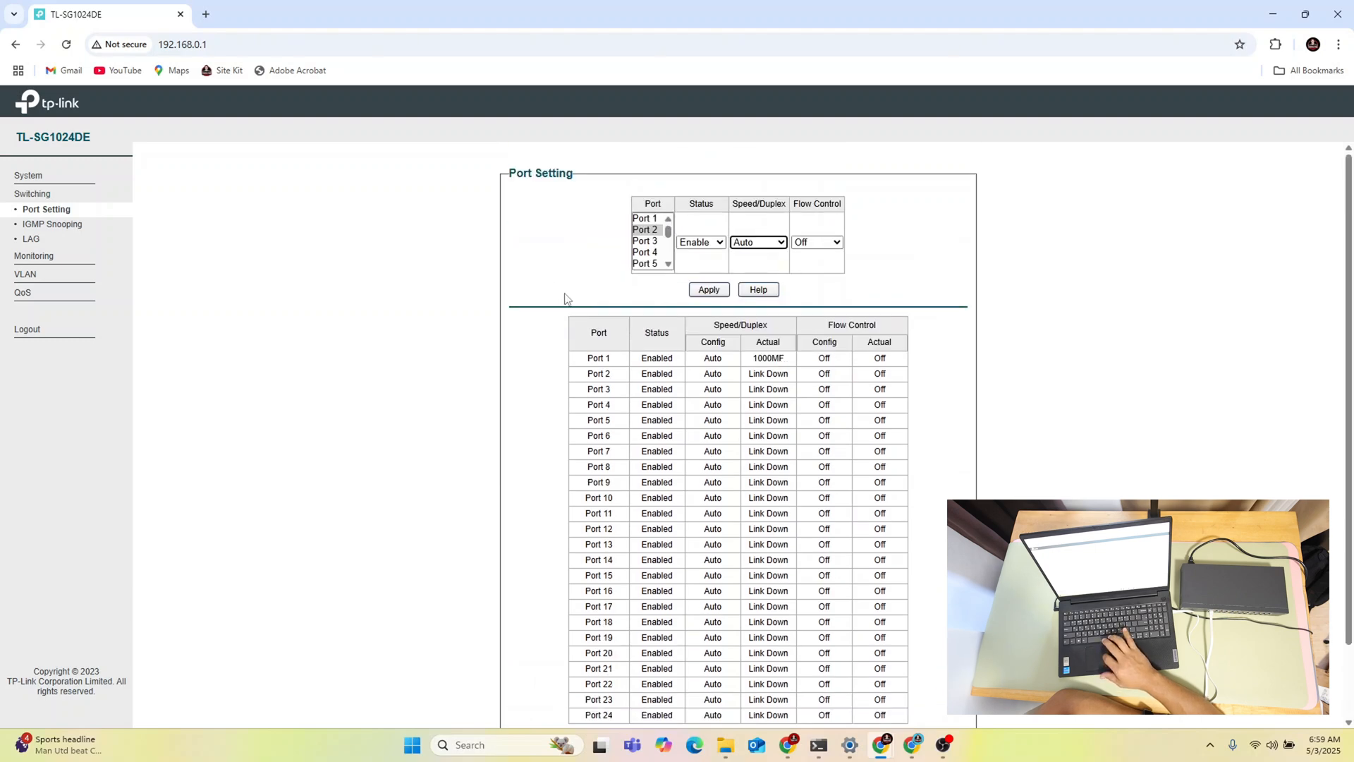
mouse_move(71, 228)
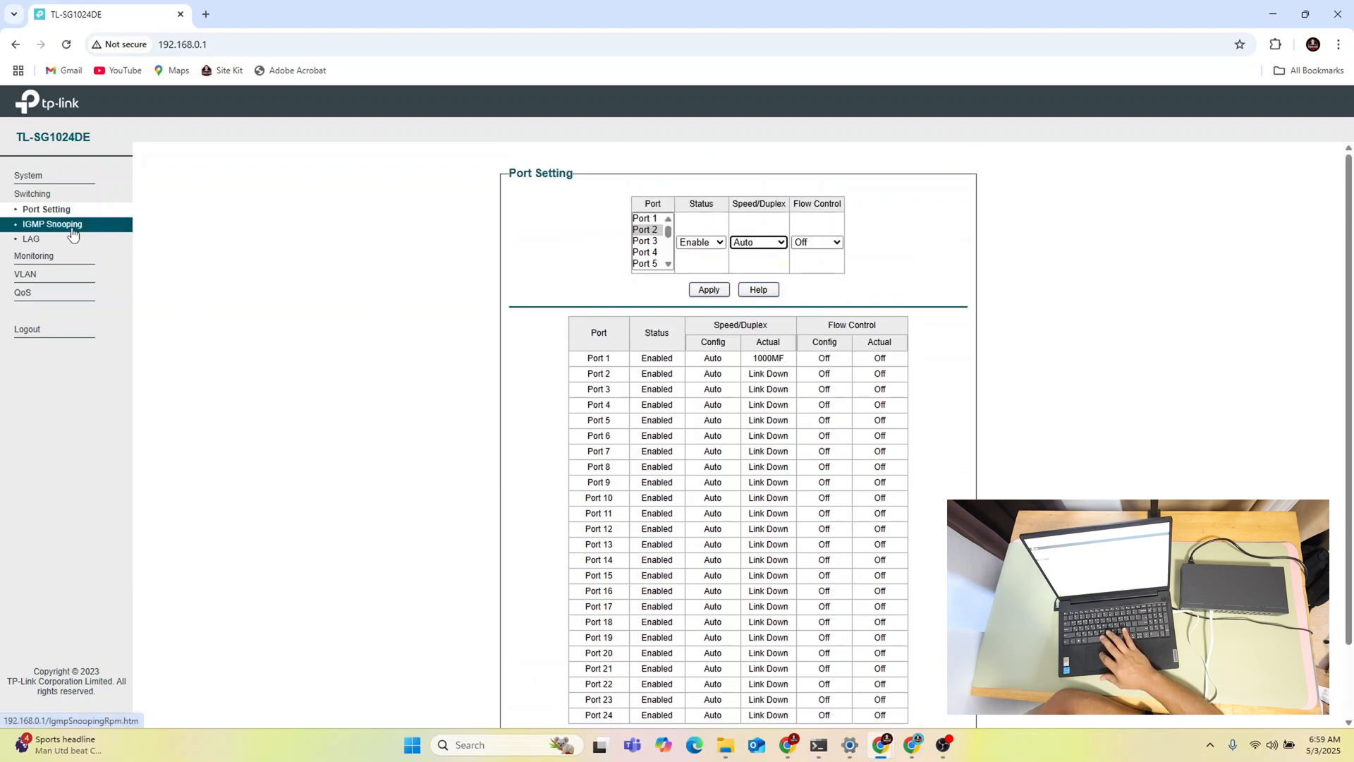
Step: View IGMP Snooping, then the empty Static LAG Setting page for LAG 1-8
left_click(52, 223)
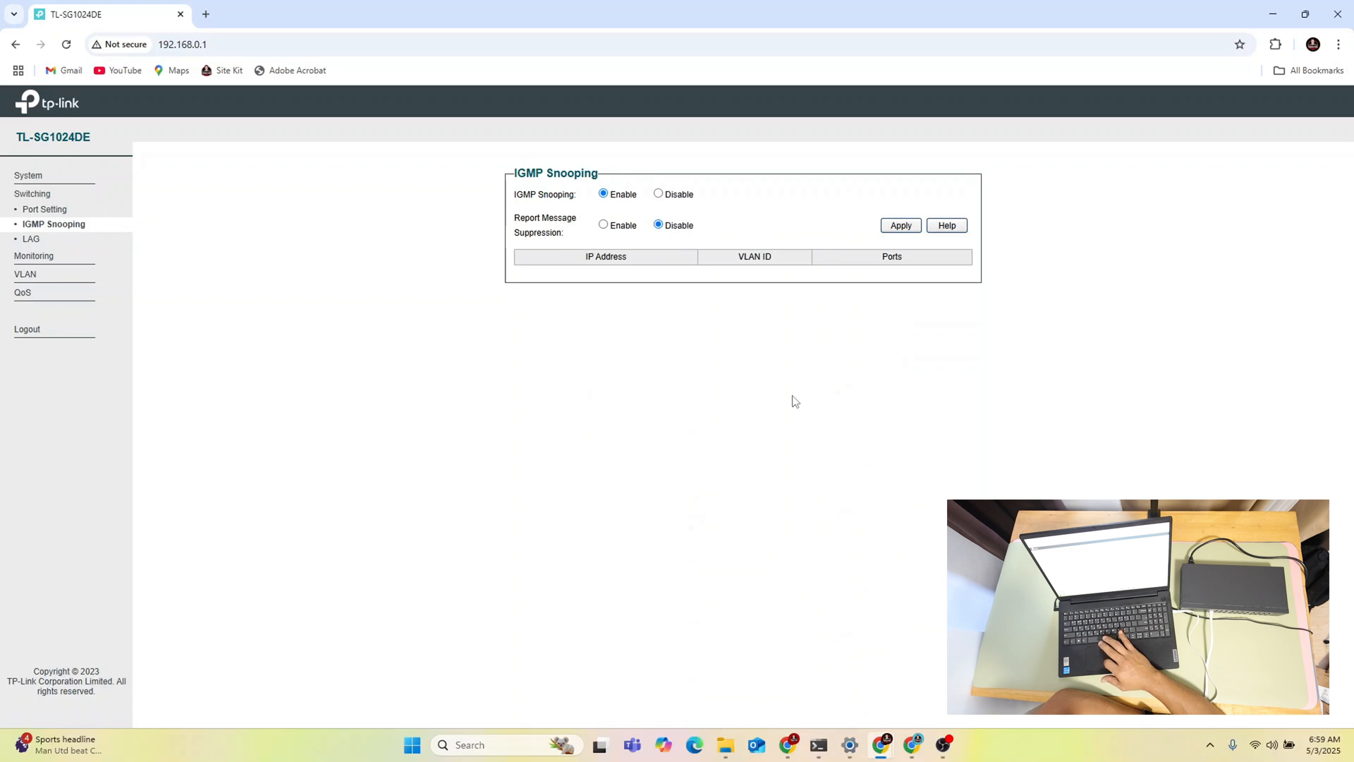
mouse_move(767, 227)
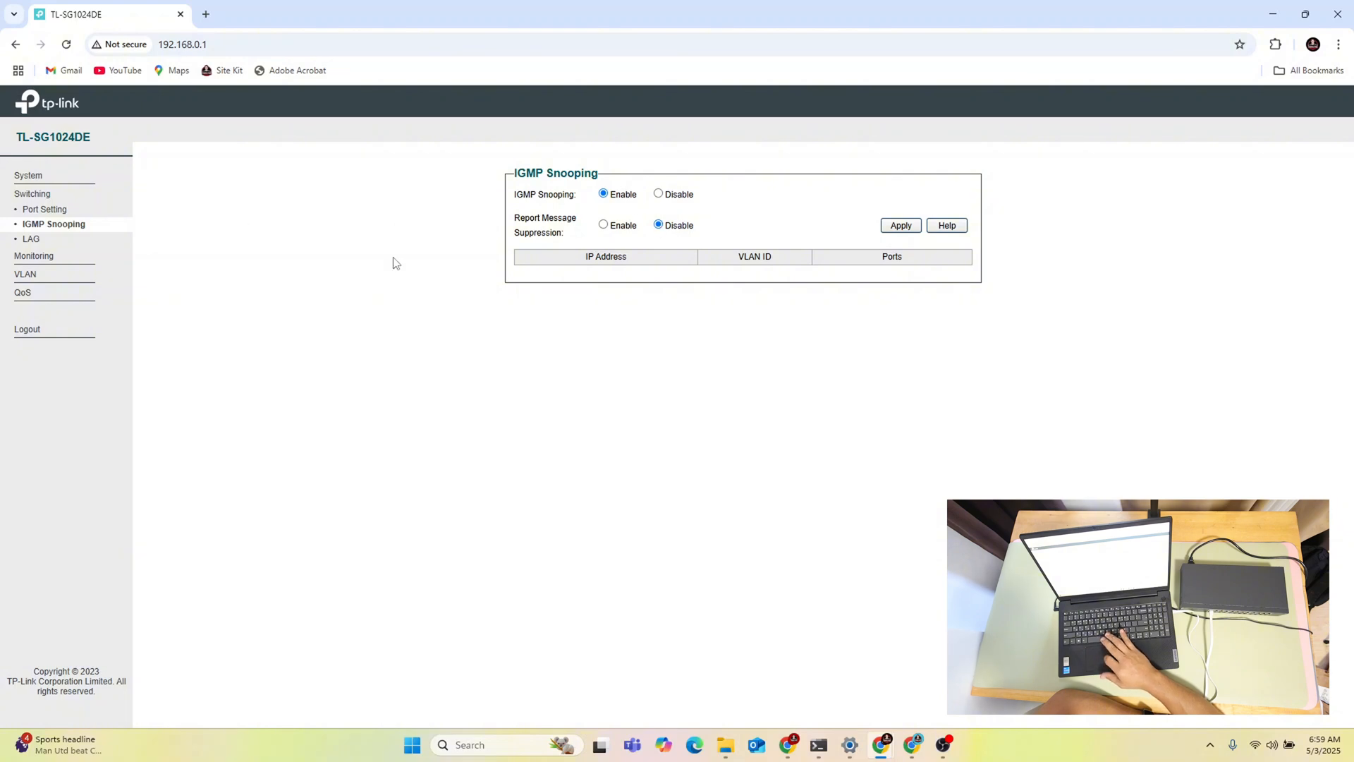
mouse_move(31, 238)
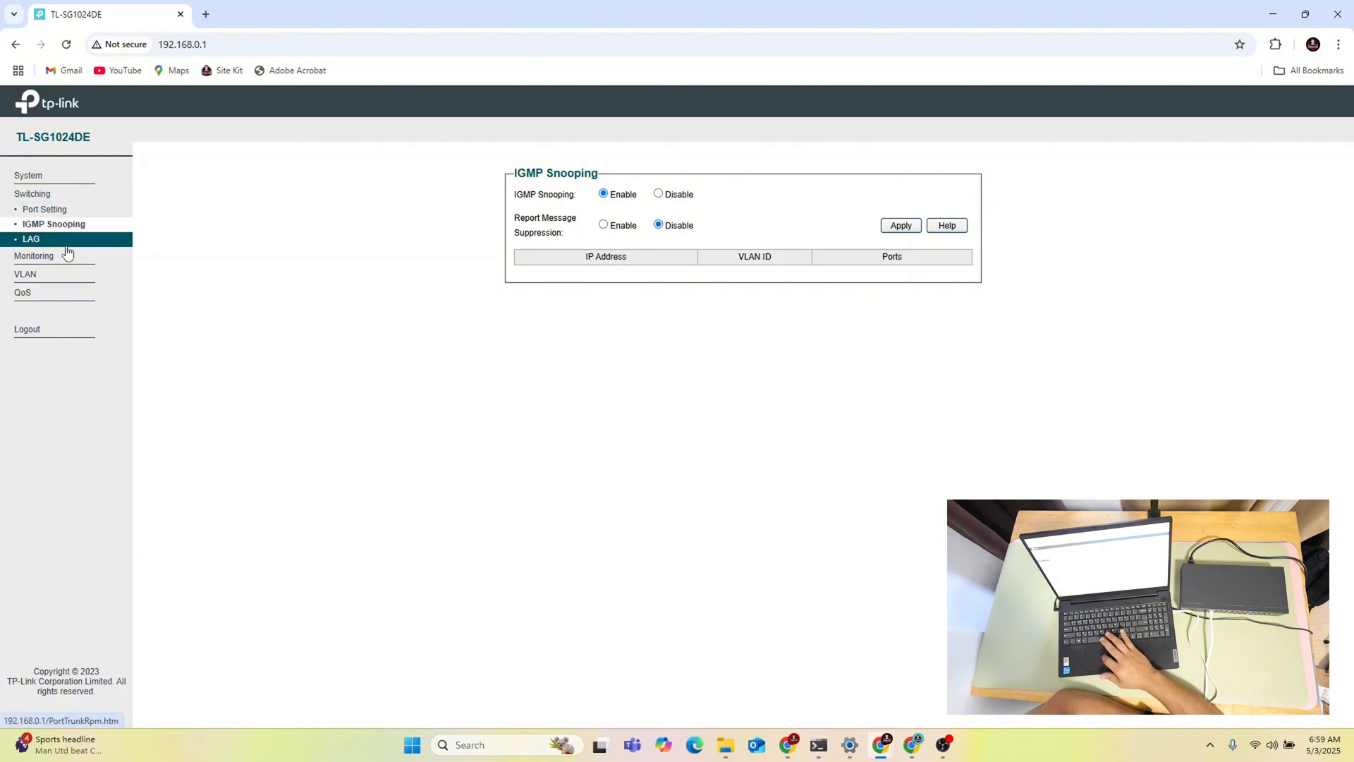
left_click(31, 239)
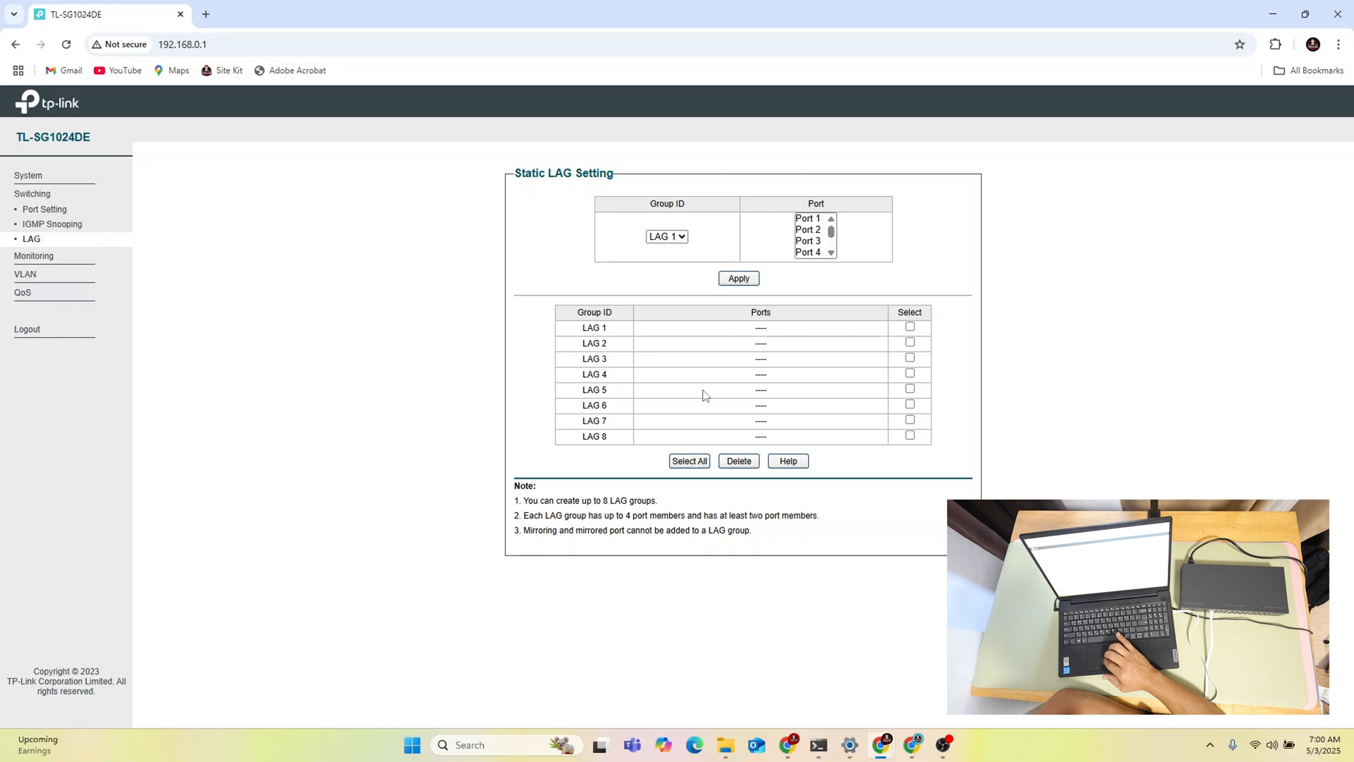
mouse_move(779, 383)
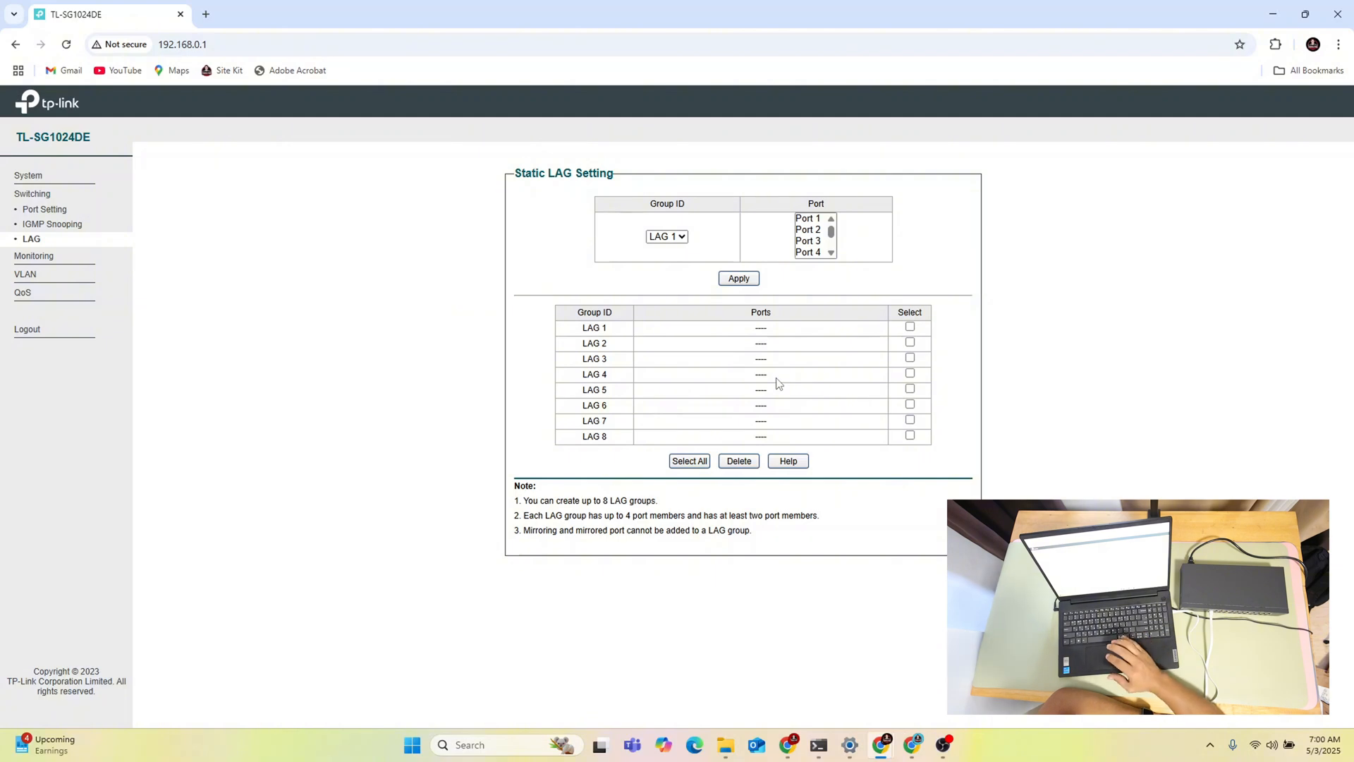
mouse_move(714, 223)
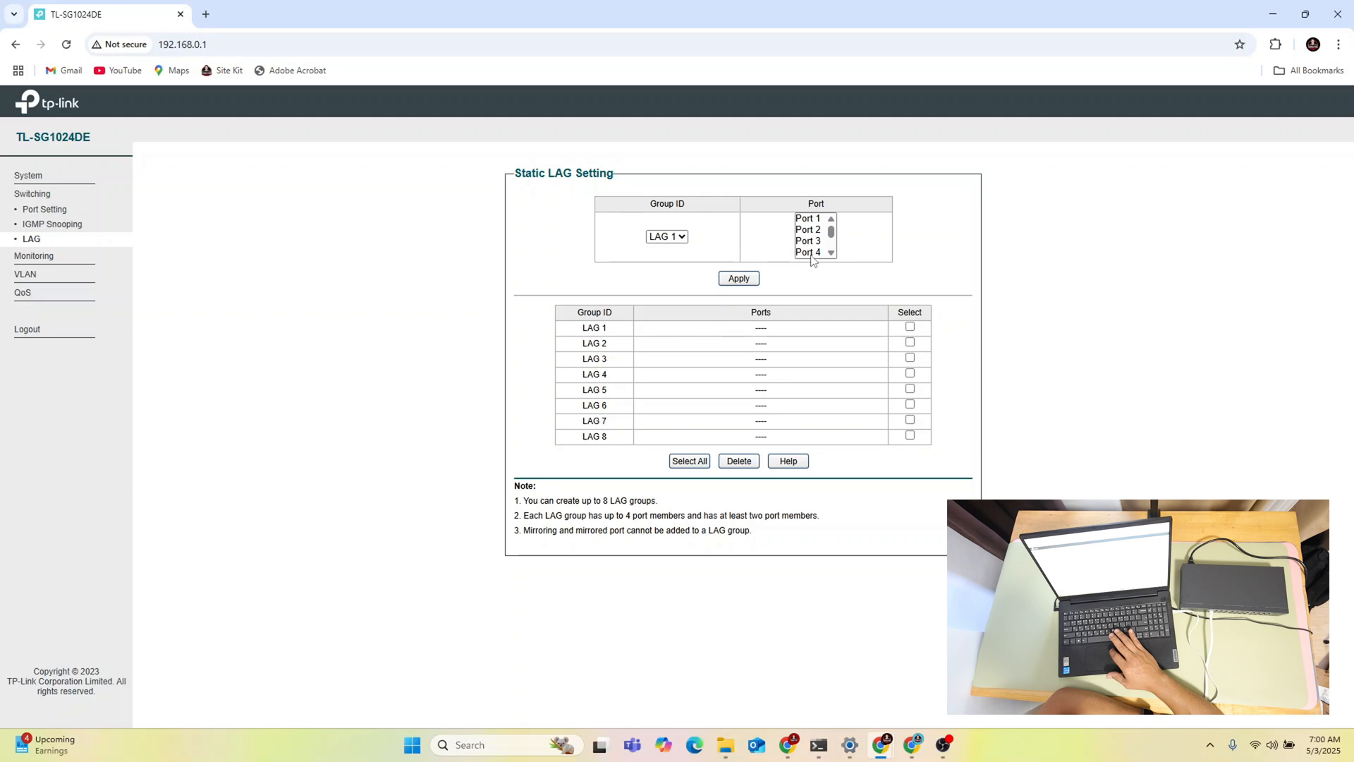
mouse_move(710, 247)
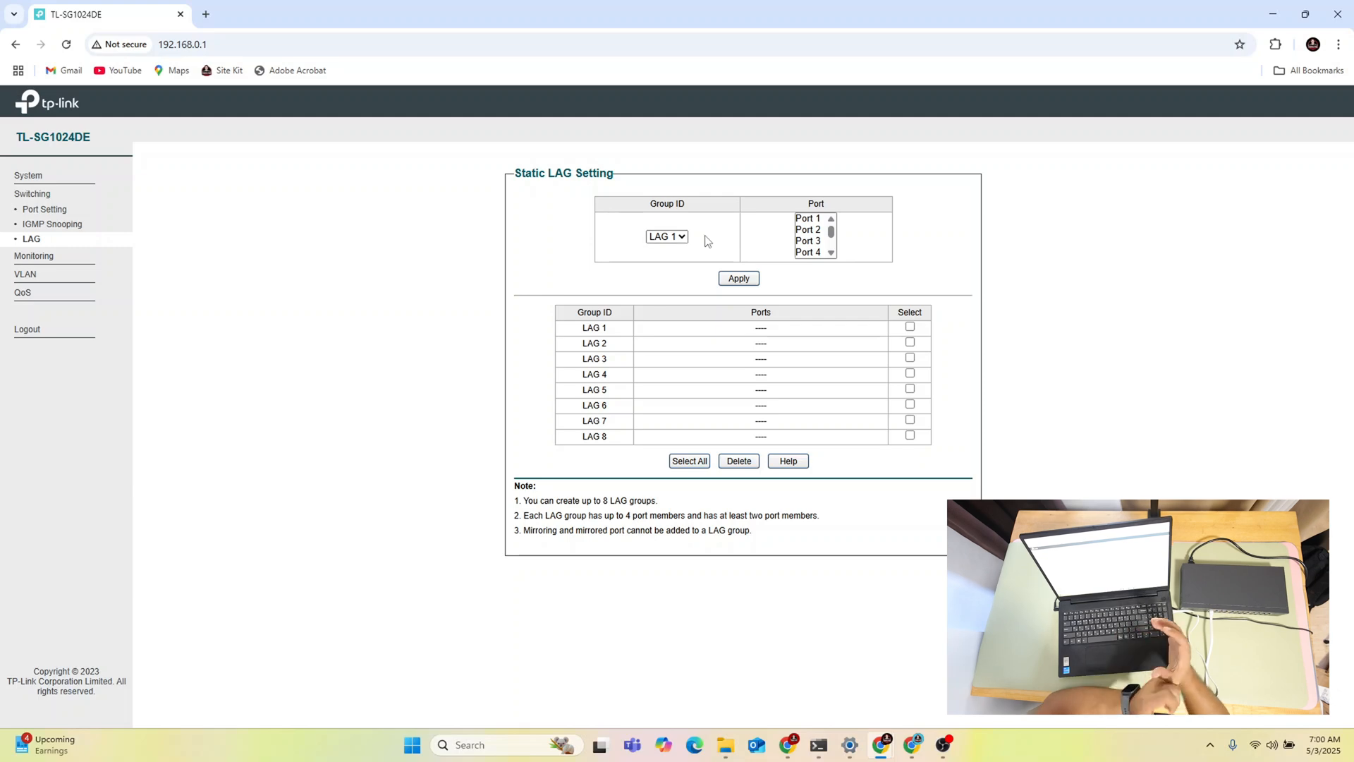
mouse_move(34, 256)
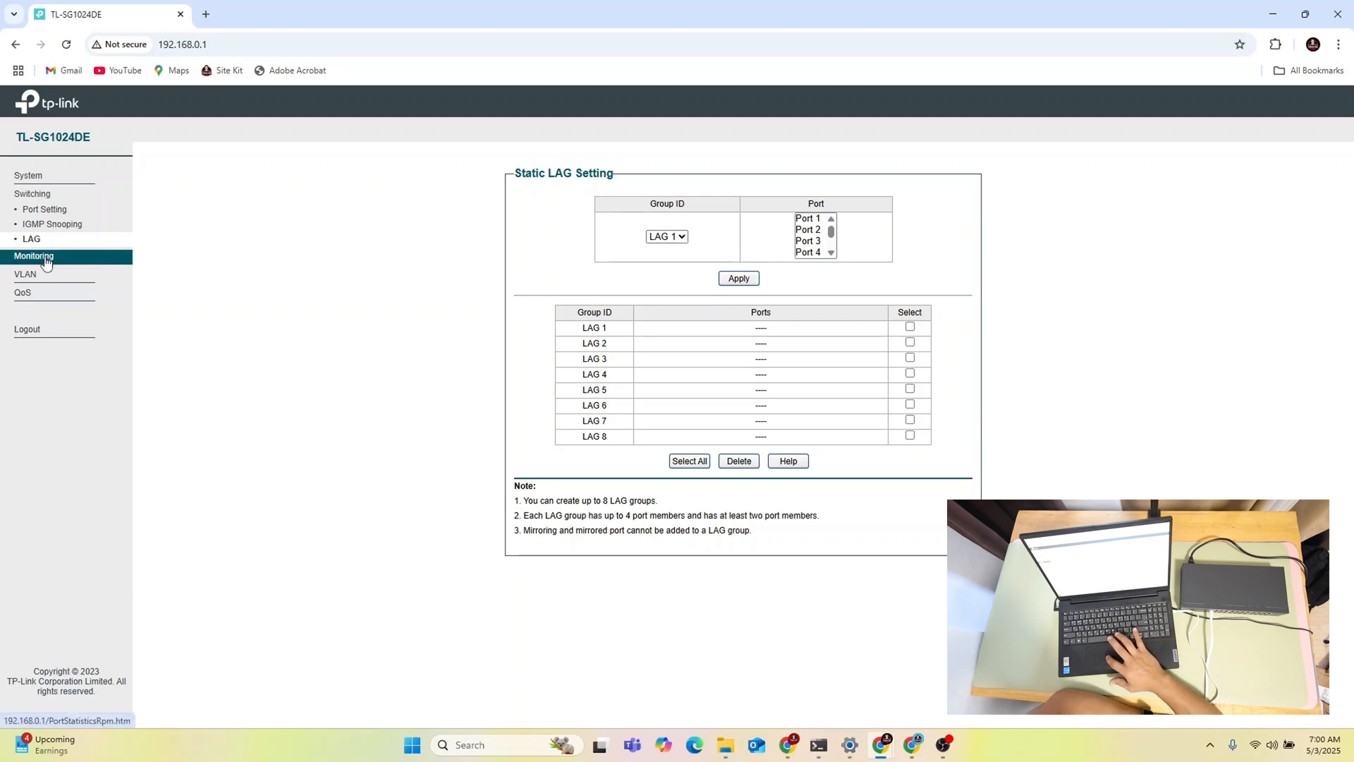
Step: Review the Port Statistics and Port Mirror pages, choosing a port in the mirrored list
left_click(33, 255)
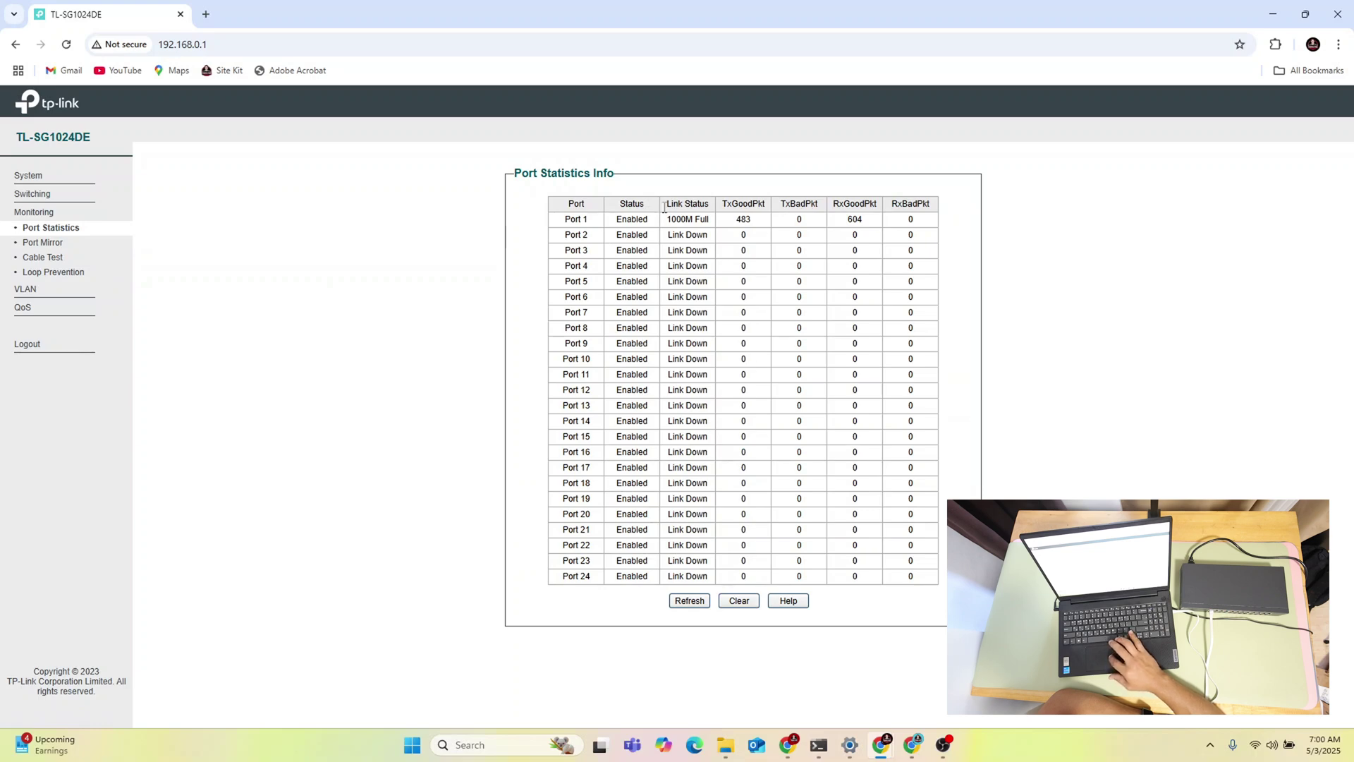
mouse_move(472, 301)
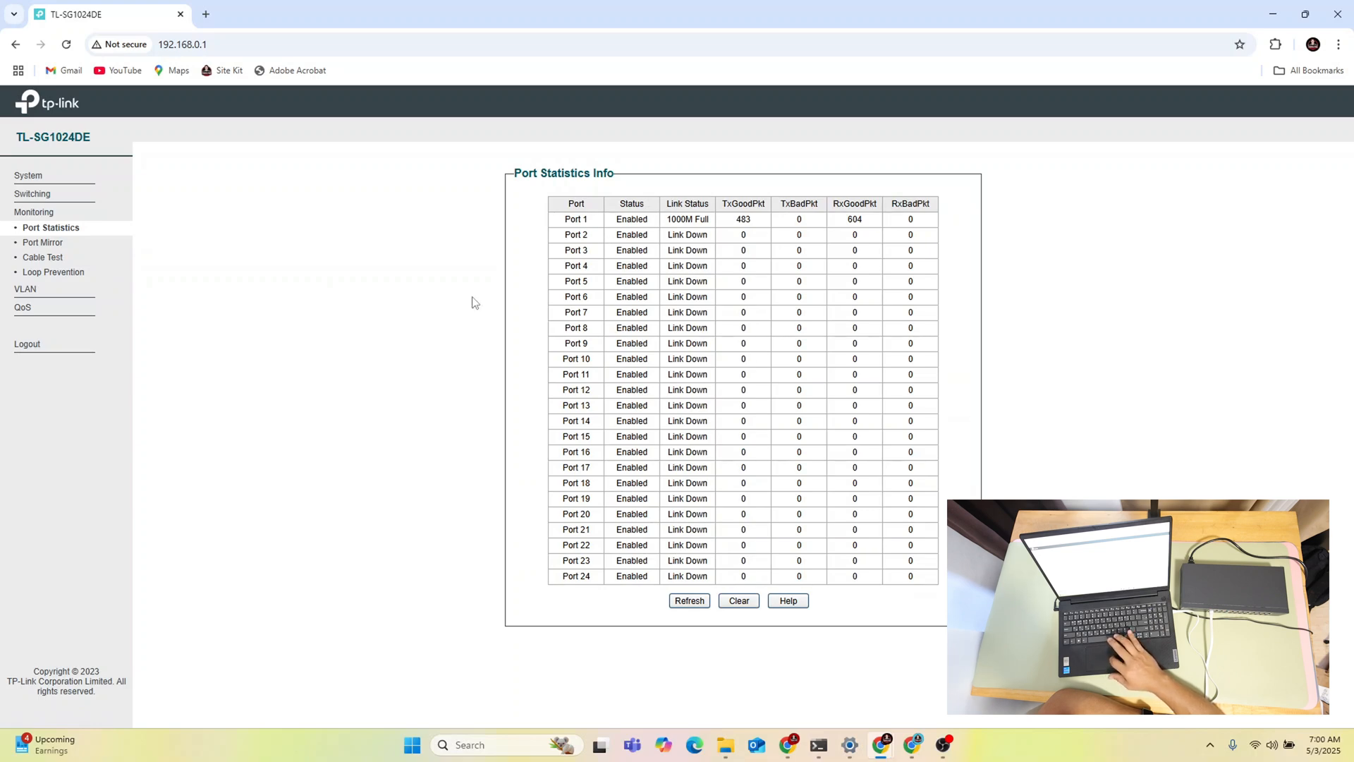
mouse_move(59, 245)
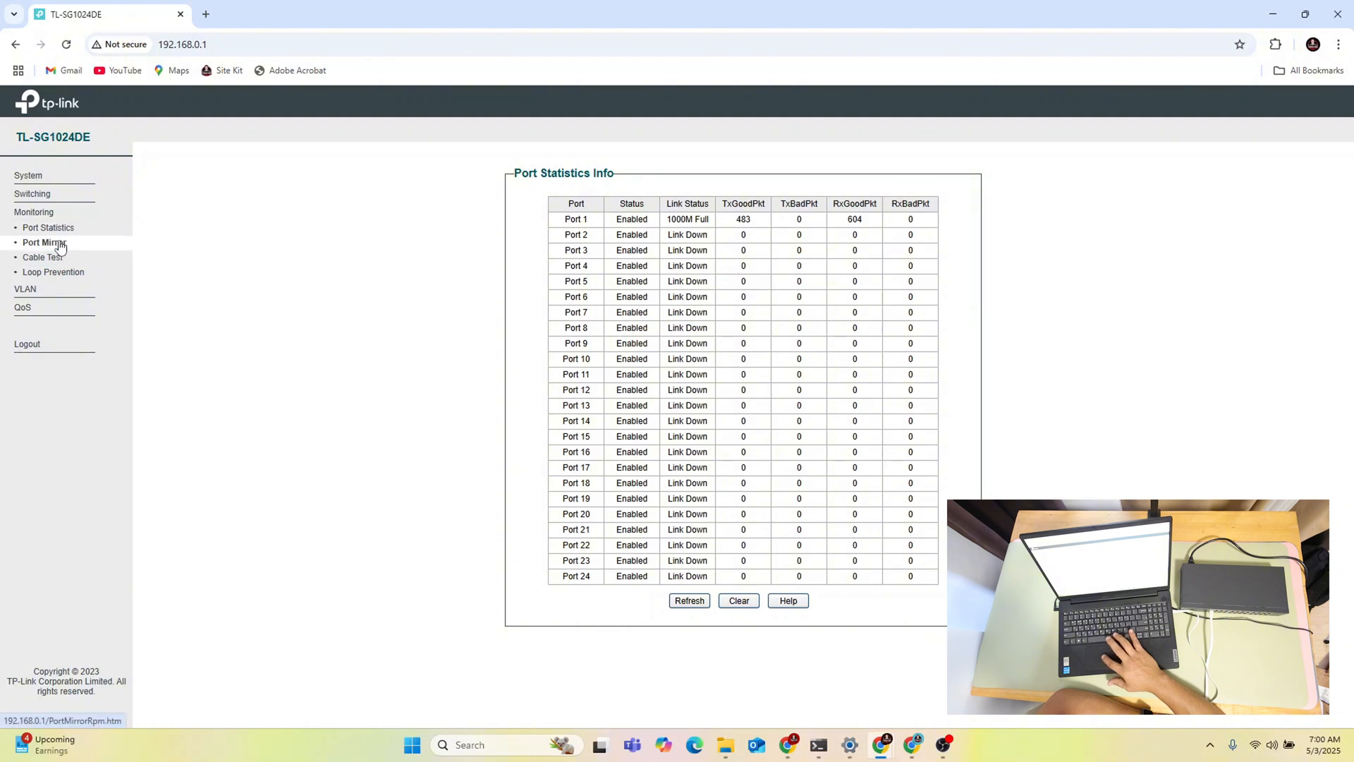
left_click(43, 243)
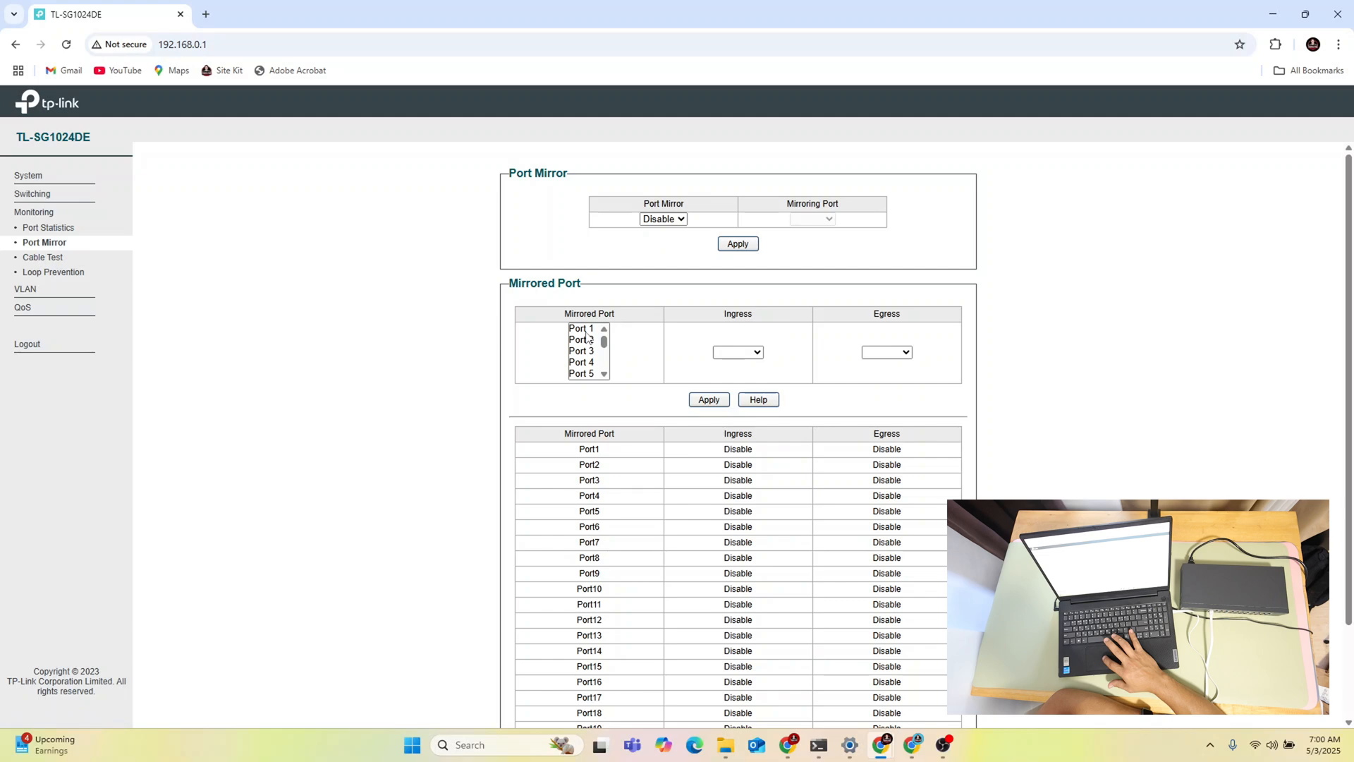
left_click(582, 327)
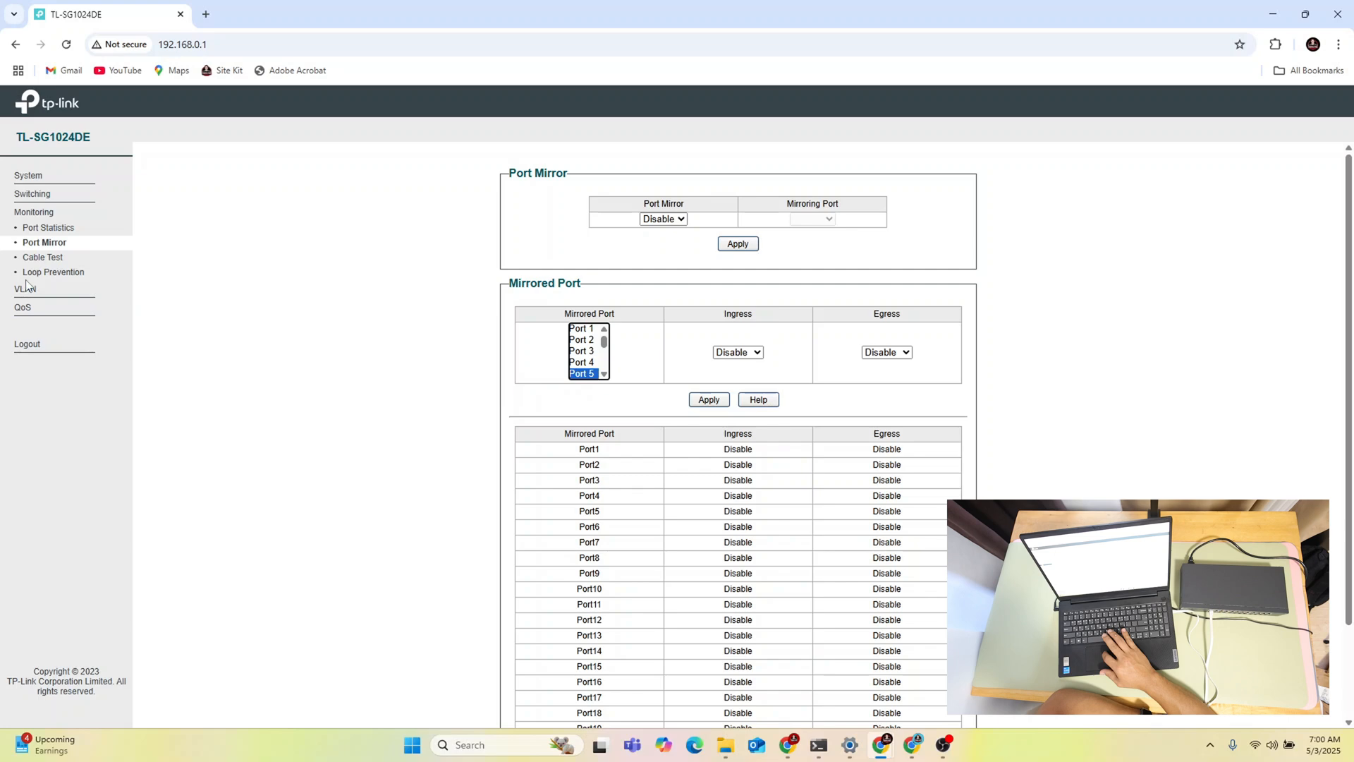
Step: View Cable Test, then Loop Prevention showing the setting enabled
left_click(42, 257)
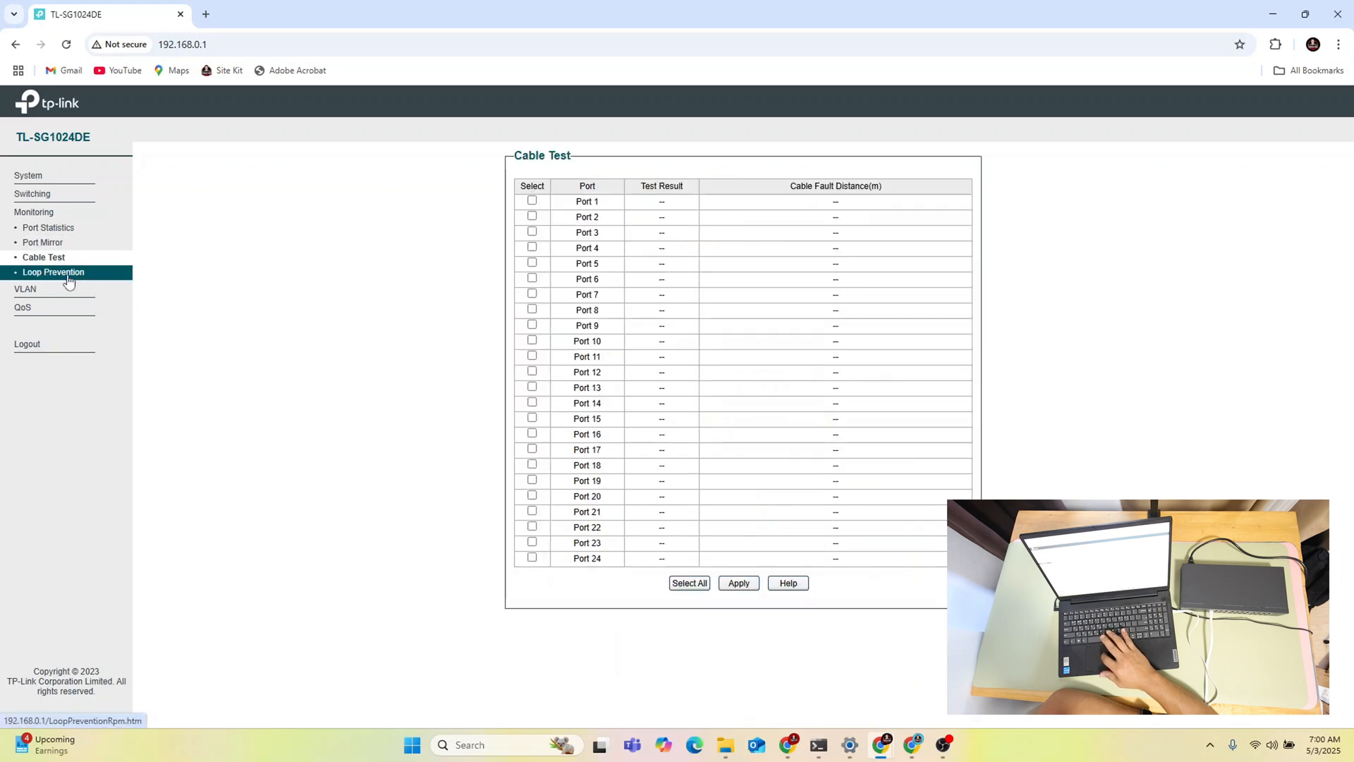
left_click(53, 272)
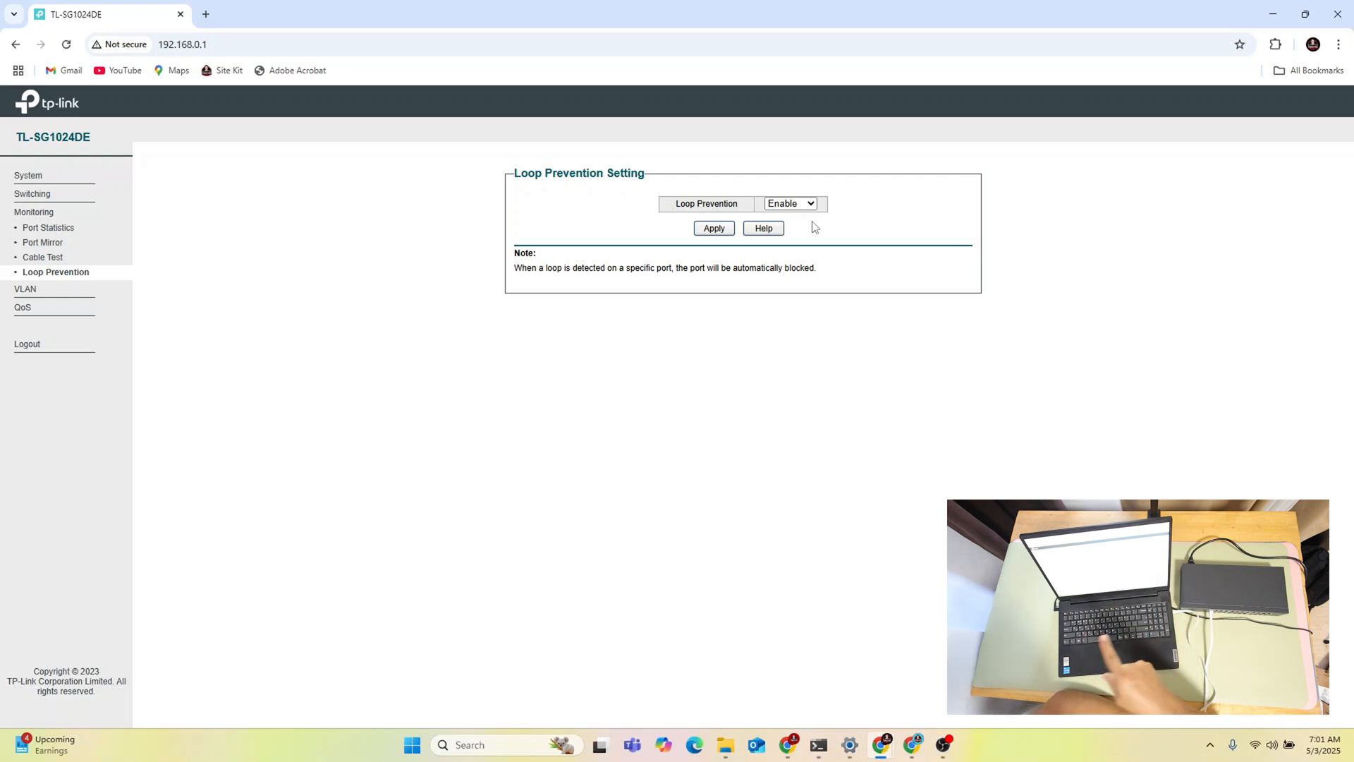
mouse_move(665, 418)
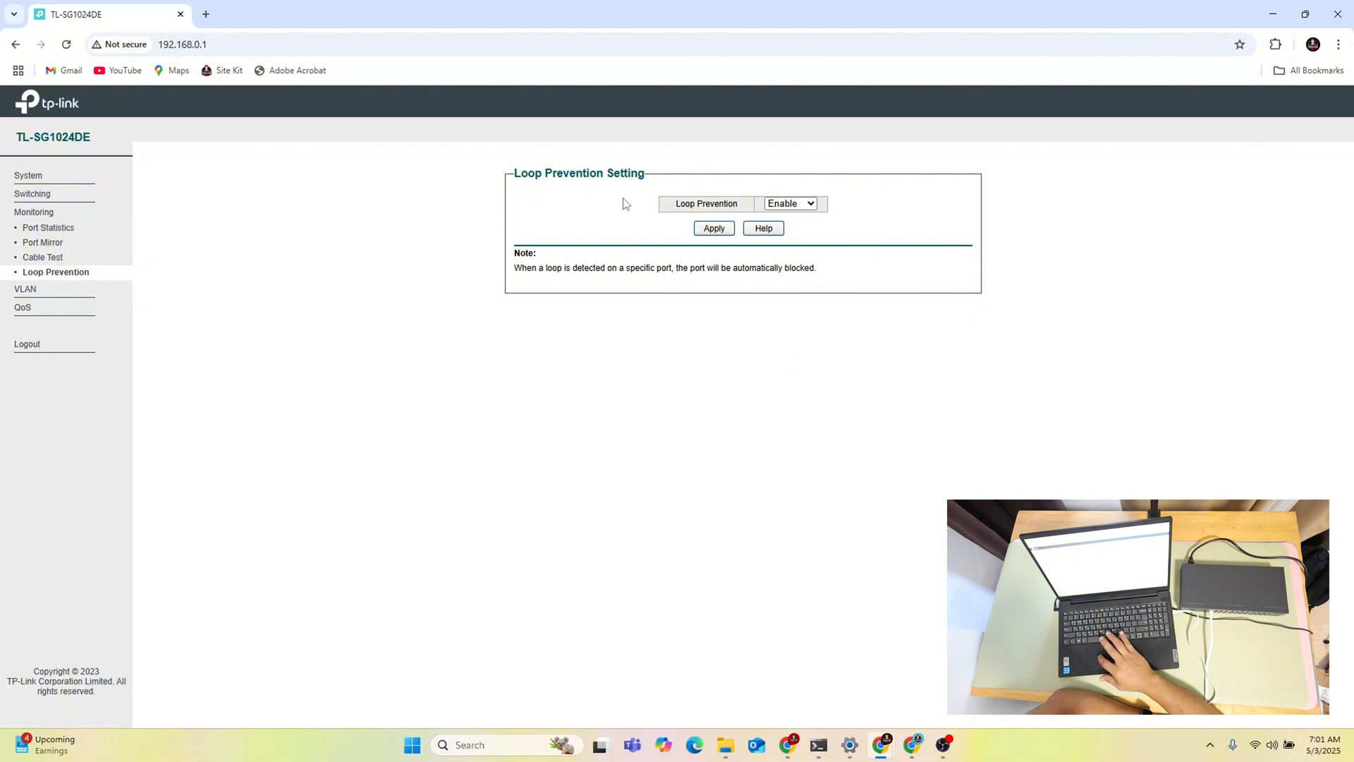
mouse_move(522, 172)
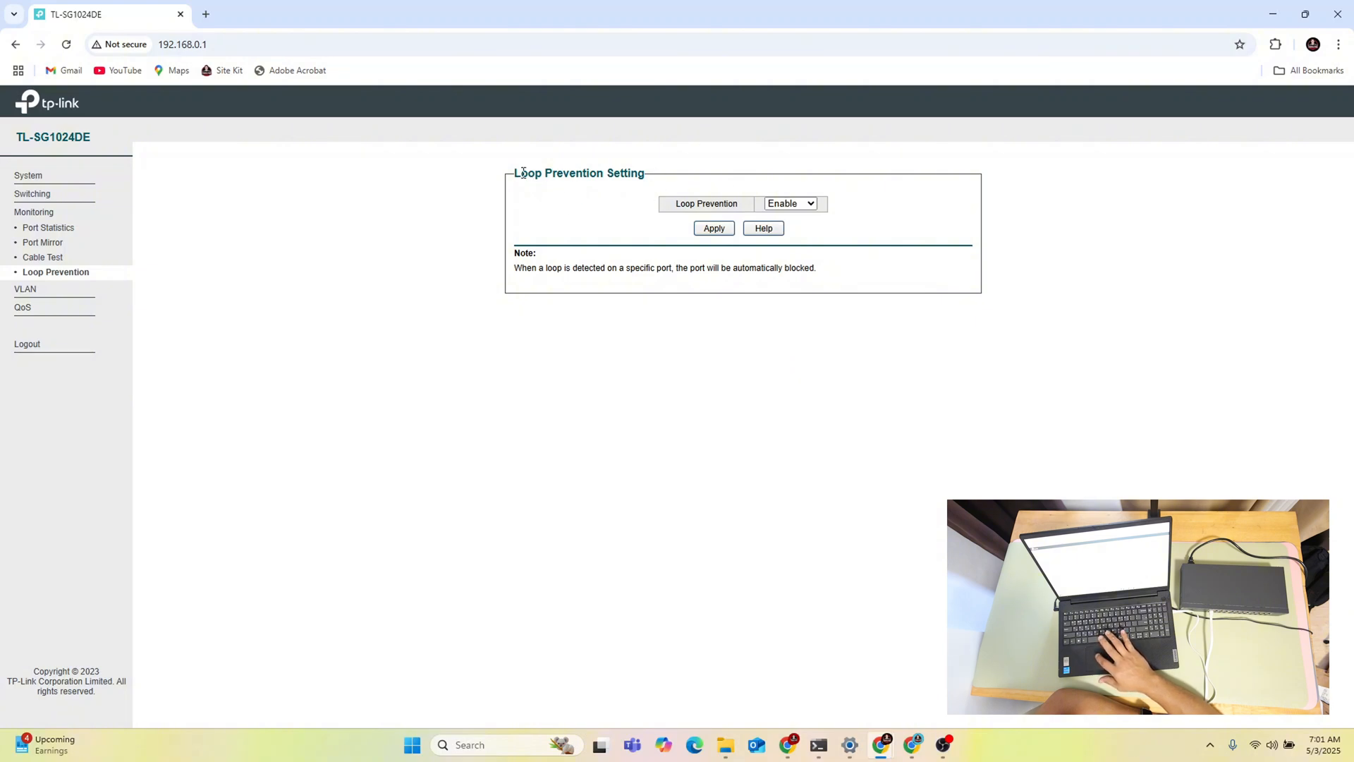
double_click(526, 174)
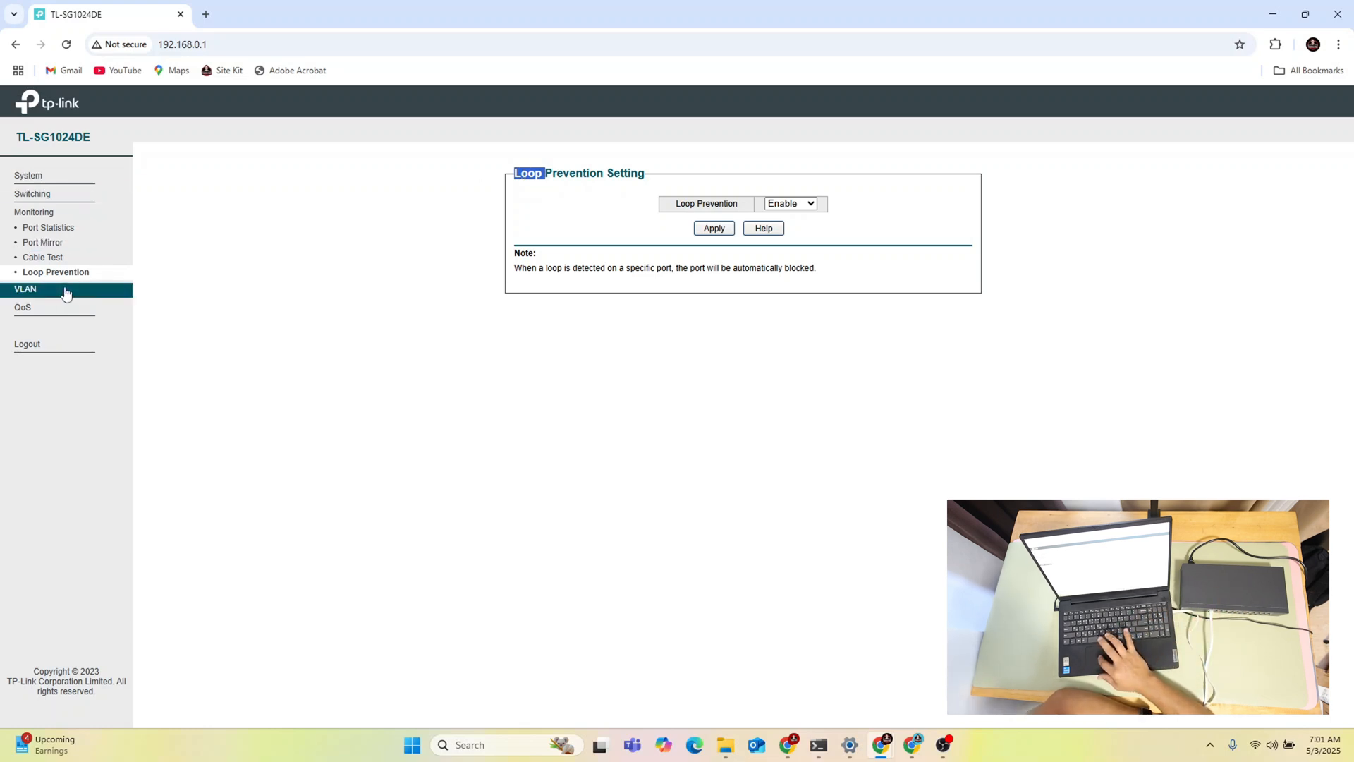
Step: Create port-based VLAN 10 covering ports 2-5
left_click(24, 289)
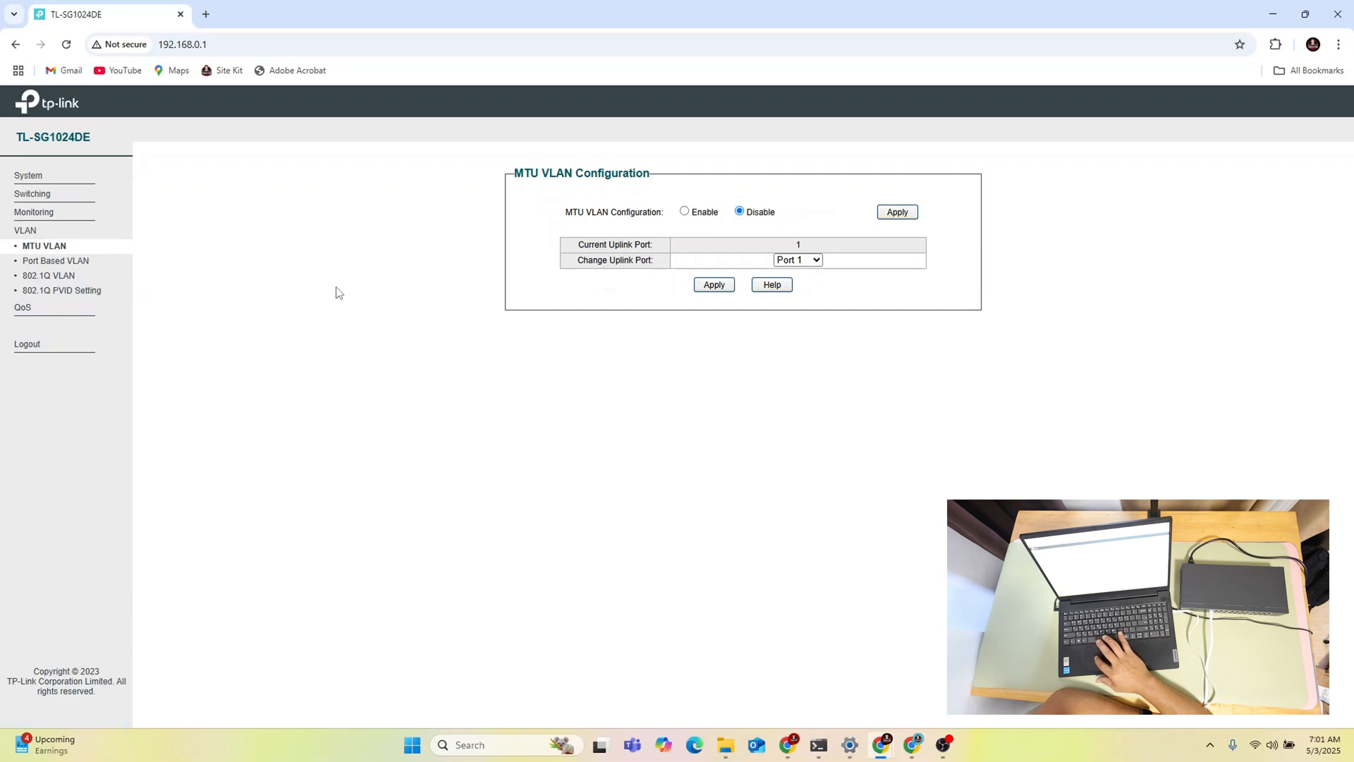
mouse_move(736, 269)
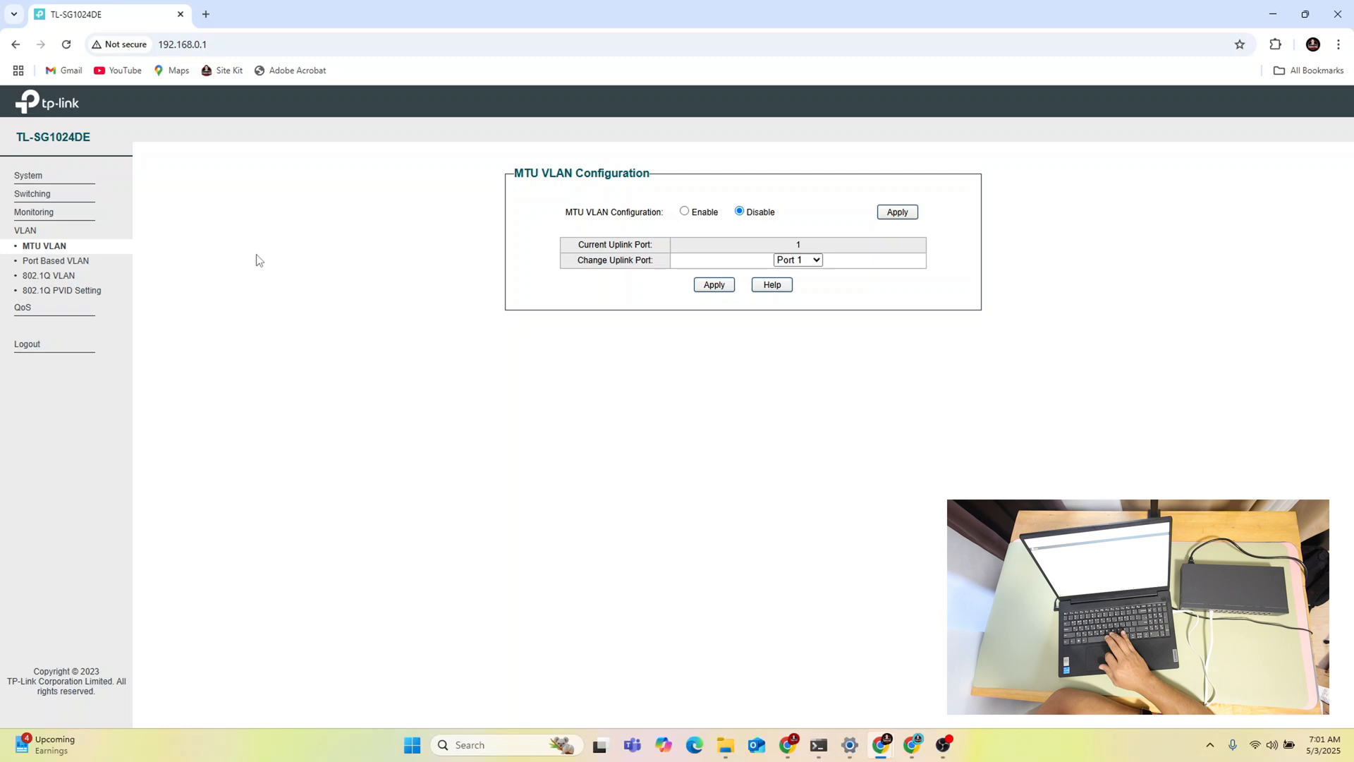
mouse_move(84, 269)
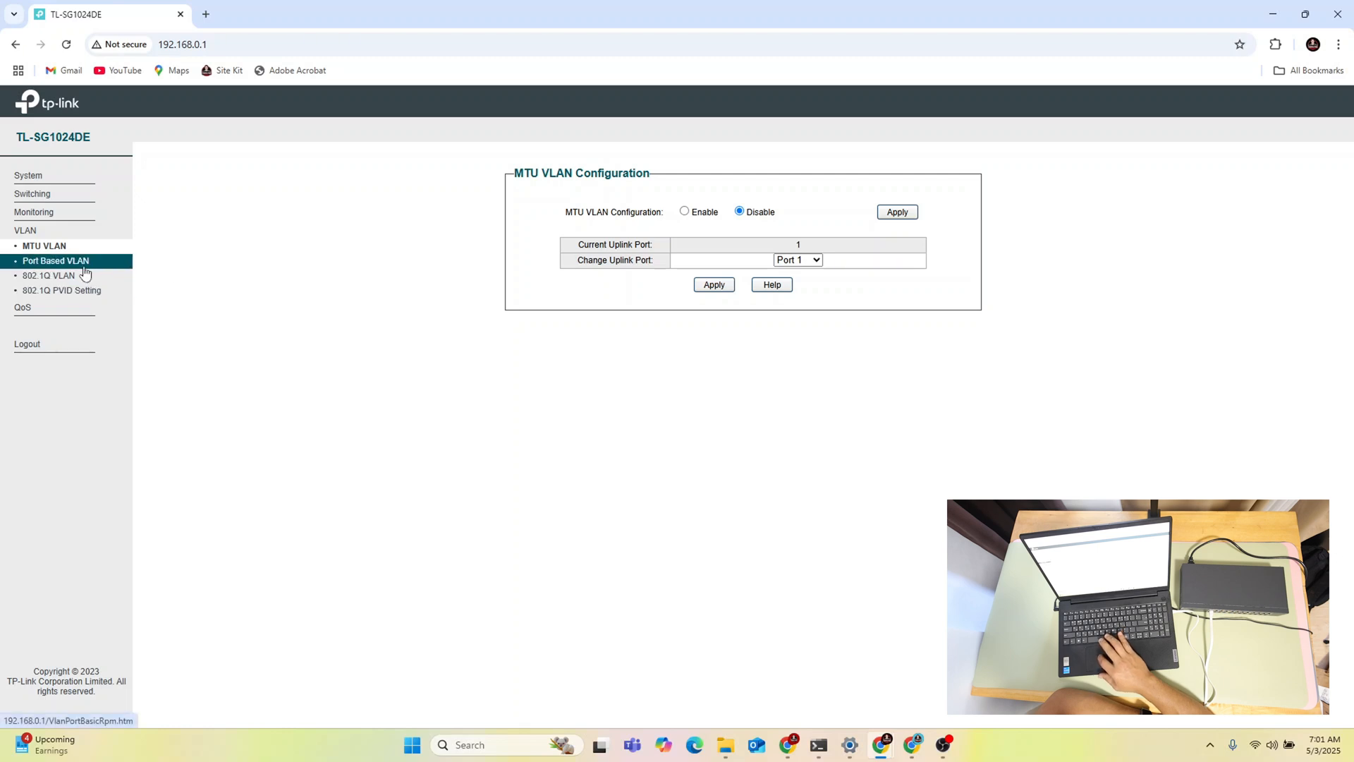
left_click(56, 259)
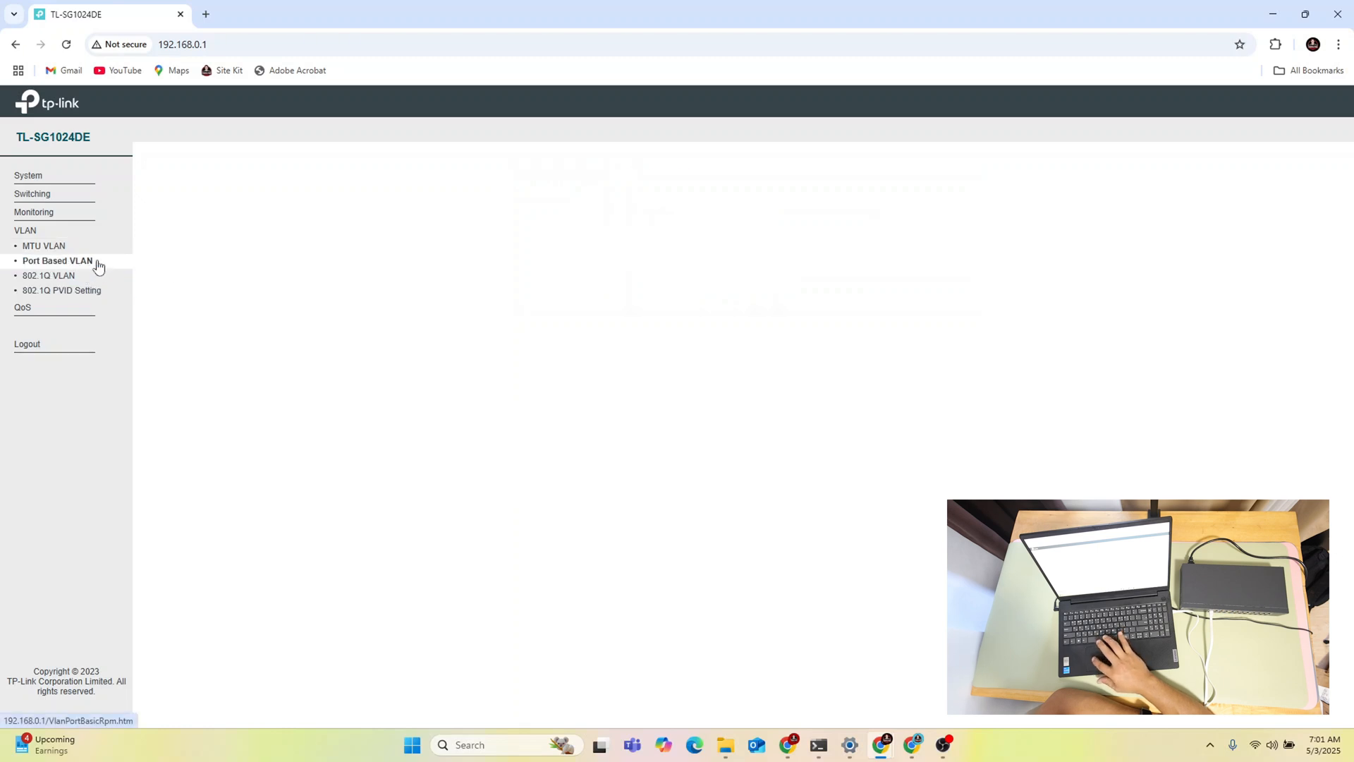
left_click(57, 259)
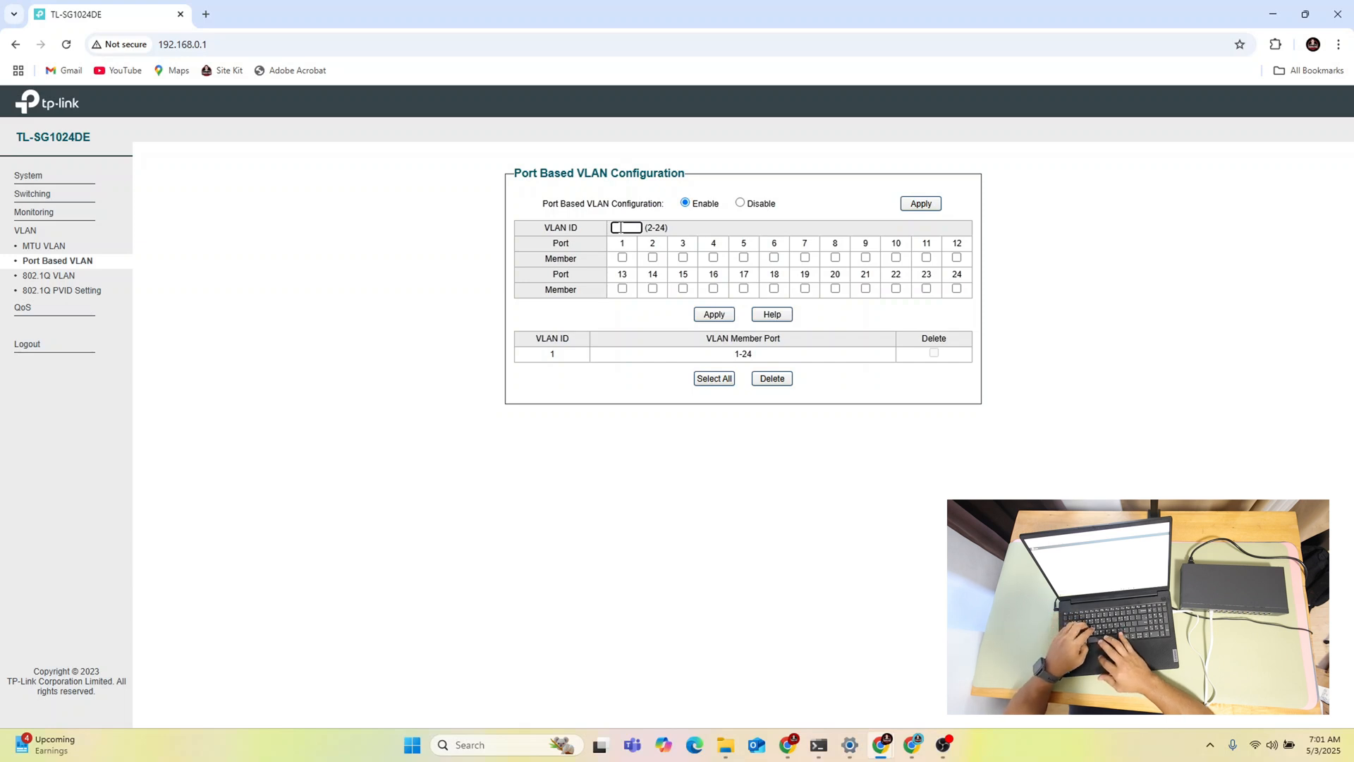
type("10")
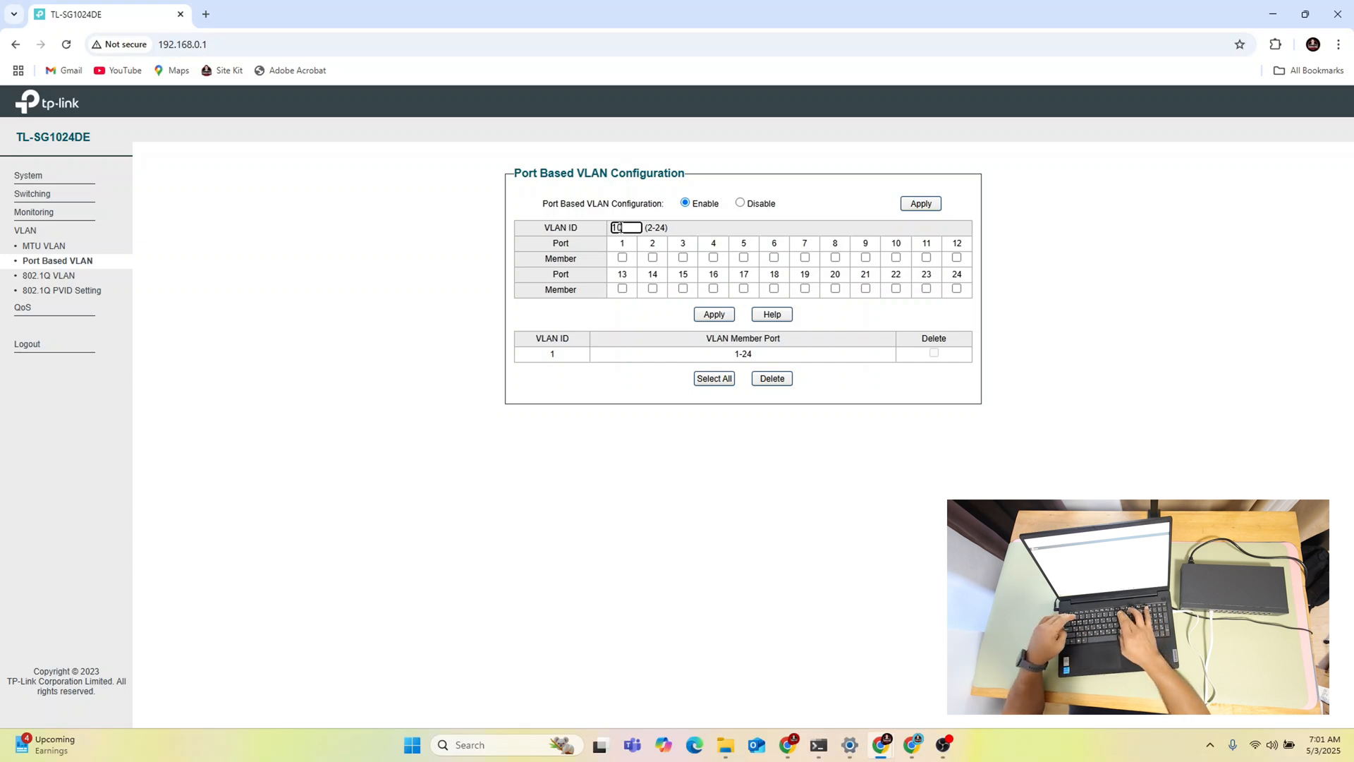
type("0")
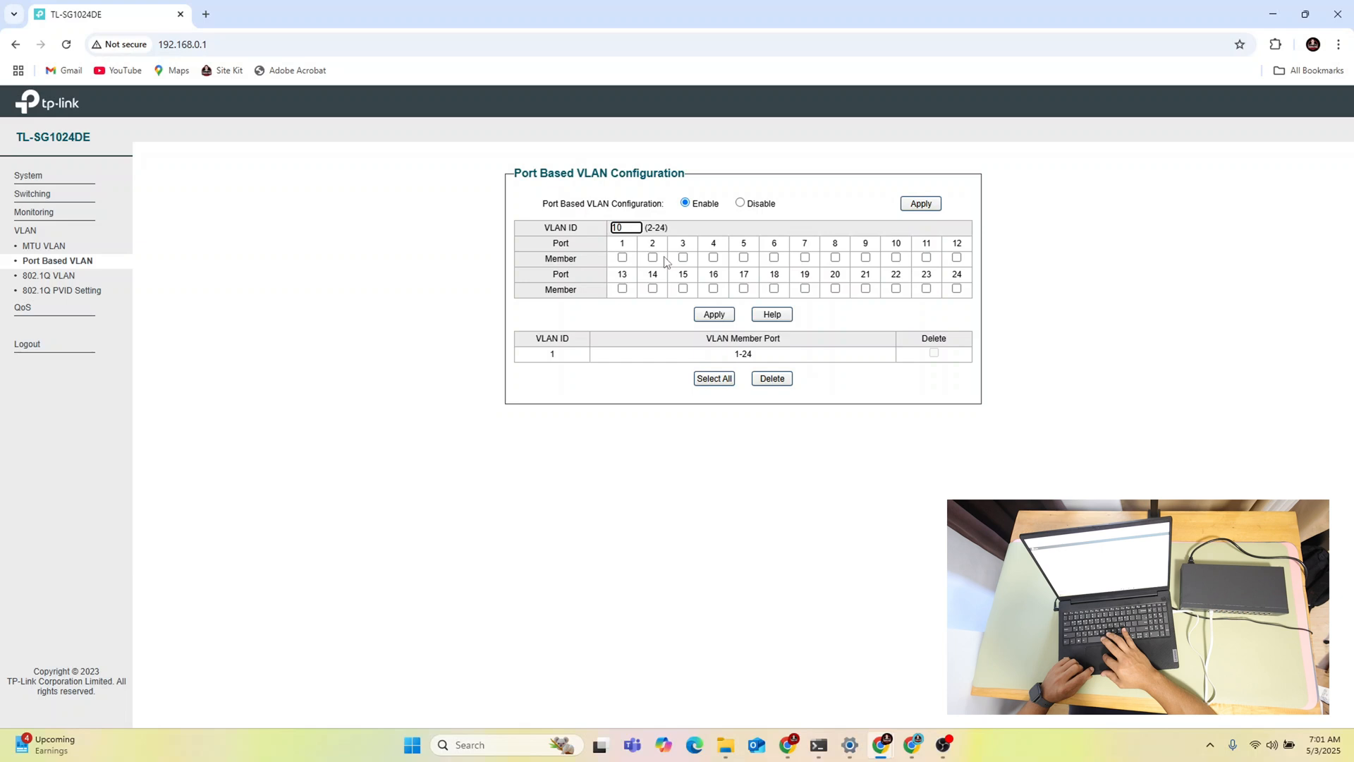
left_click(652, 258)
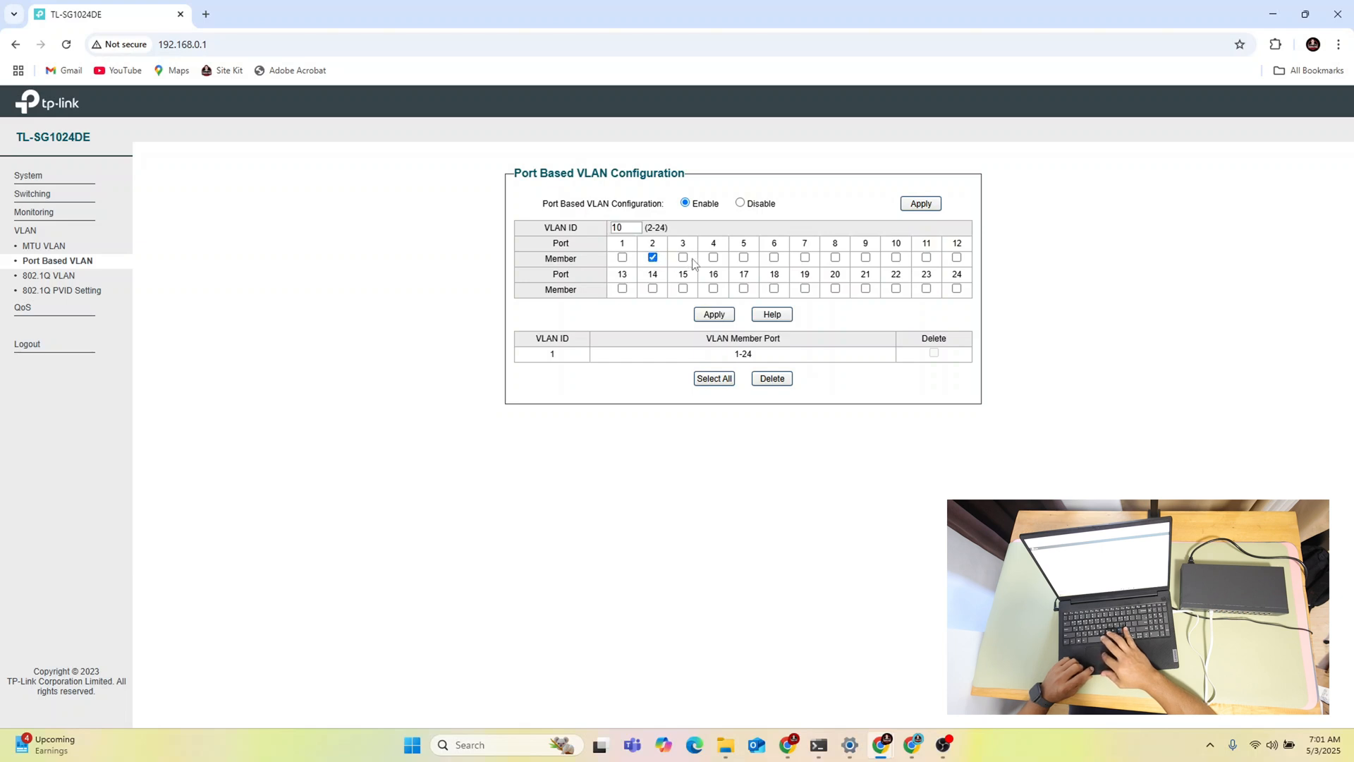
left_click(682, 258)
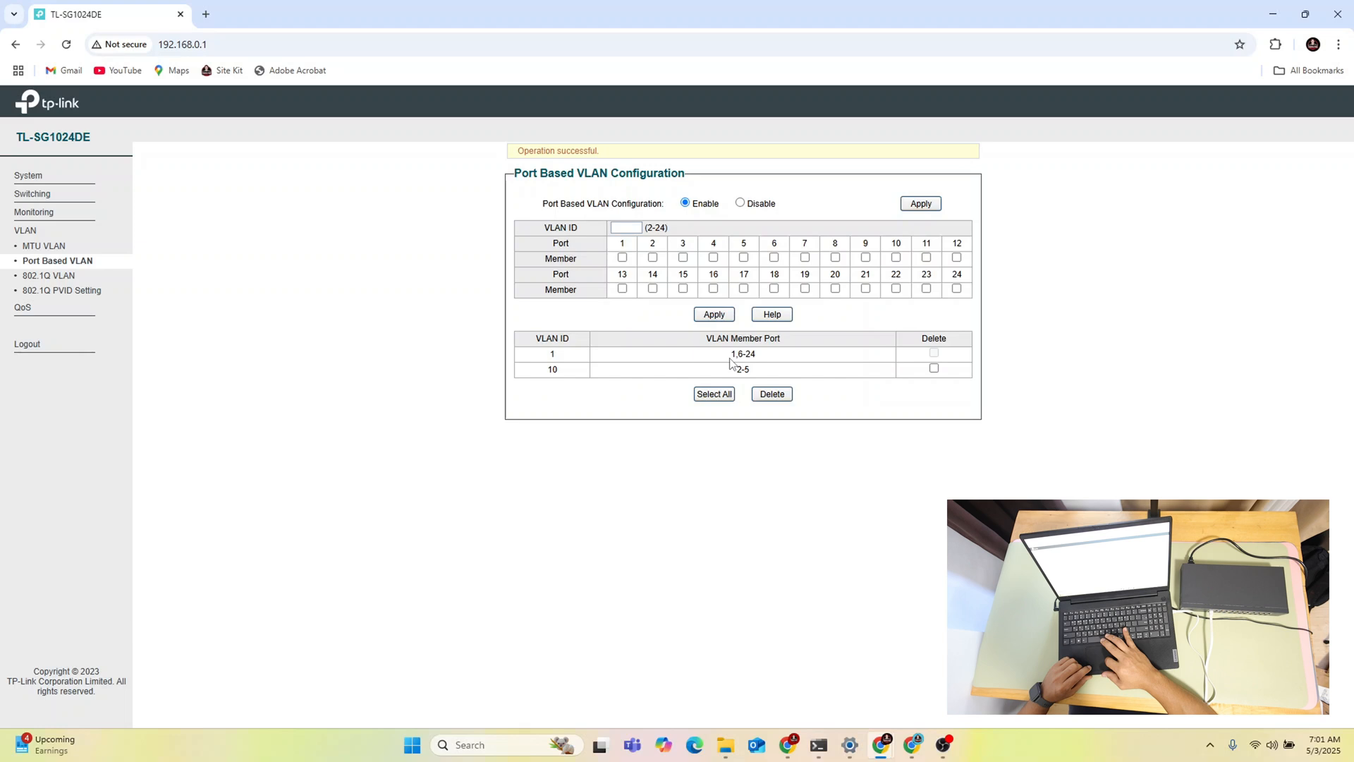
mouse_move(753, 378)
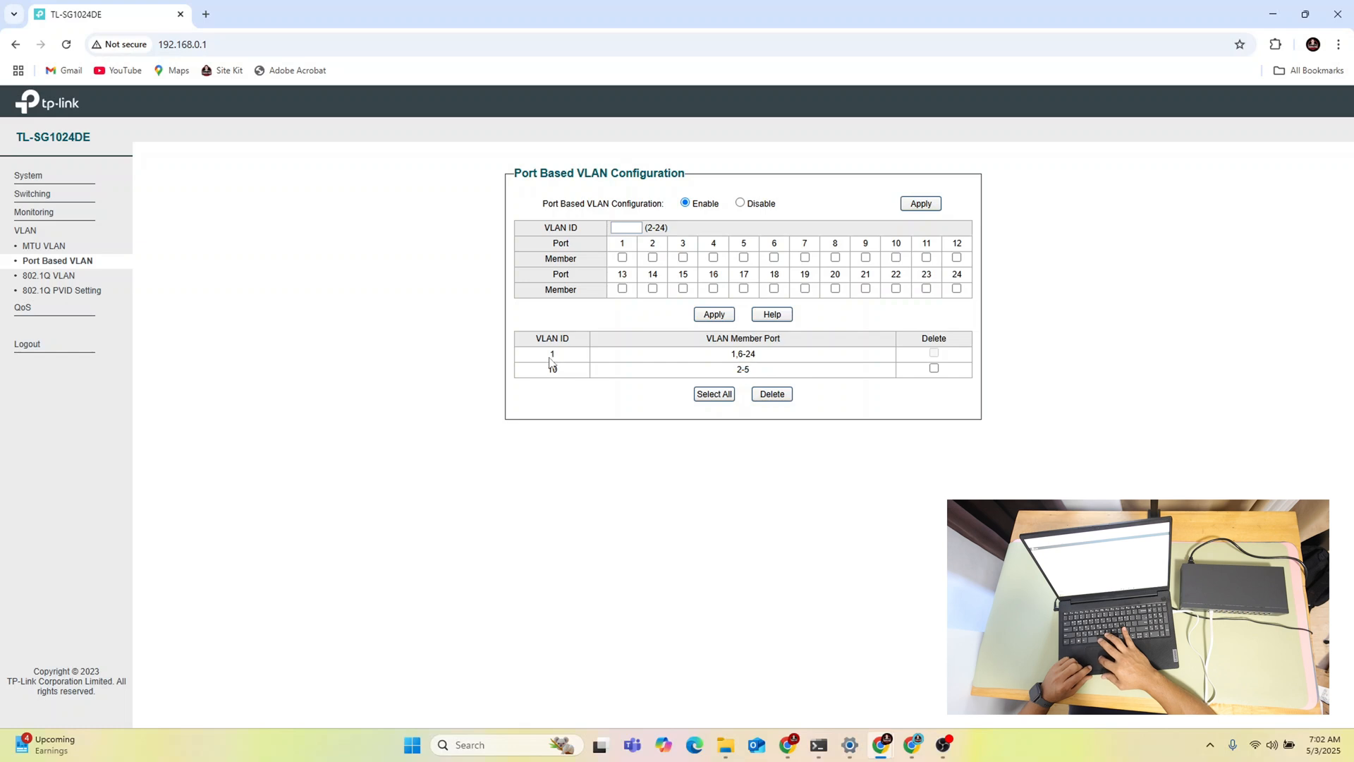
Step: Create port-based VLAN 20 covering ports 10-12
left_click(626, 227)
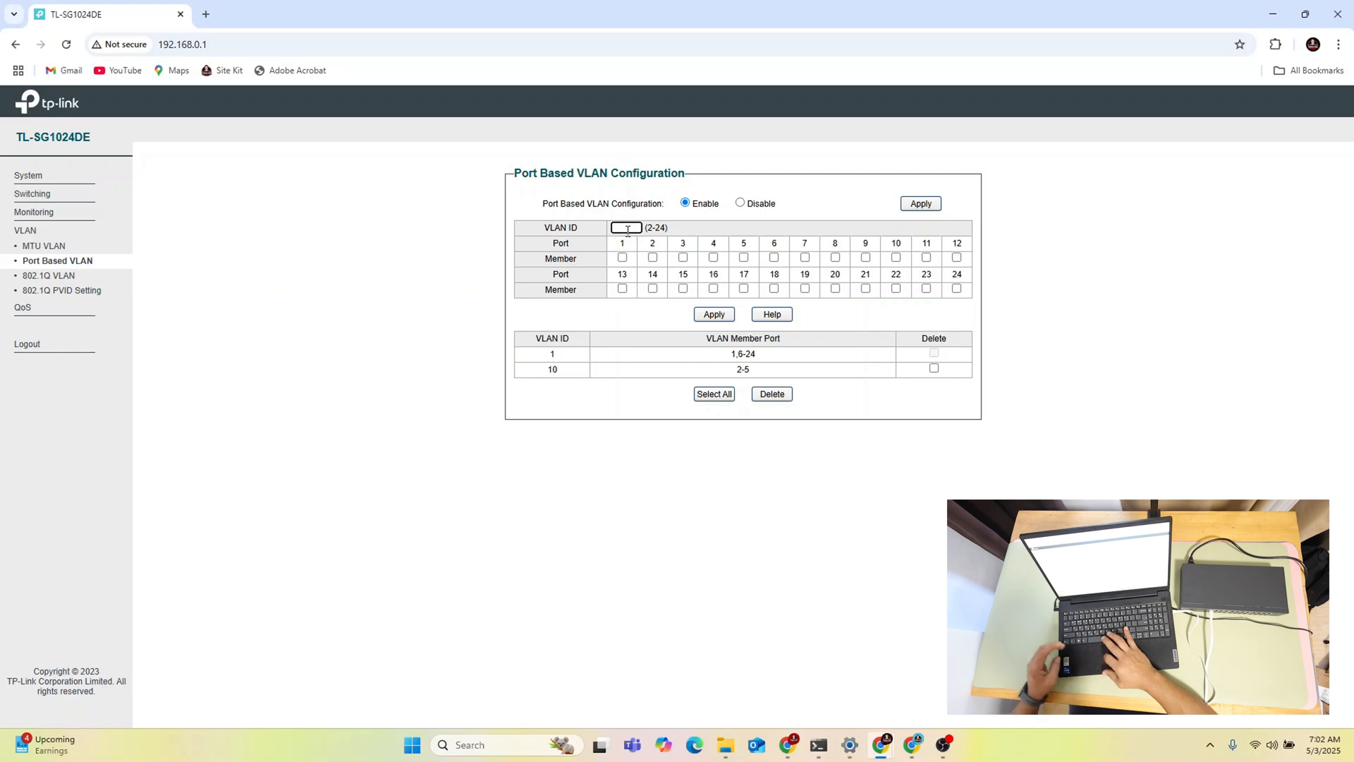
type("20")
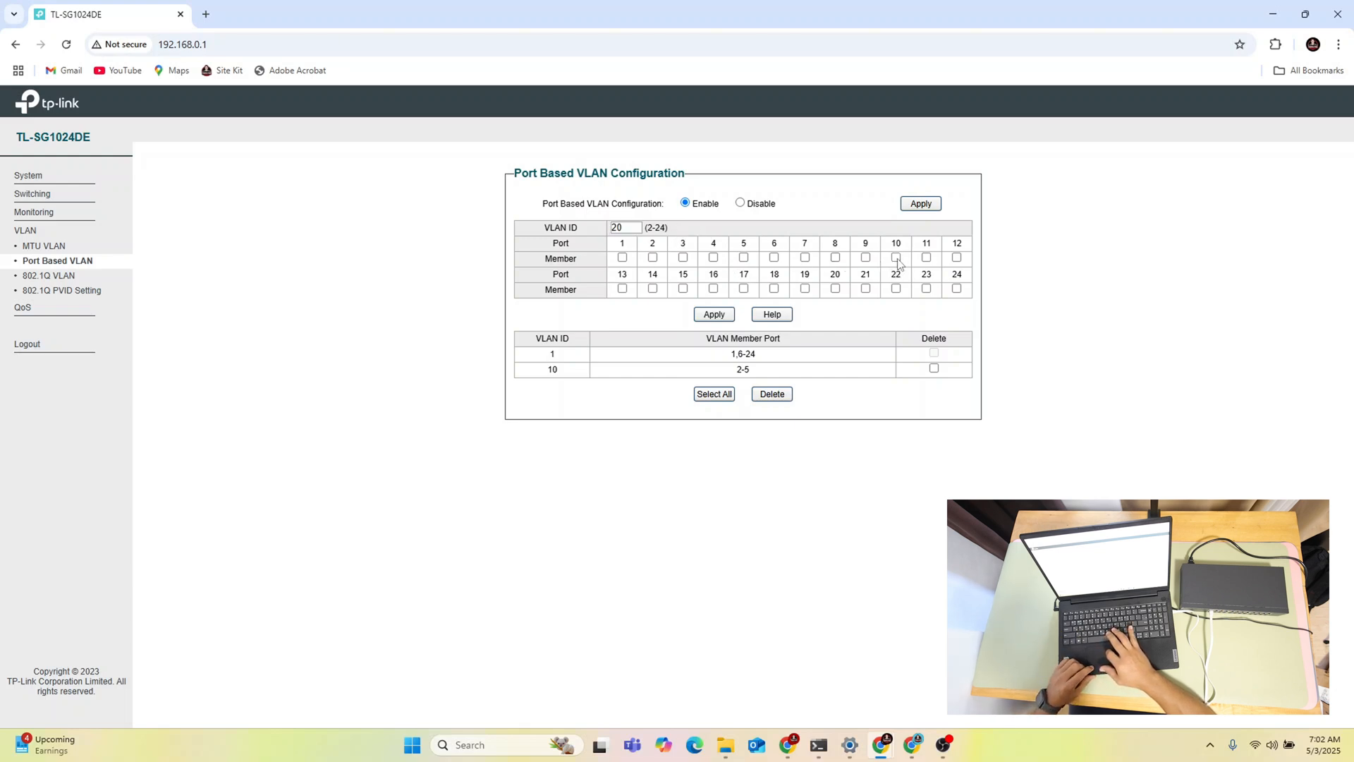
left_click(926, 257)
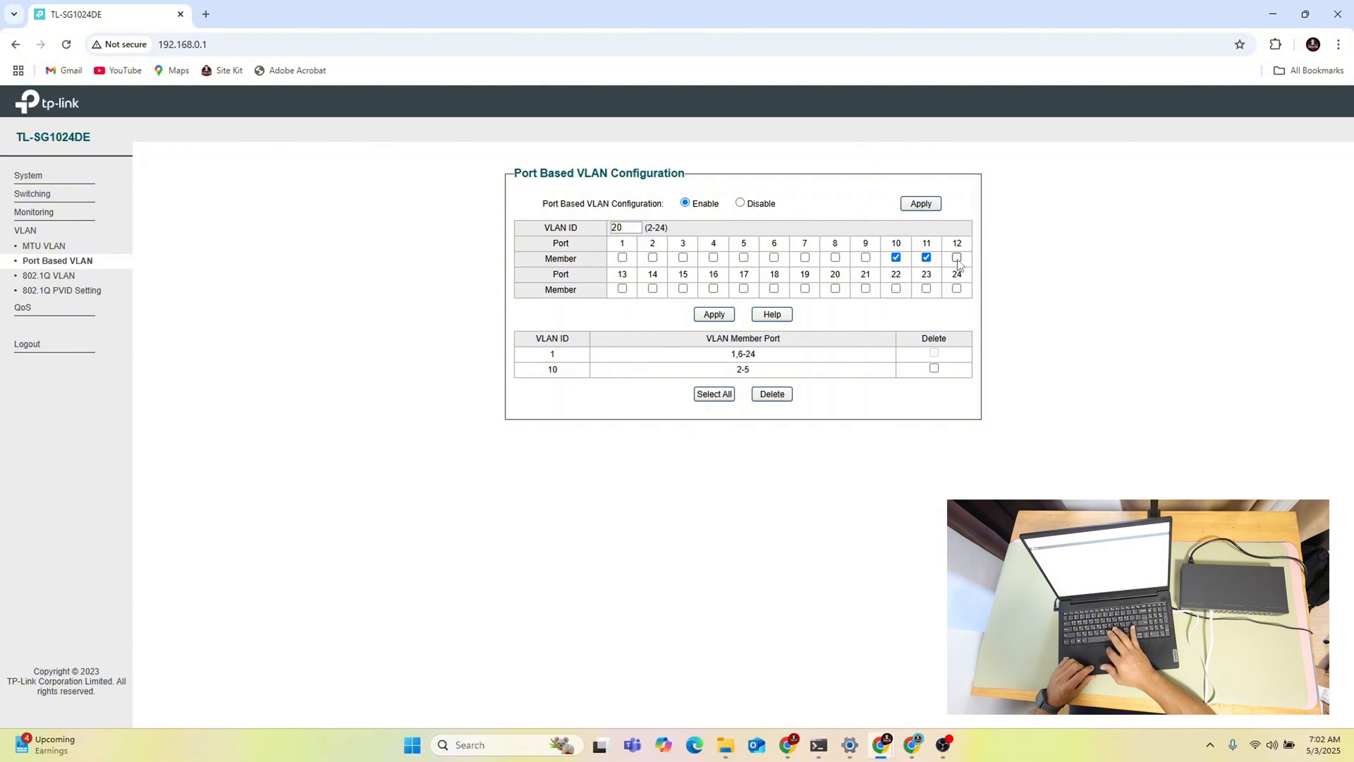
left_click(713, 313)
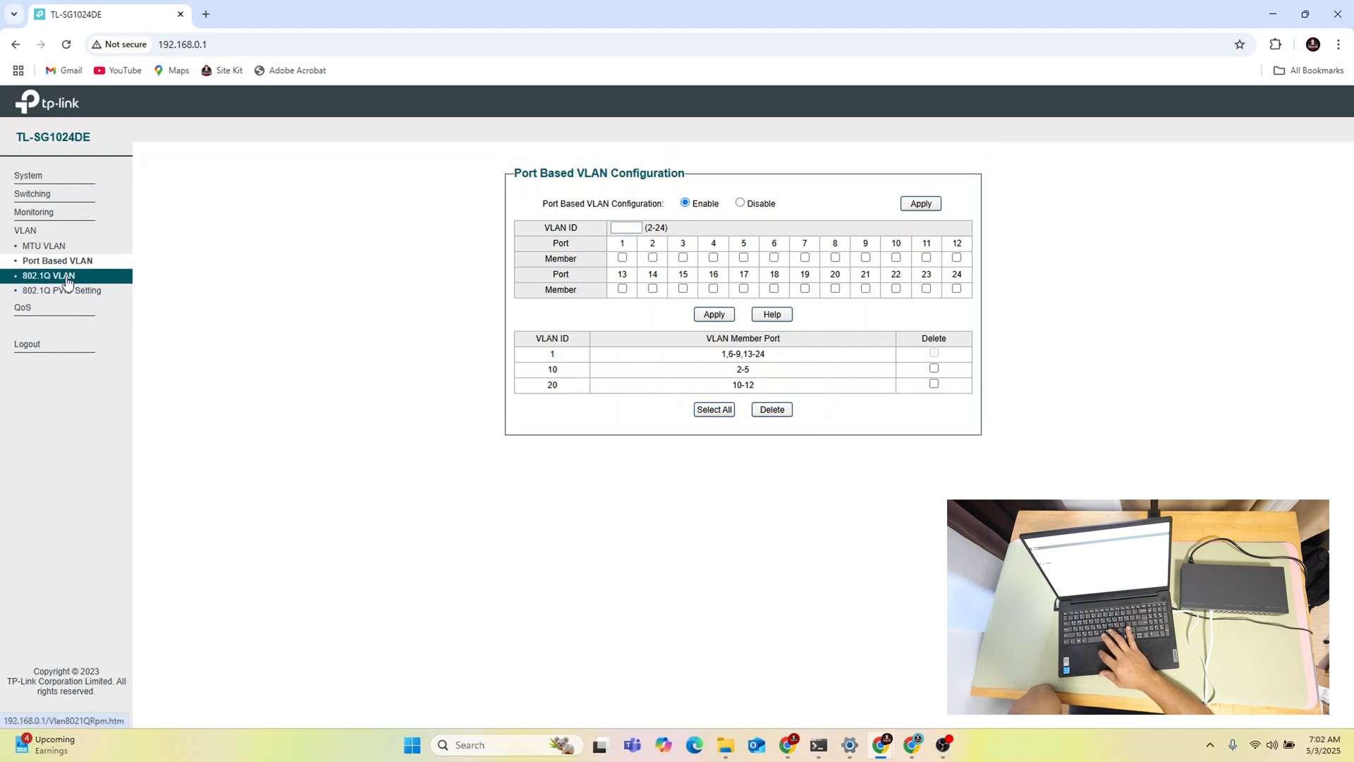
Step: Review the 802.1Q VLAN page, then Bandwidth Control with all ports selected
left_click(49, 275)
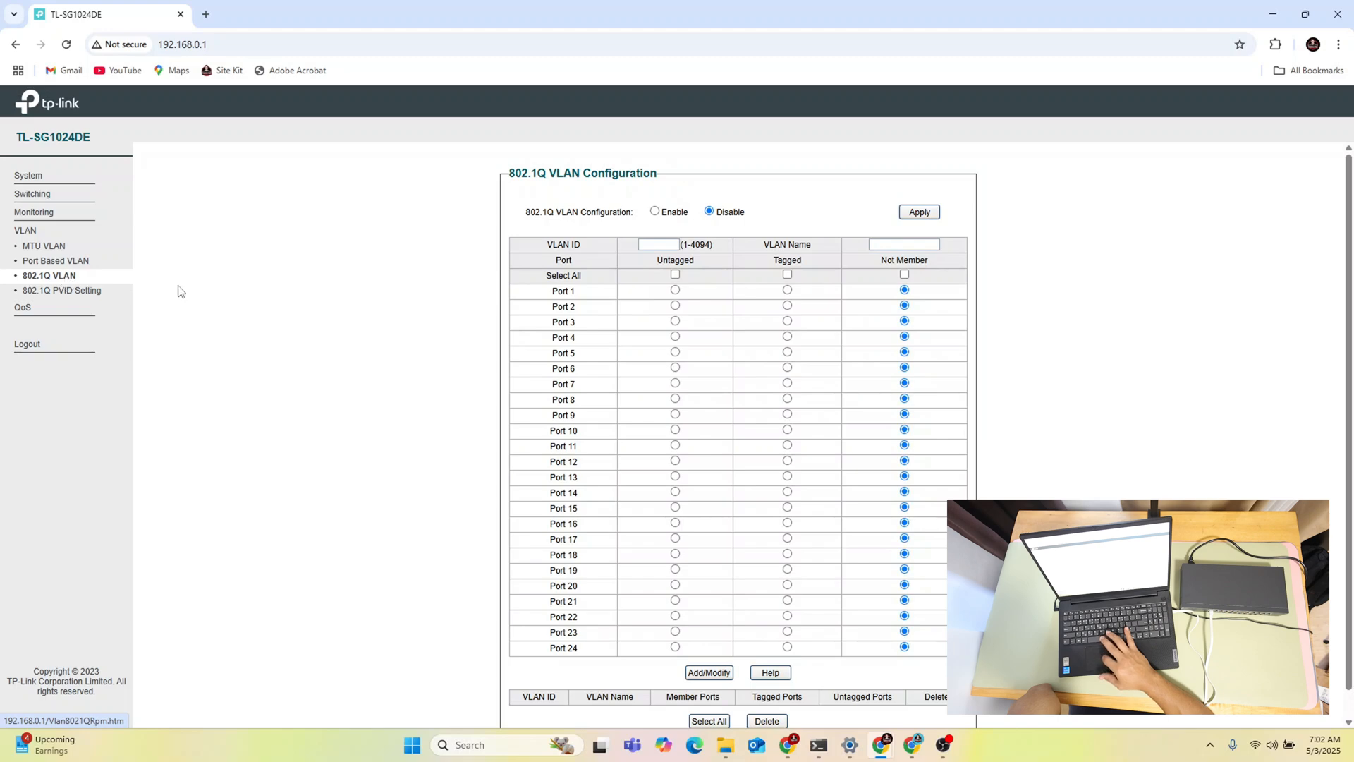
mouse_move(697, 409)
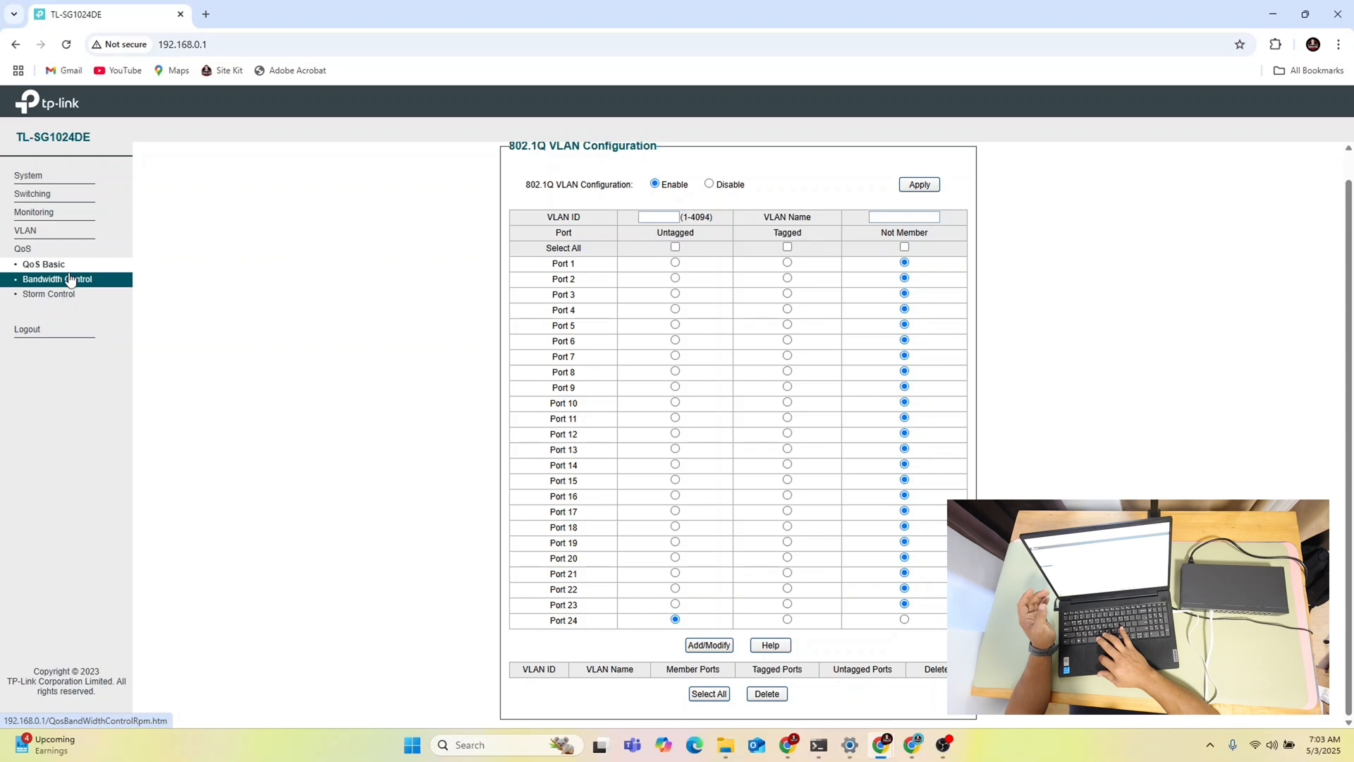
mouse_move(103, 282)
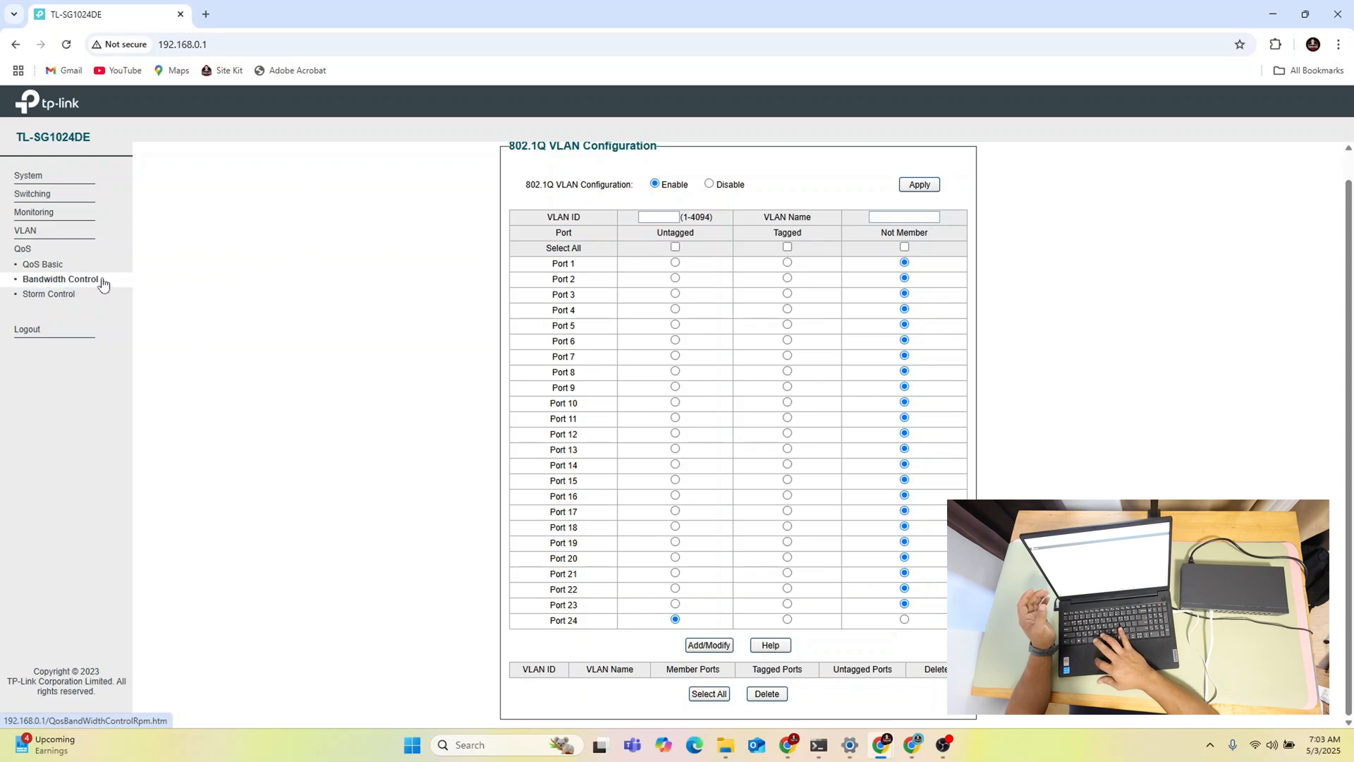
left_click(59, 278)
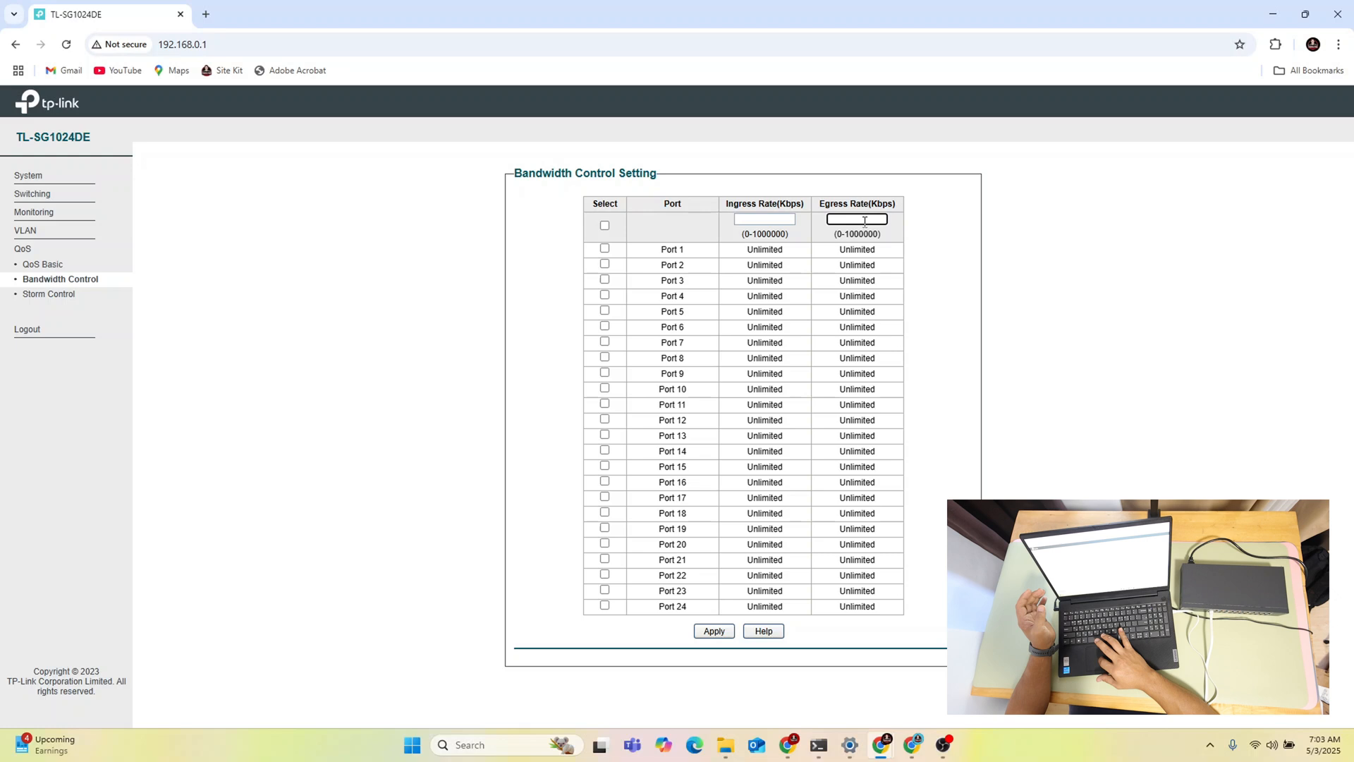
left_click(603, 224)
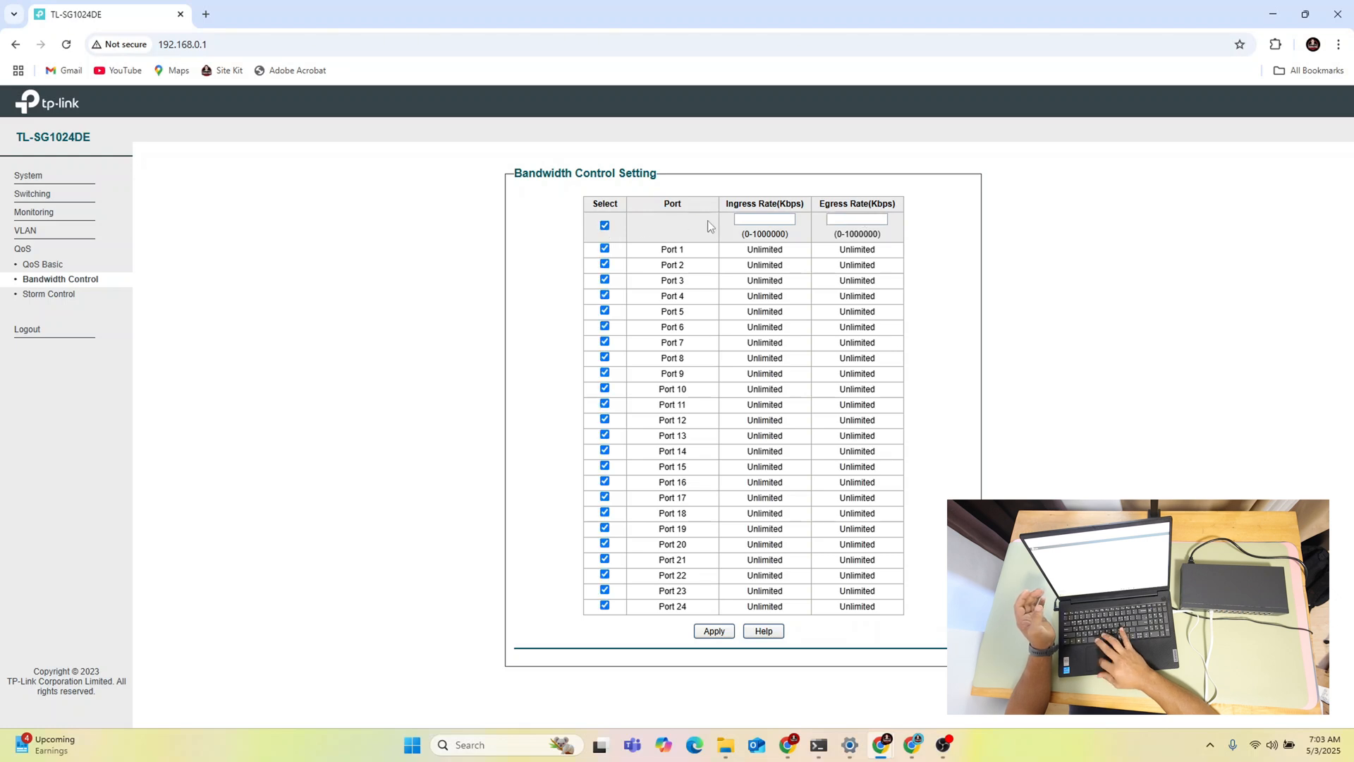
Step: Leave the ingress rate unset, deselect all ports, and move to Storm Control
left_click(856, 219)
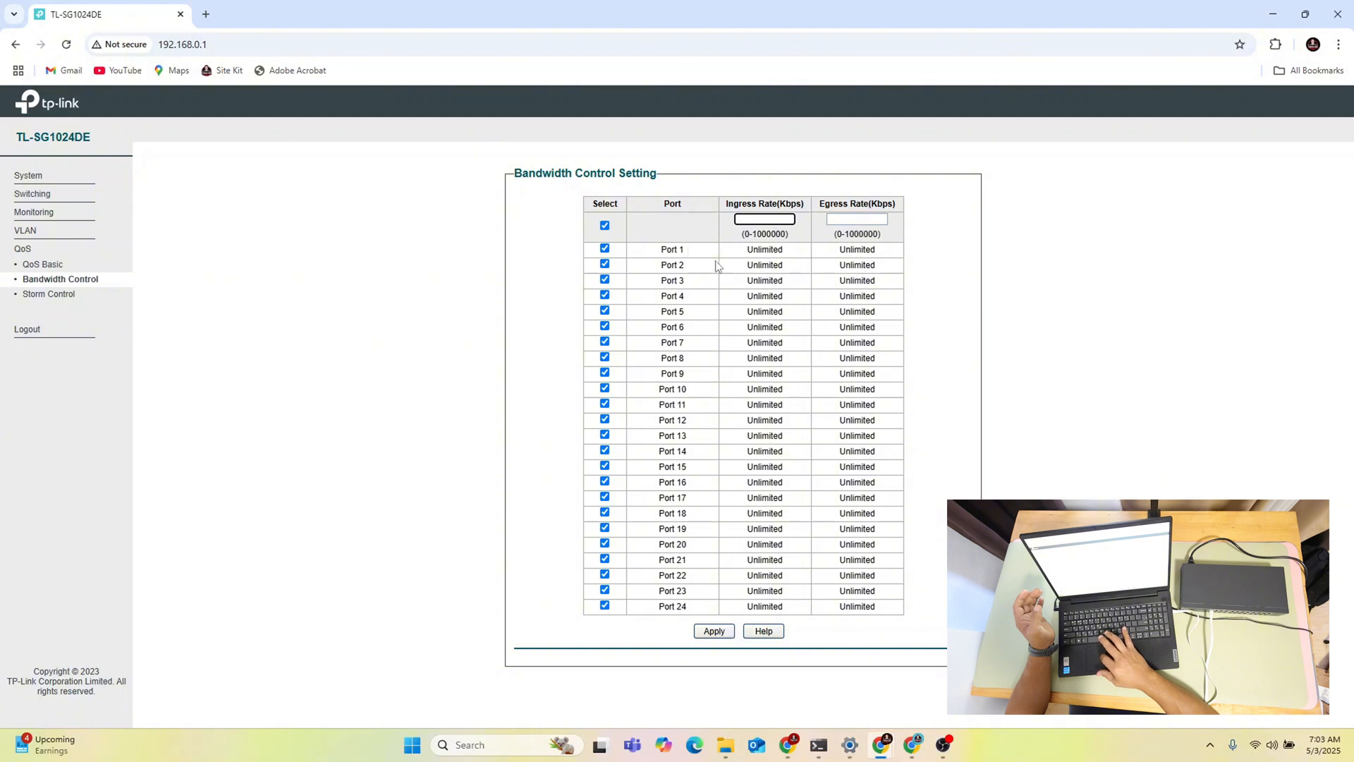
left_click(604, 224)
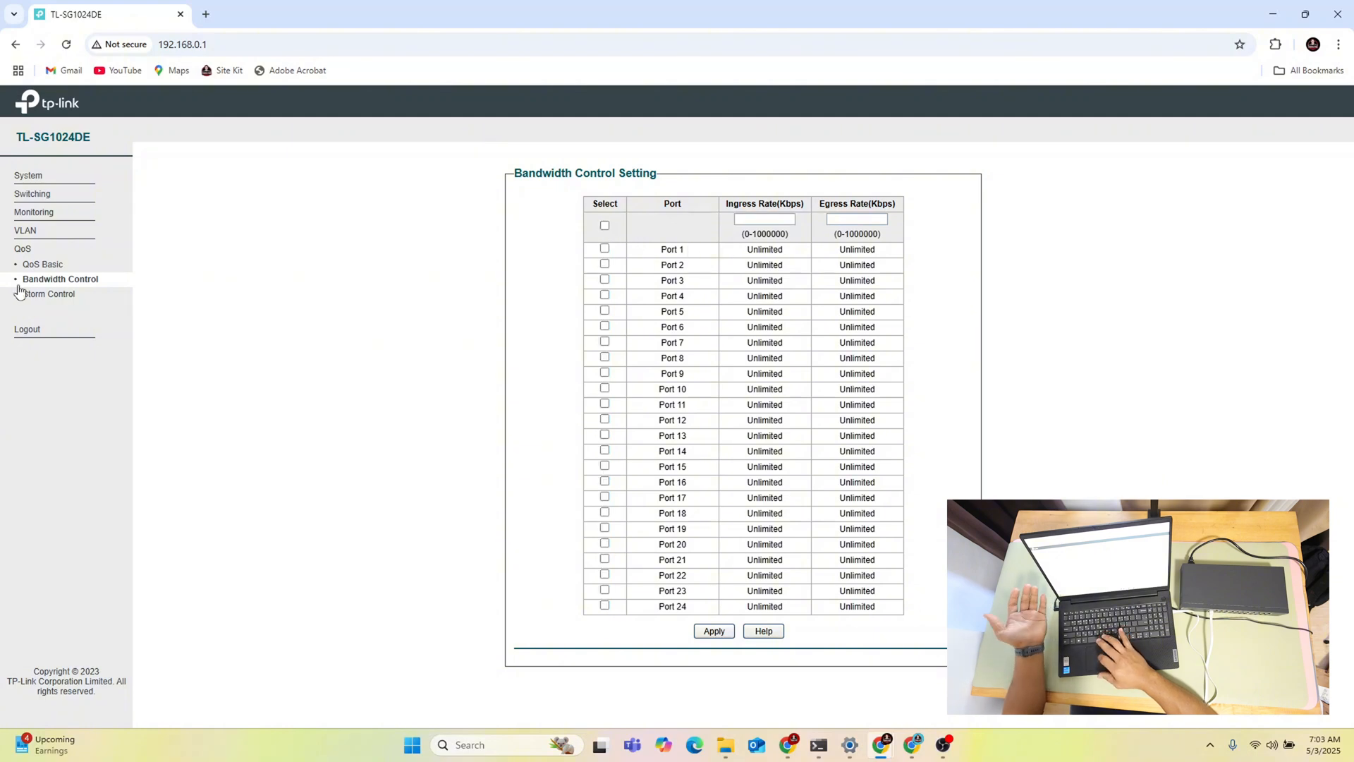
left_click(51, 293)
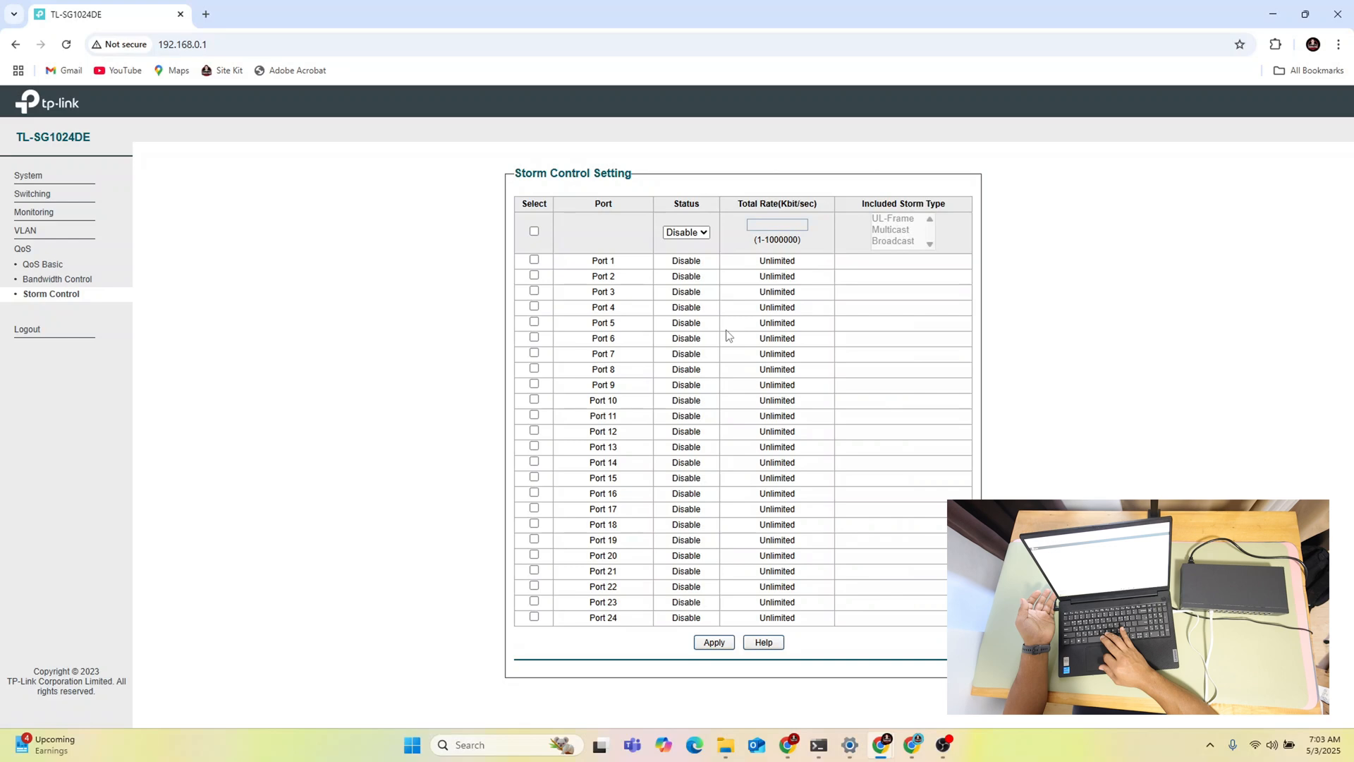
mouse_move(765, 415)
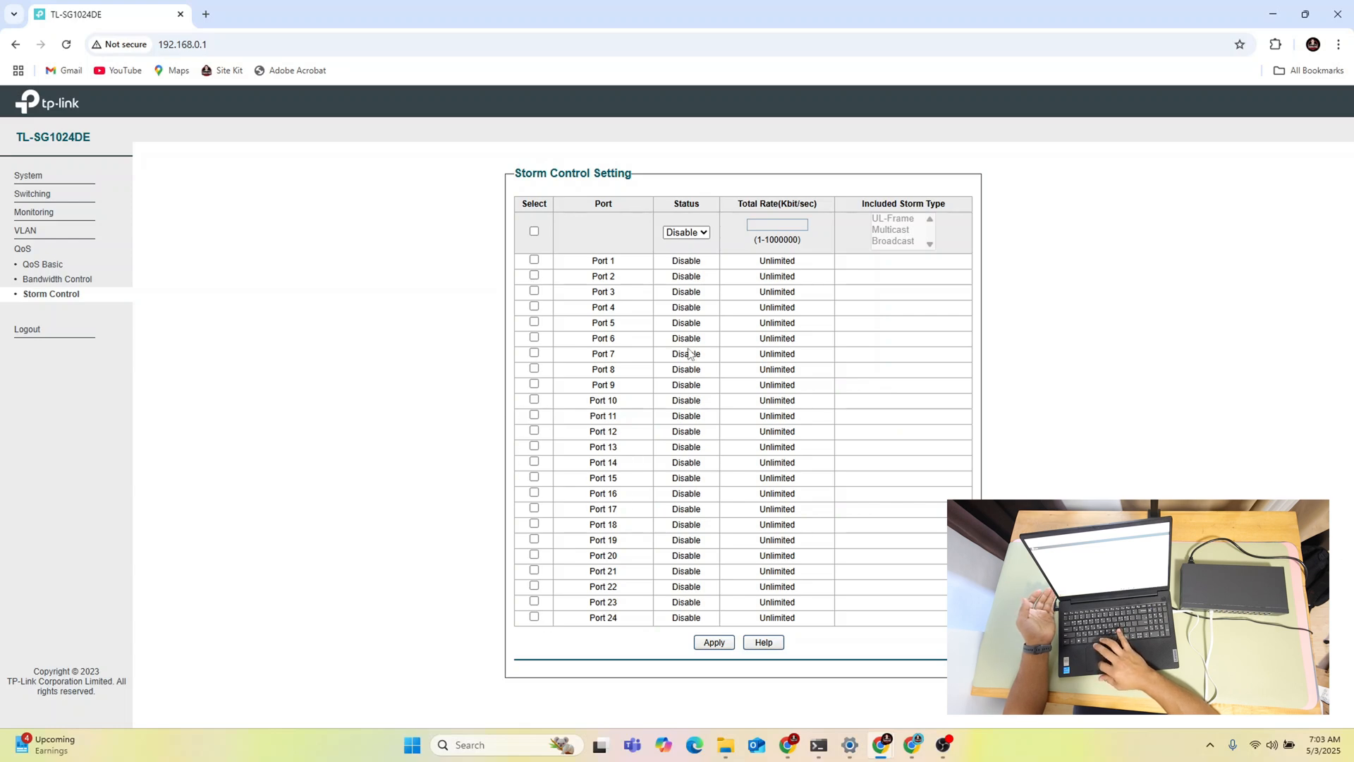
mouse_move(868, 370)
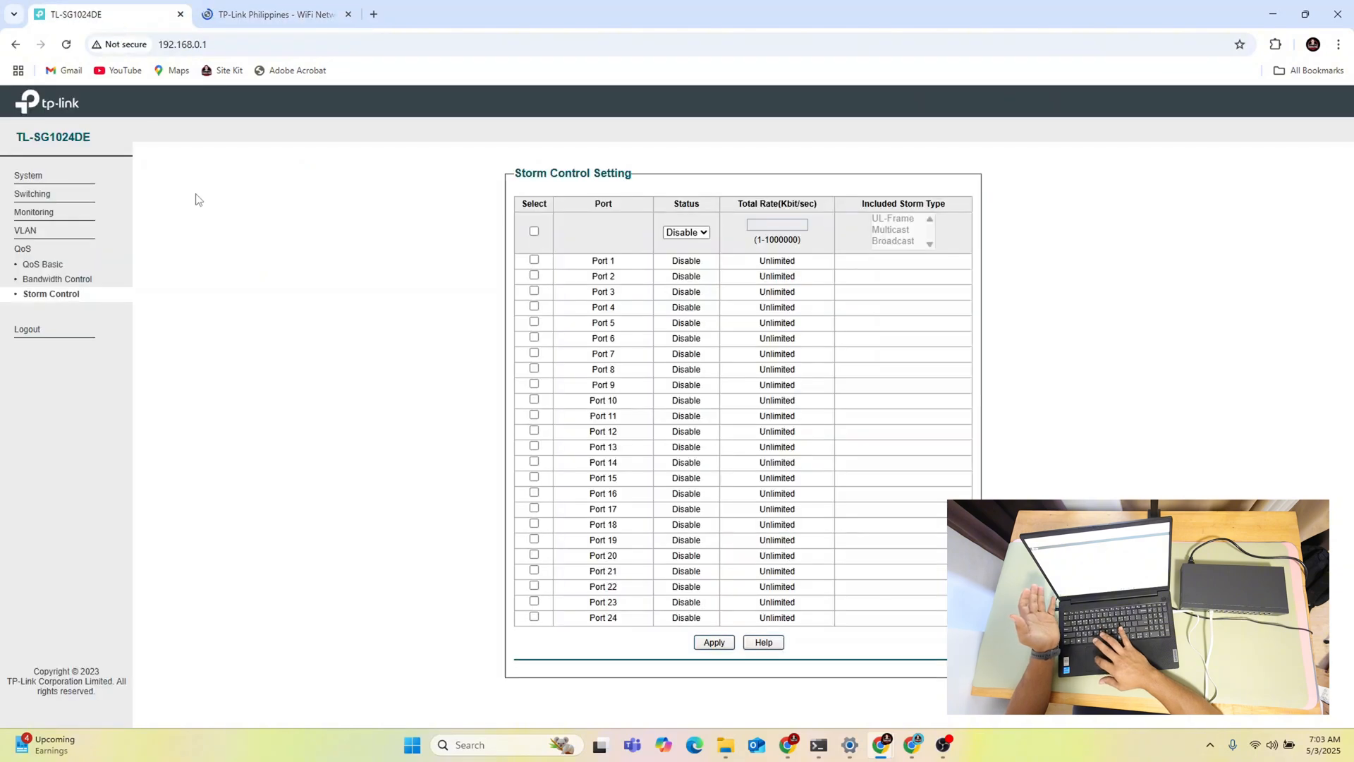
mouse_move(54, 175)
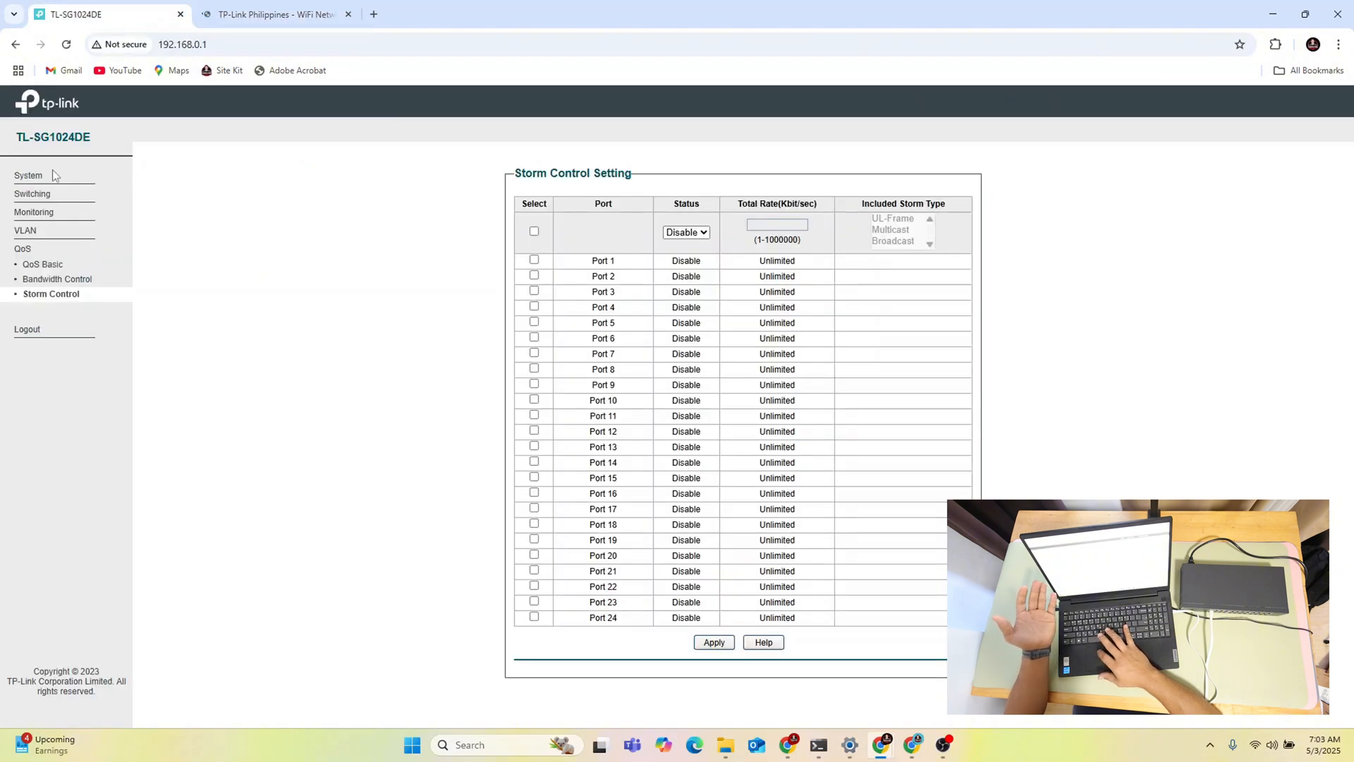
mouse_move(45, 175)
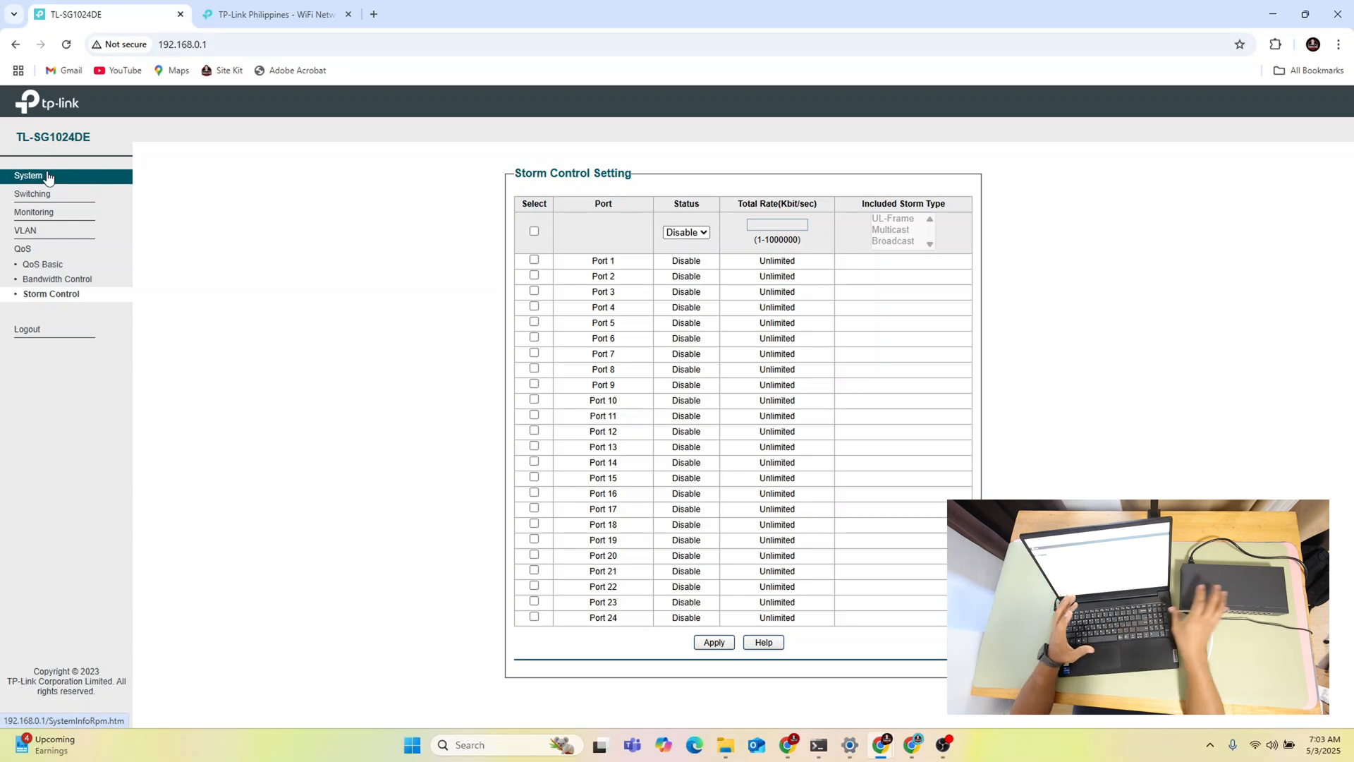
Step: Show System Info for TL-SG1024DE at 192.168.0.1 with firmware and hardware version
left_click(28, 175)
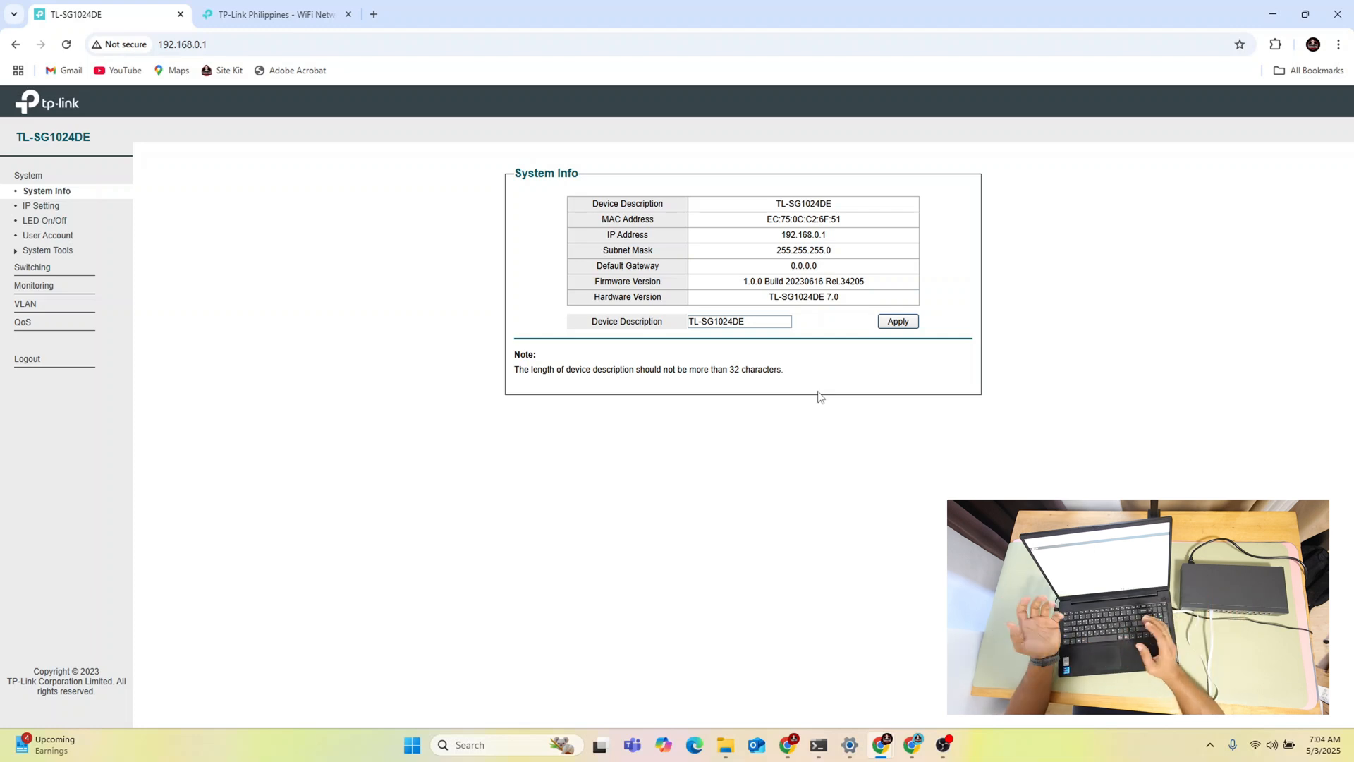
mouse_move(684, 220)
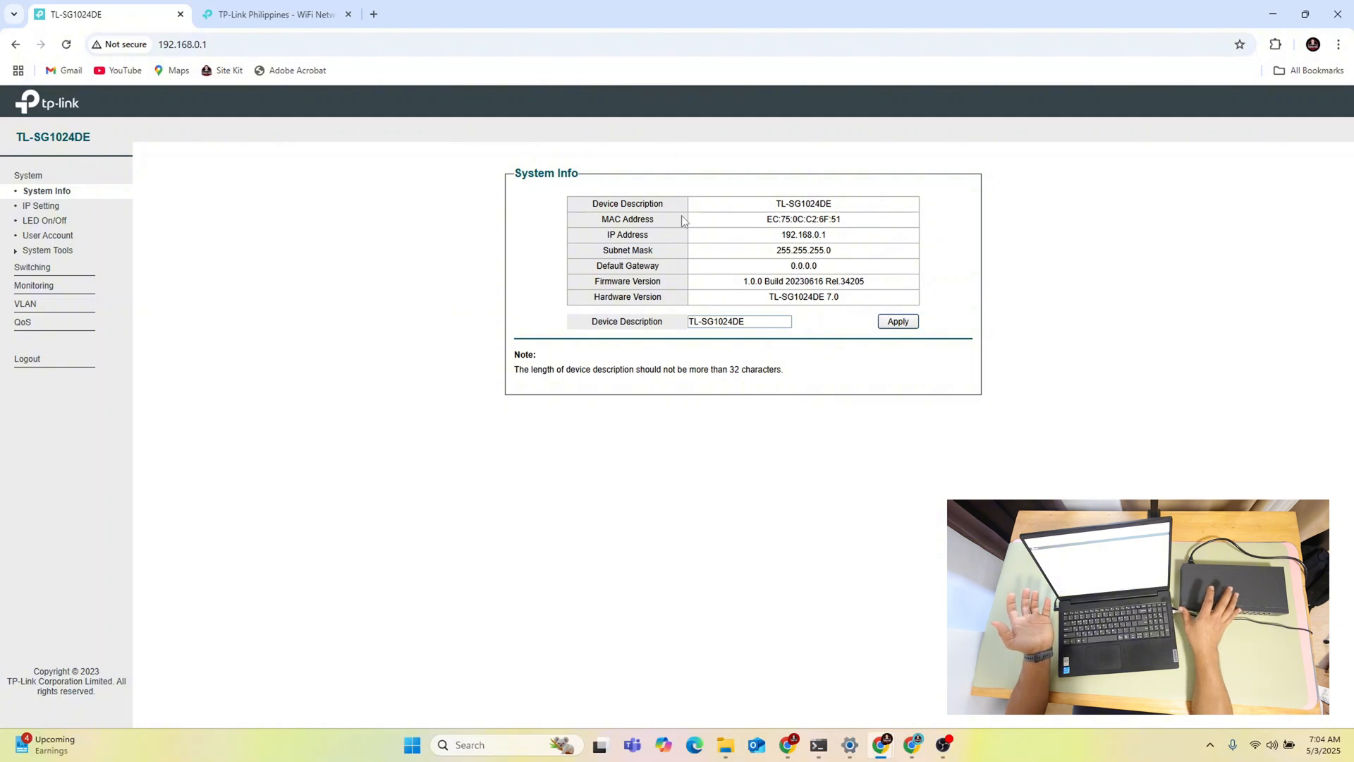